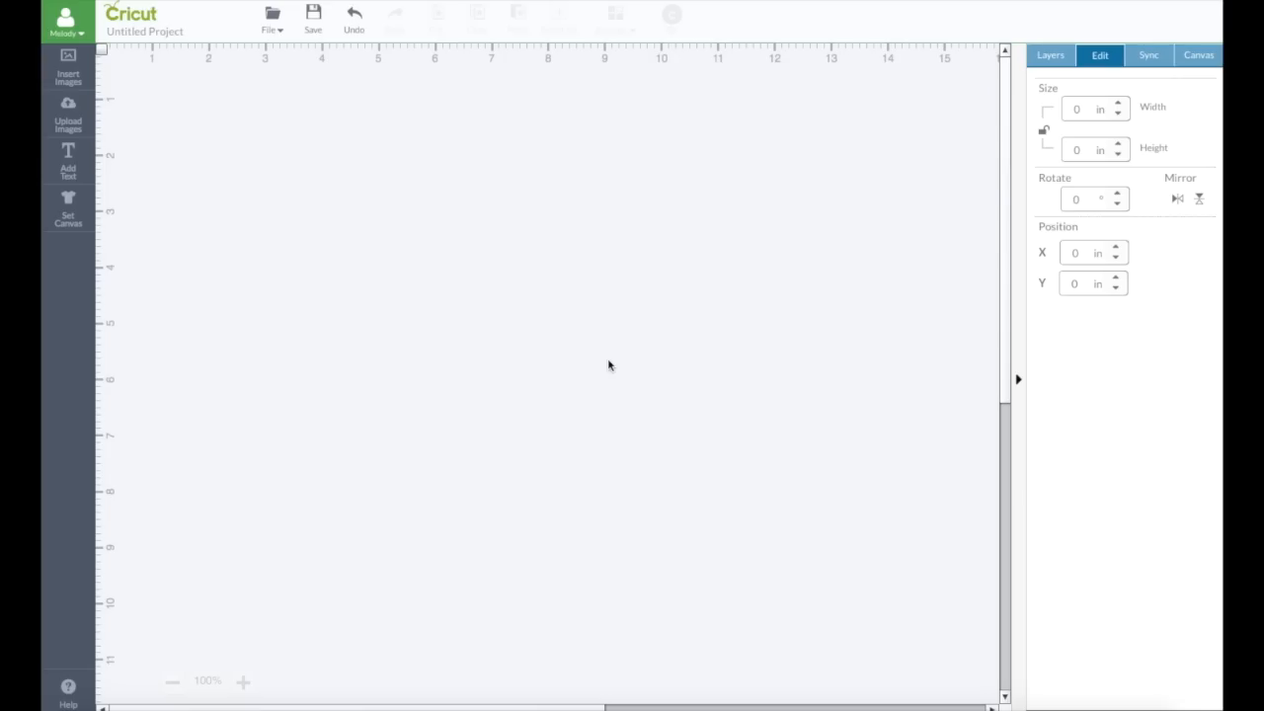
{"action": "mouse_move", "coordinate": [532, 326]}
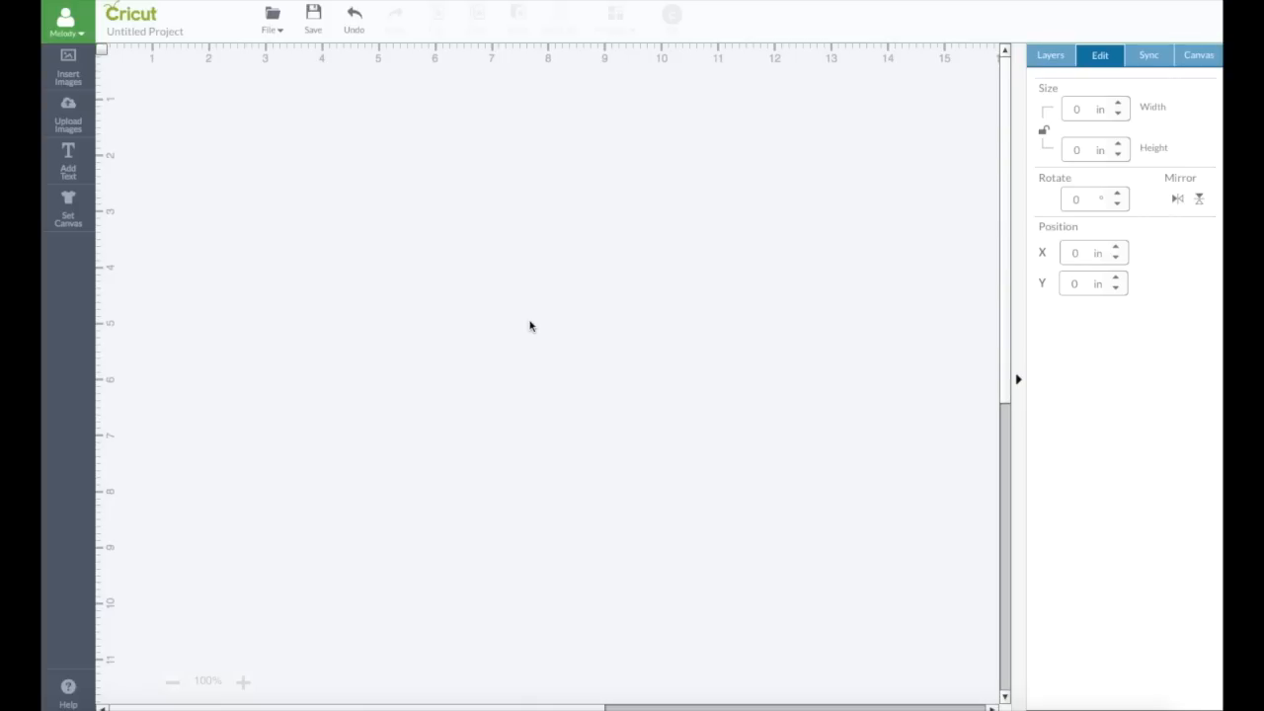
{"action": "mouse_move", "coordinate": [72, 123]}
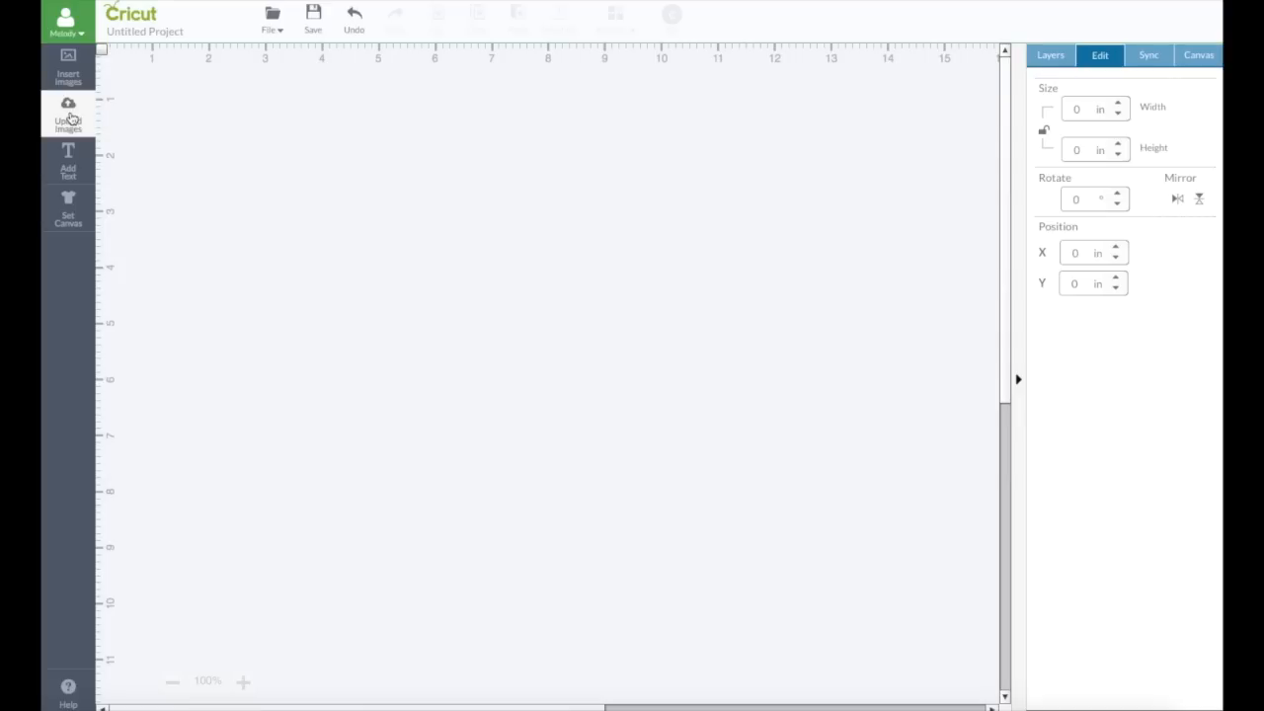
{"action": "mouse_move", "coordinate": [67, 109]}
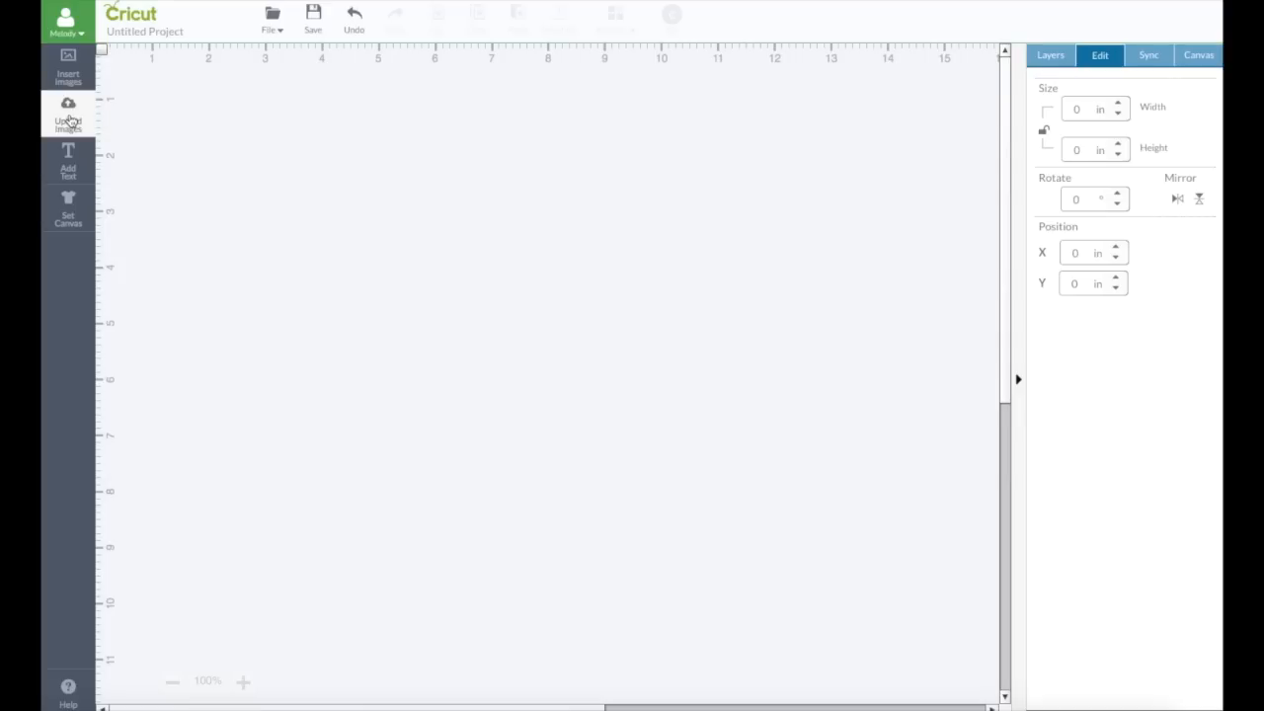
Start an Upload Images flow and choose Upload Vector for an SVG file
{"action": "left_click", "coordinate": [67, 111]}
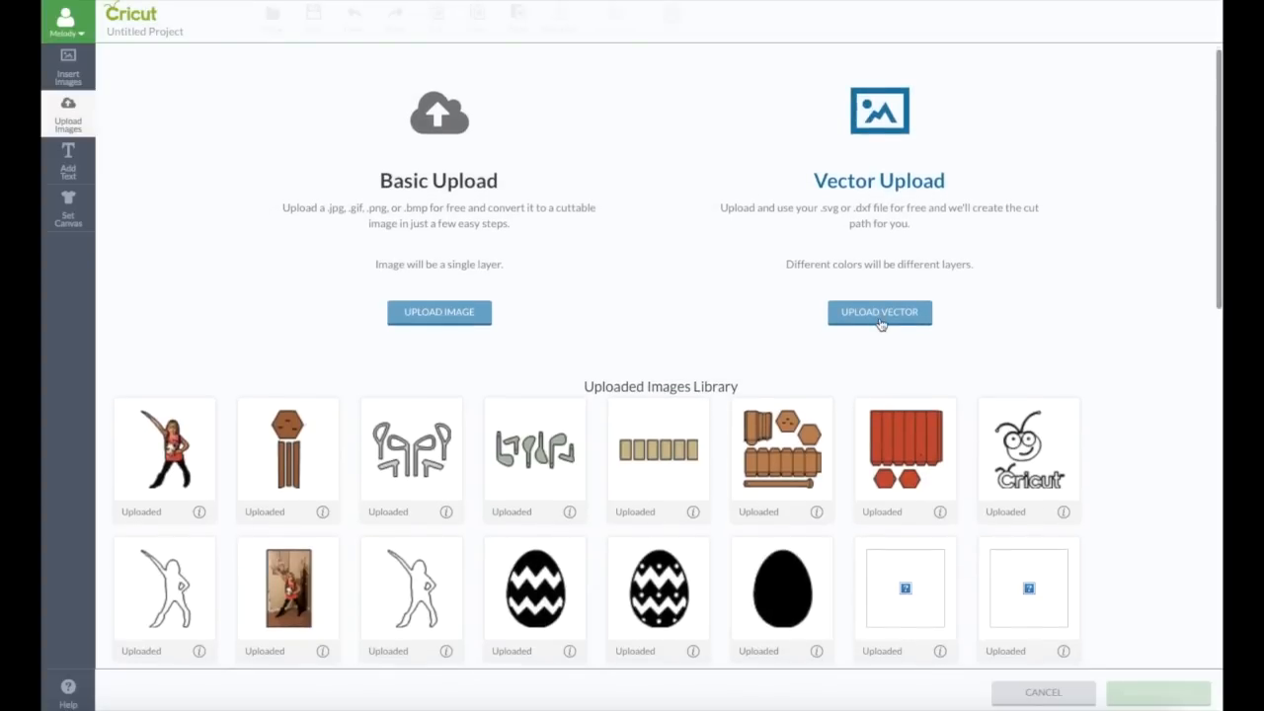
{"action": "left_click", "coordinate": [879, 312]}
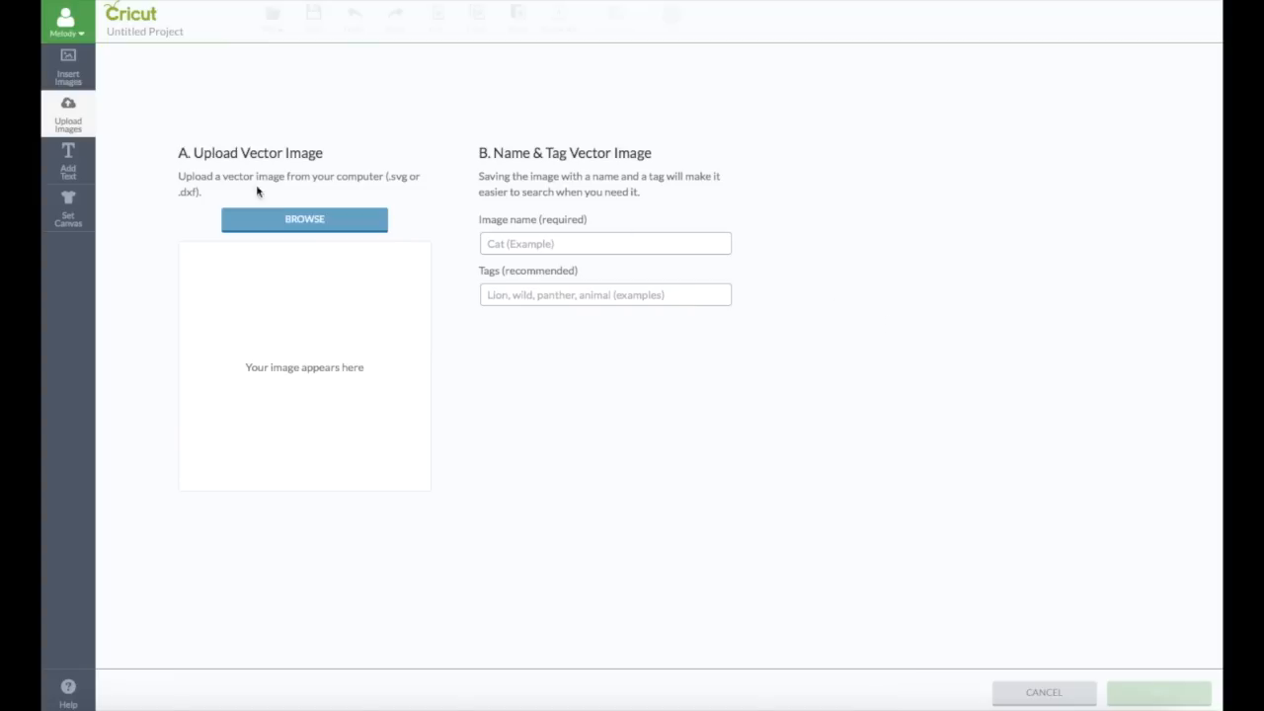
{"action": "mouse_move", "coordinate": [313, 225]}
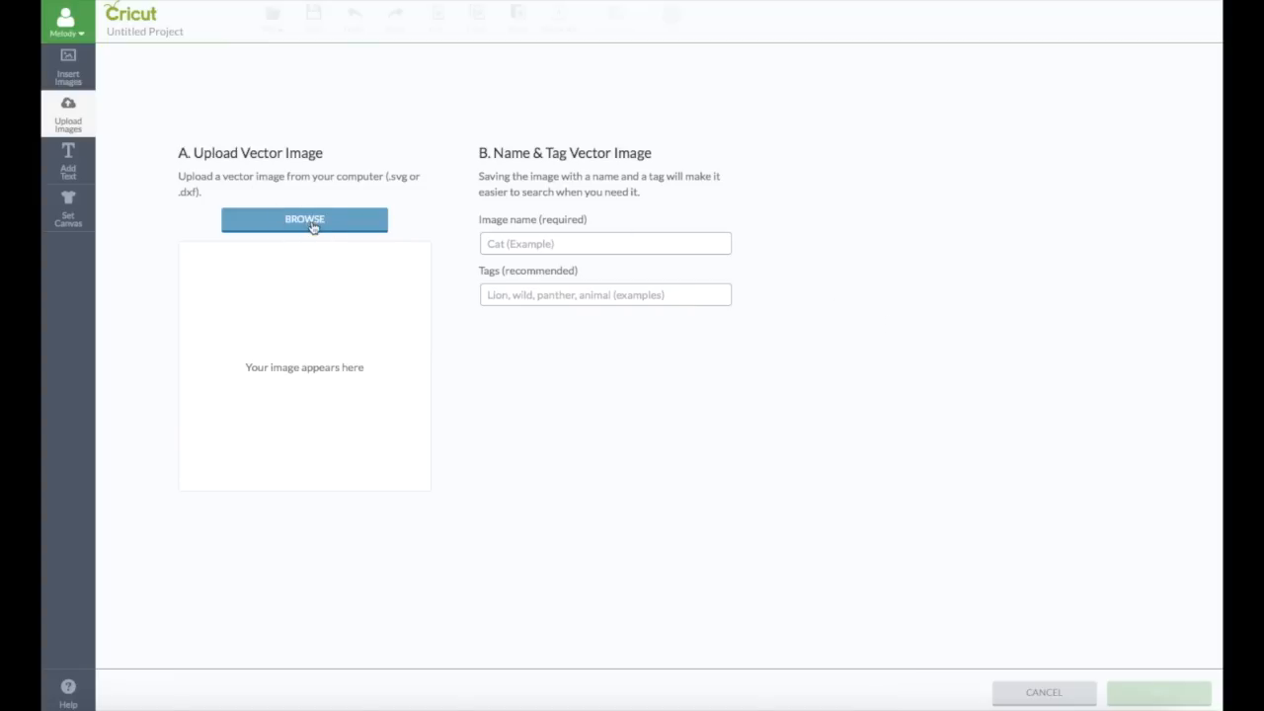
Browse from Downloads into the Fun and Games SVGCuts.com folder
{"action": "left_click", "coordinate": [304, 219]}
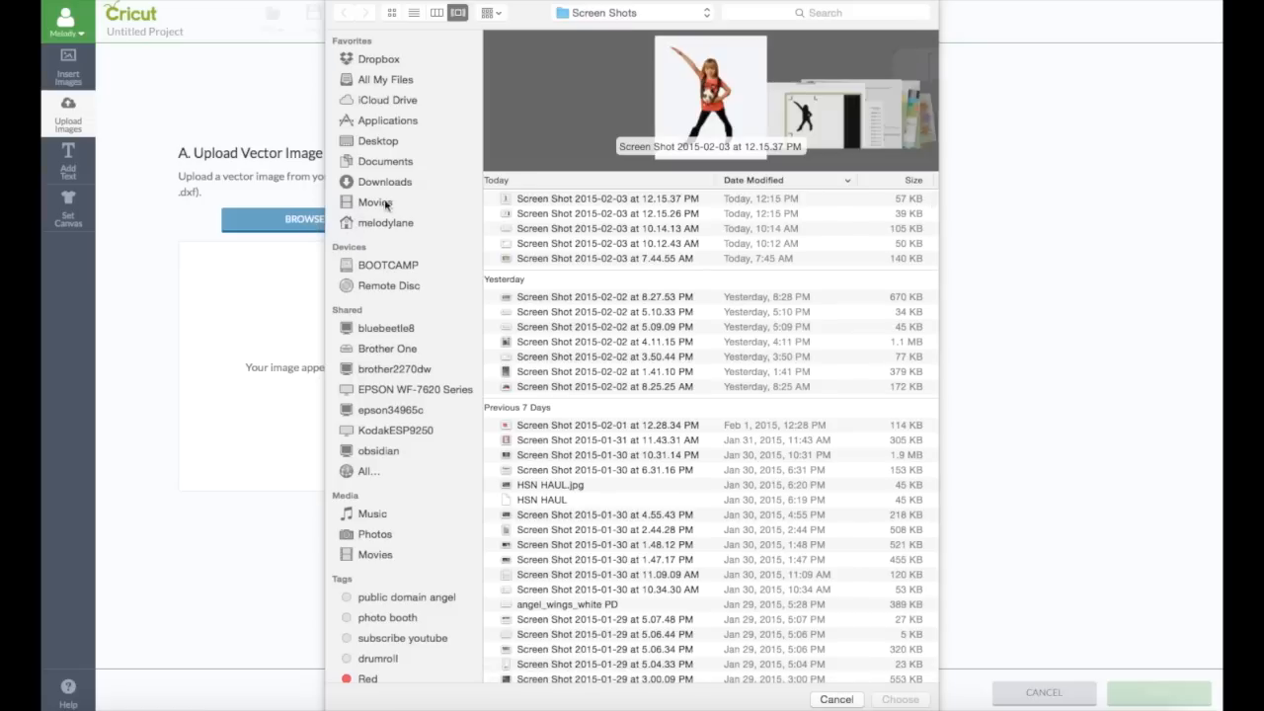
{"action": "left_click", "coordinate": [385, 182]}
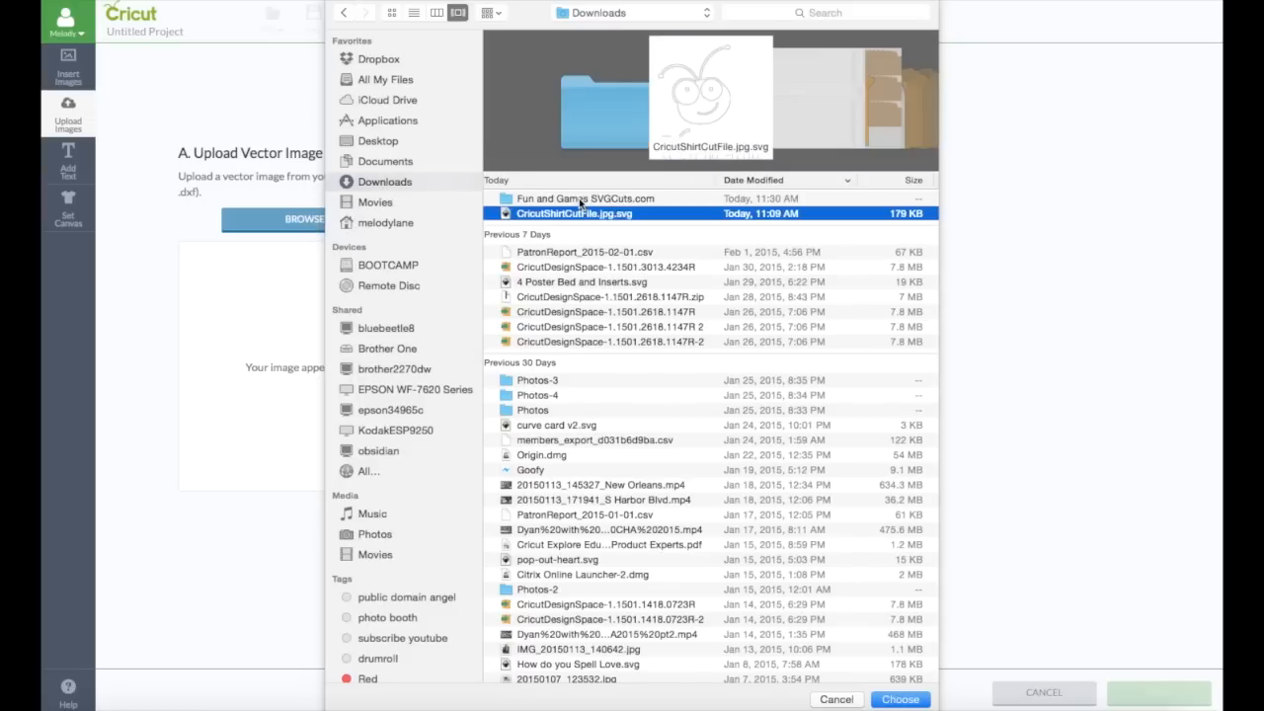
{"action": "double_click", "coordinate": [572, 198]}
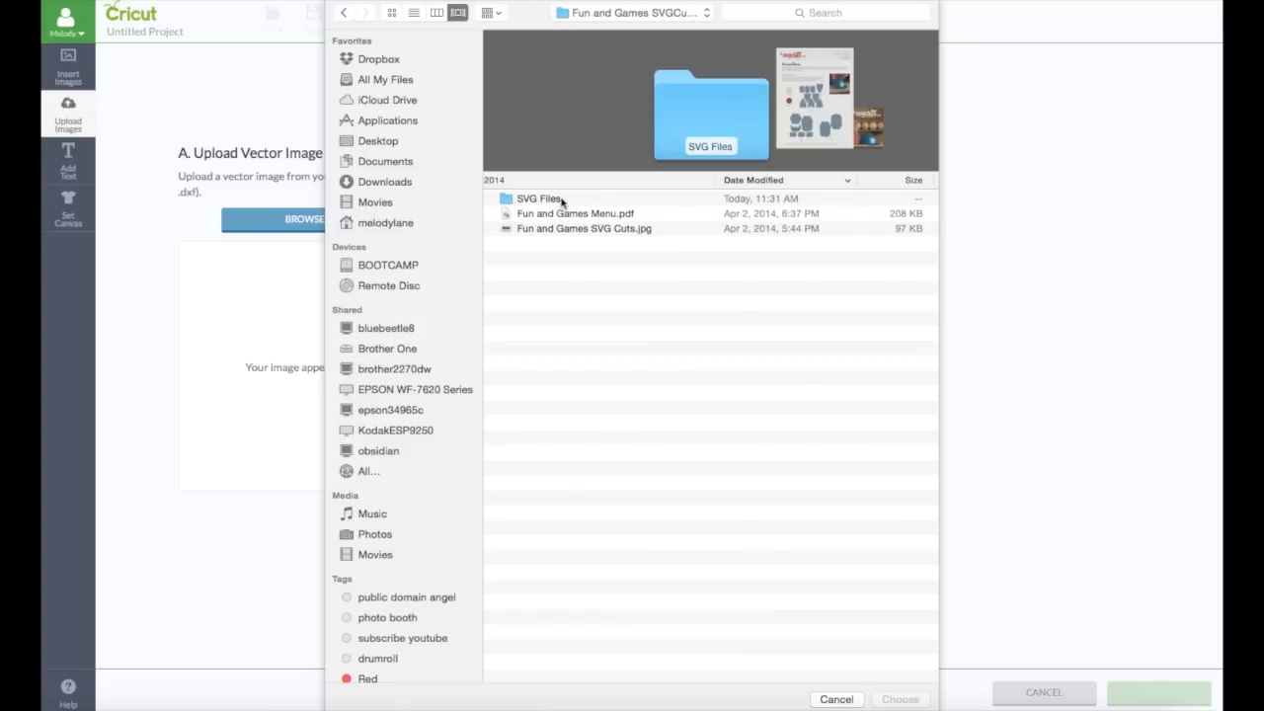
{"action": "mouse_move", "coordinate": [532, 215]}
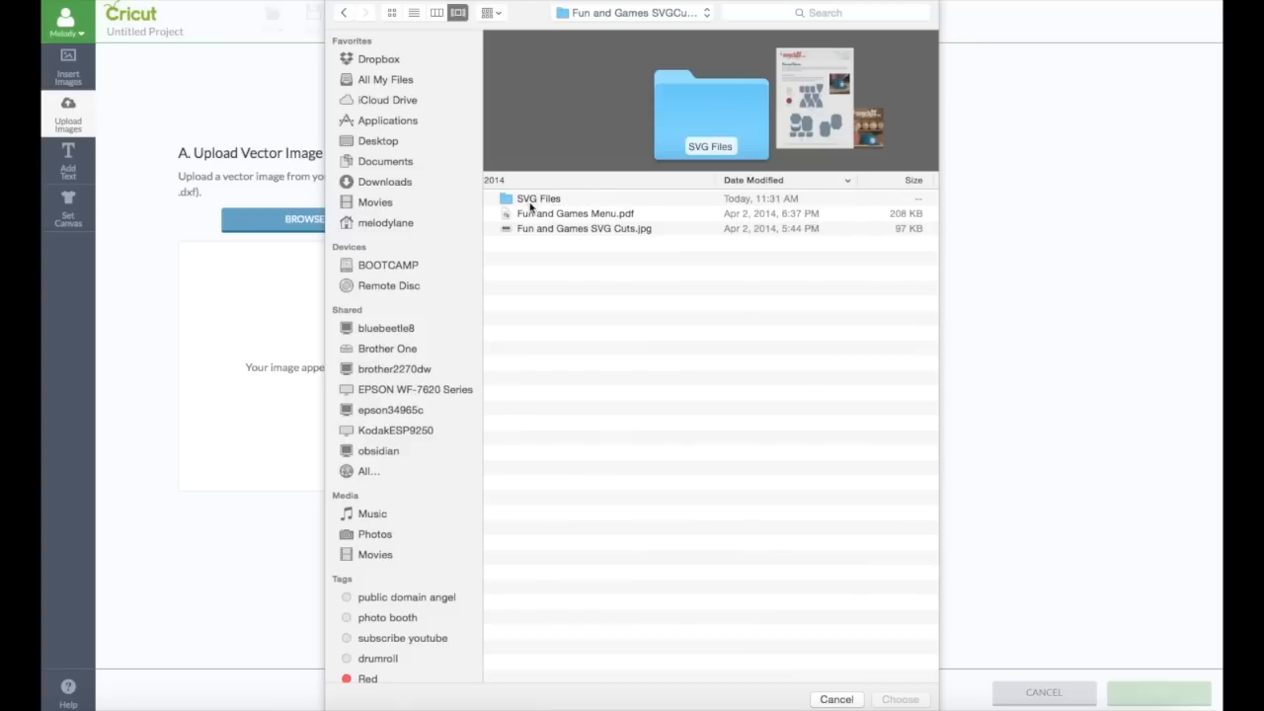
{"action": "mouse_move", "coordinate": [550, 202]}
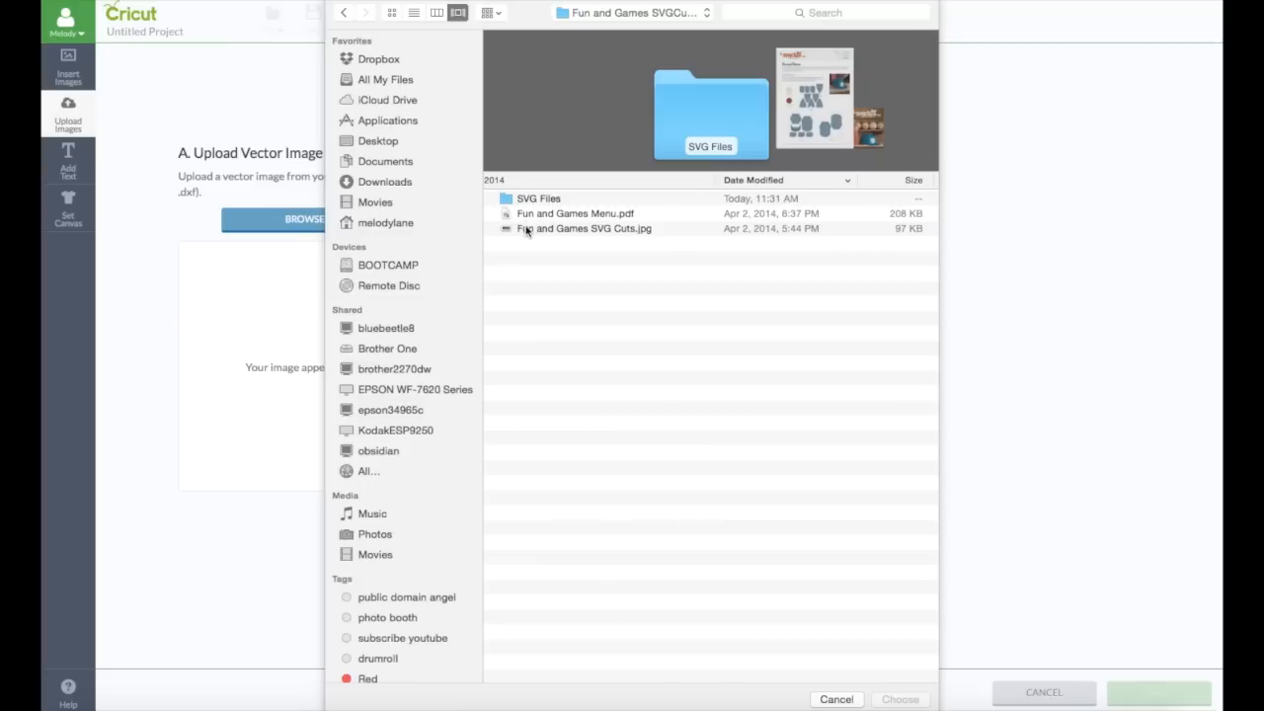
{"action": "mouse_move", "coordinate": [589, 217]}
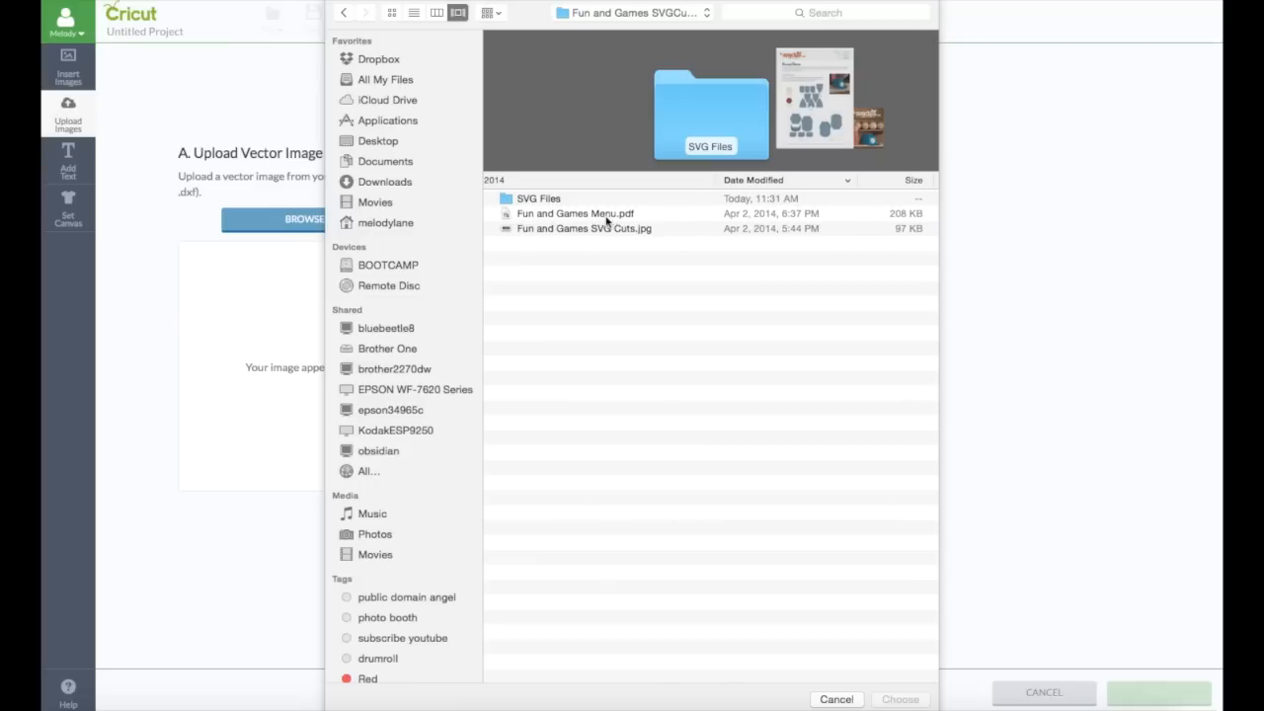
Preview the Fun and Games Menu.pdf and SVG Cuts.jpg, then pick the SVG Files folder
{"action": "left_click", "coordinate": [574, 214]}
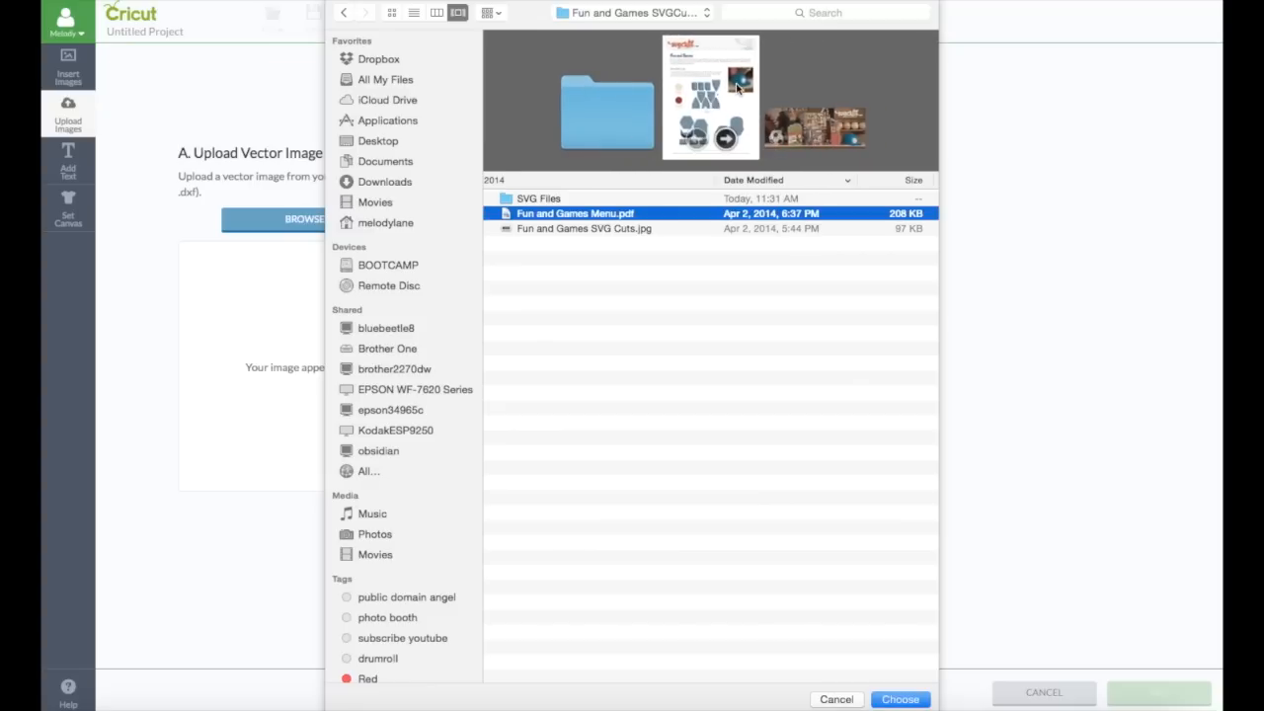
{"action": "mouse_move", "coordinate": [681, 105]}
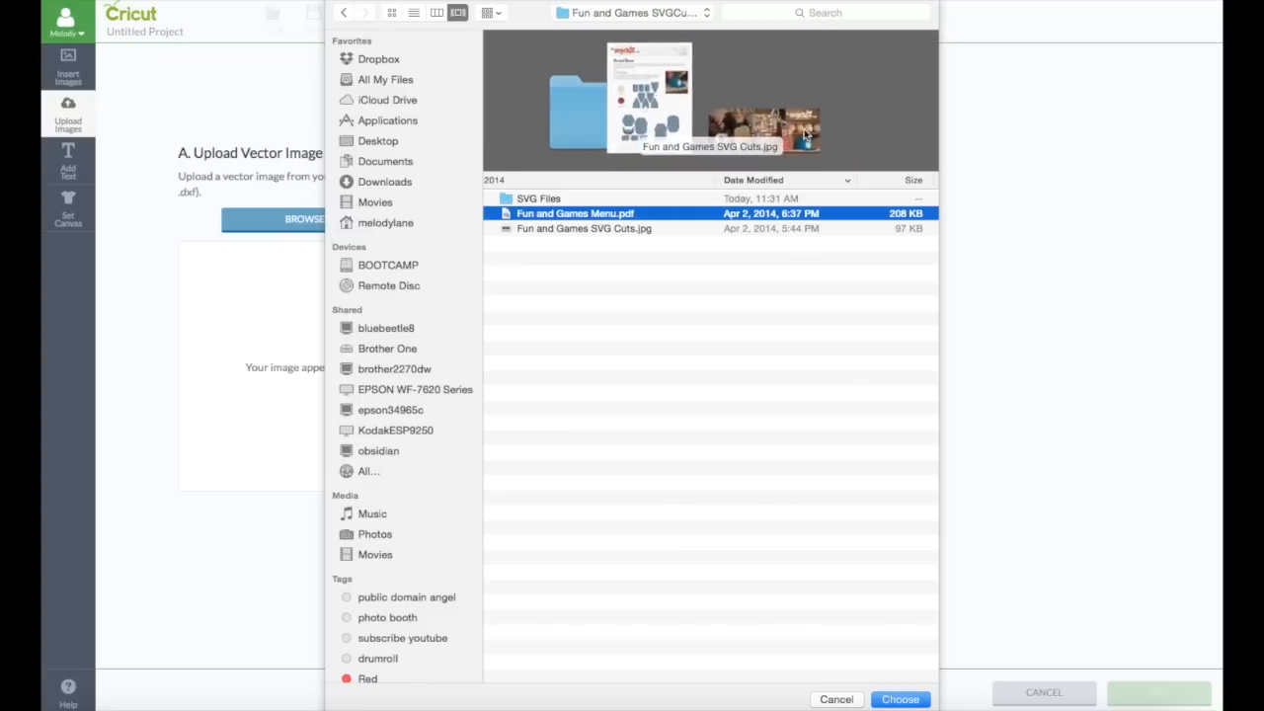
{"action": "left_click", "coordinate": [585, 228]}
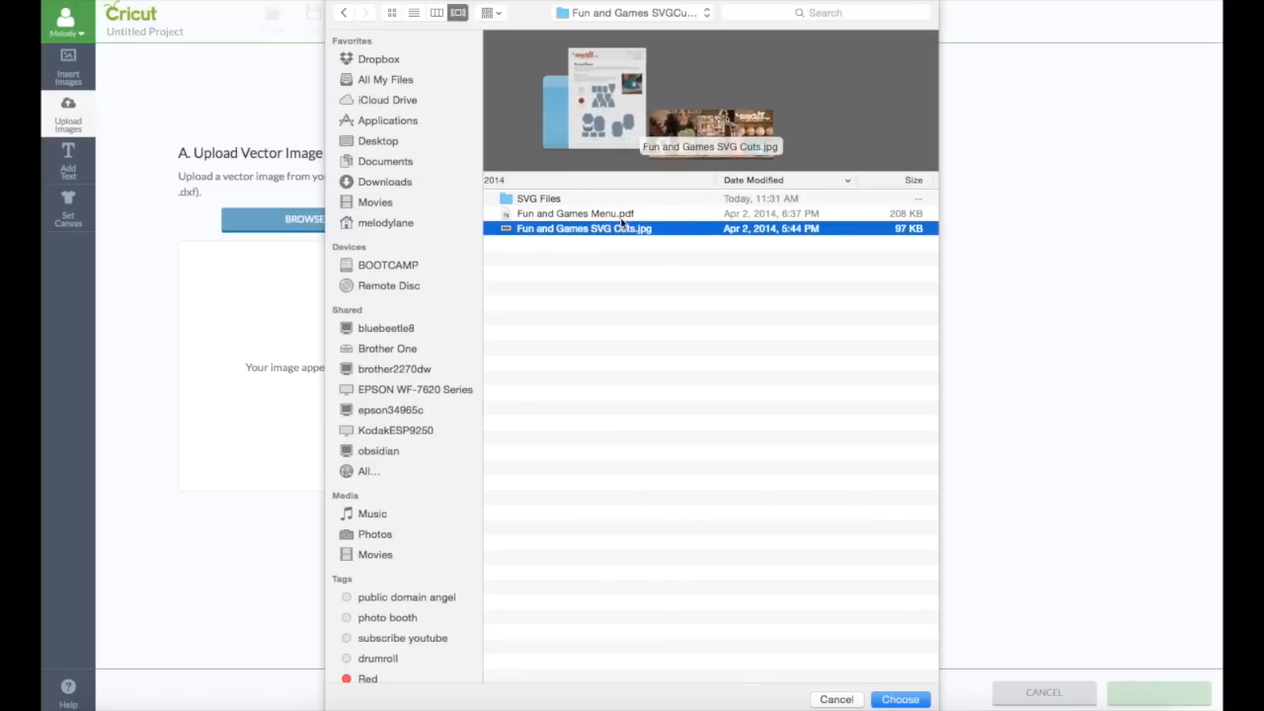
{"action": "mouse_move", "coordinate": [504, 198]}
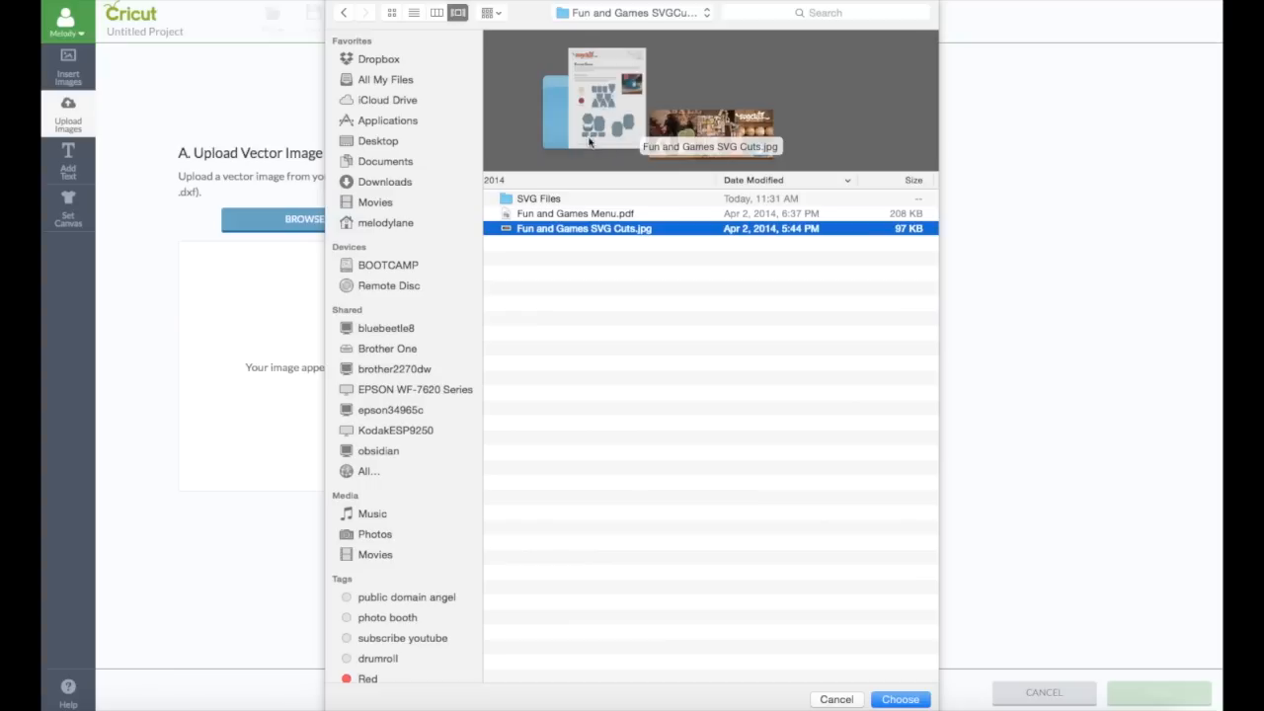
{"action": "left_click", "coordinate": [539, 199]}
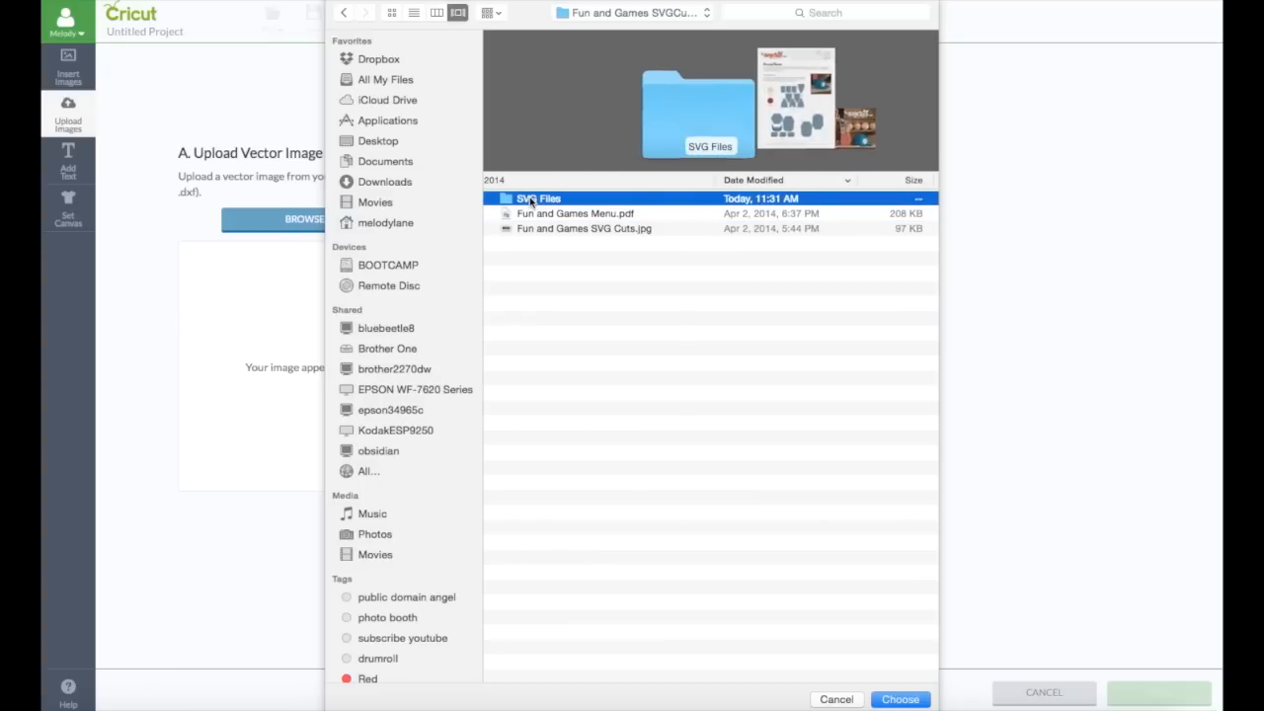
Navigate into the Baseball Cap folder and preview its cap photos and cap1.svg
{"action": "double_click", "coordinate": [538, 198]}
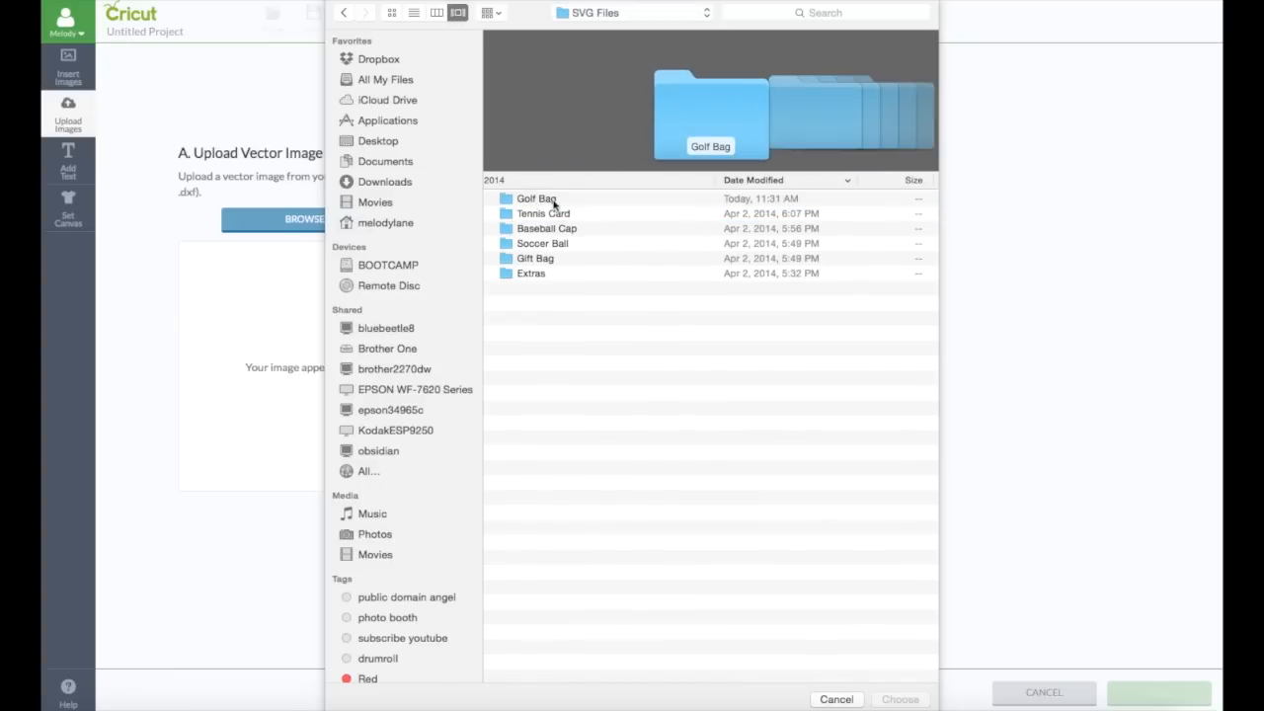
{"action": "mouse_move", "coordinate": [543, 245]}
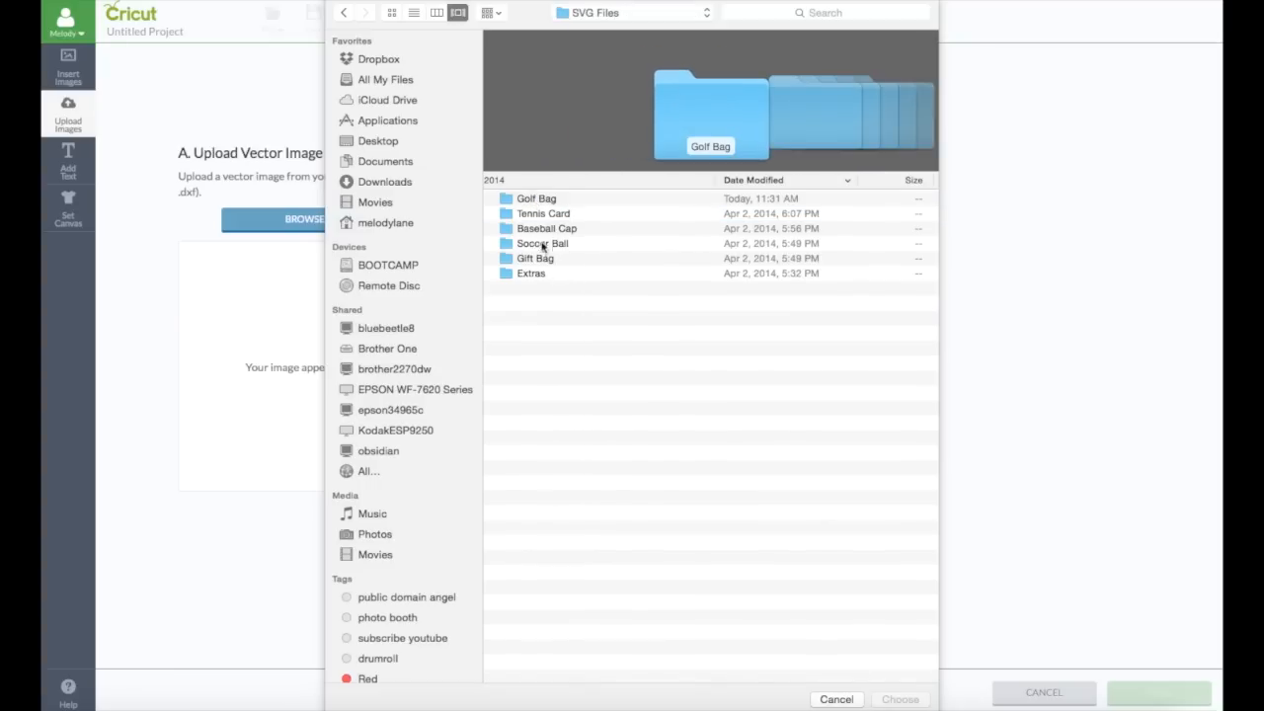
{"action": "left_click", "coordinate": [545, 228]}
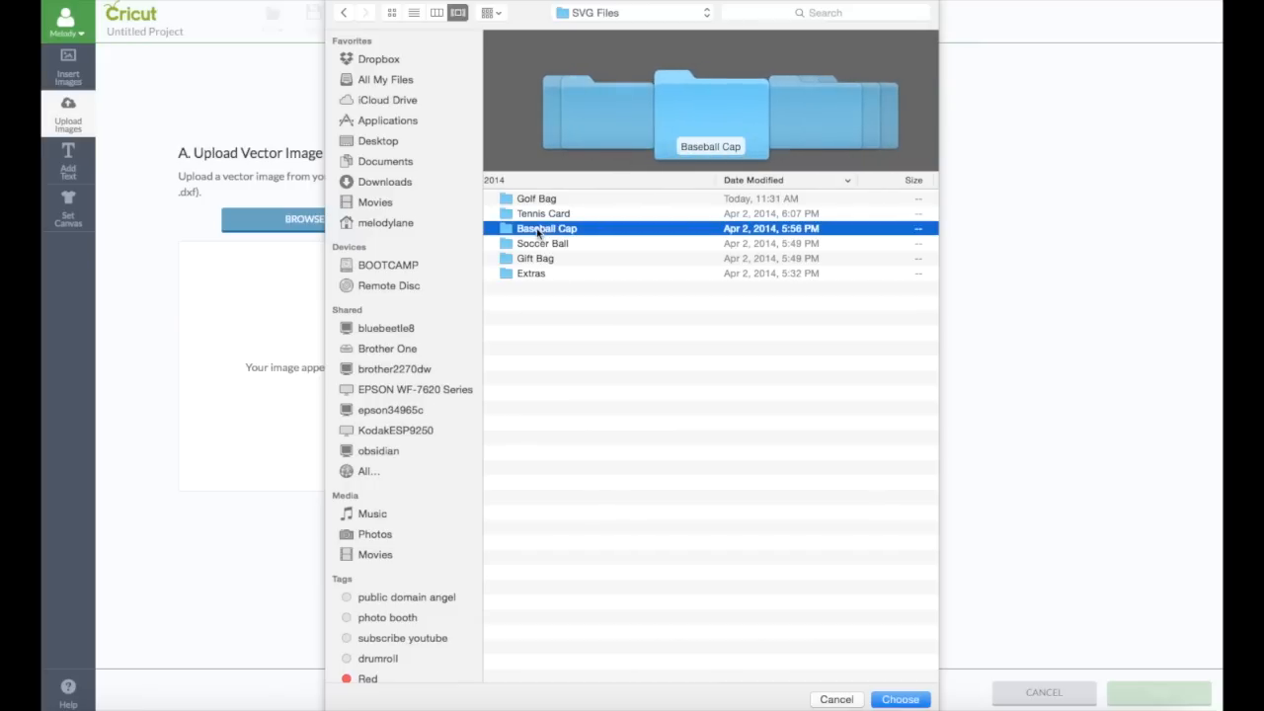
{"action": "double_click", "coordinate": [546, 228]}
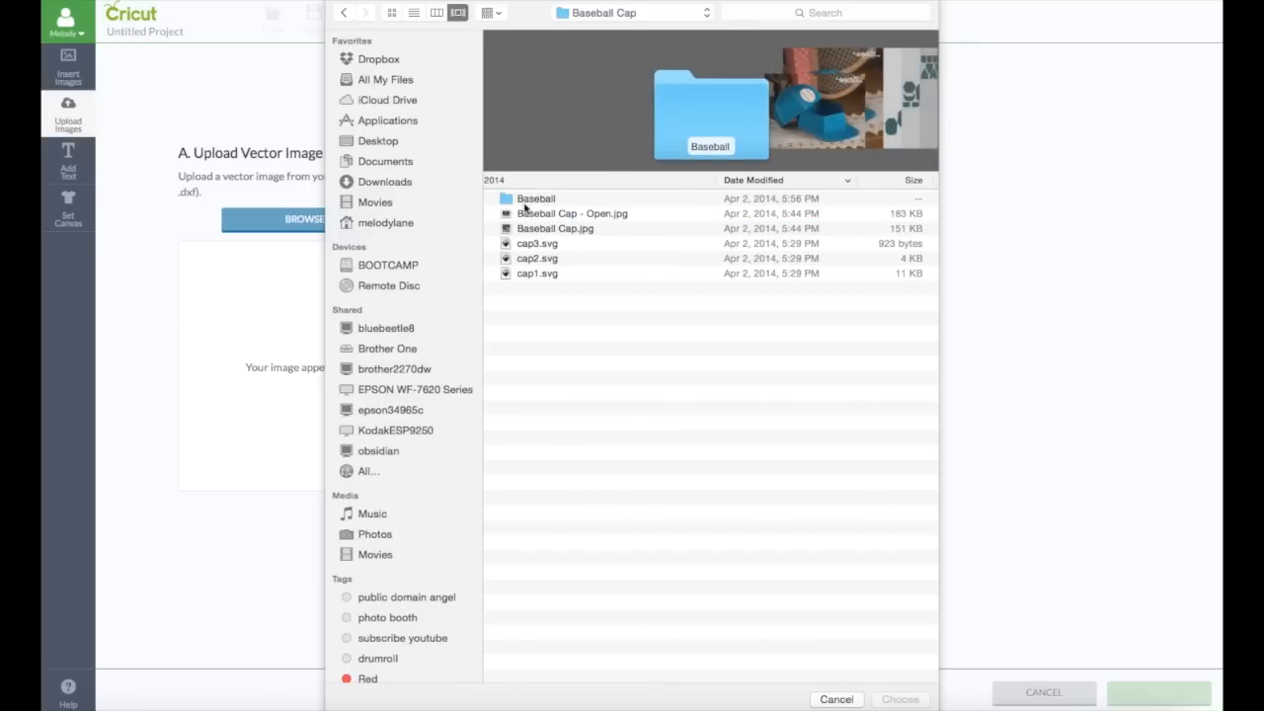
{"action": "left_click", "coordinate": [572, 213]}
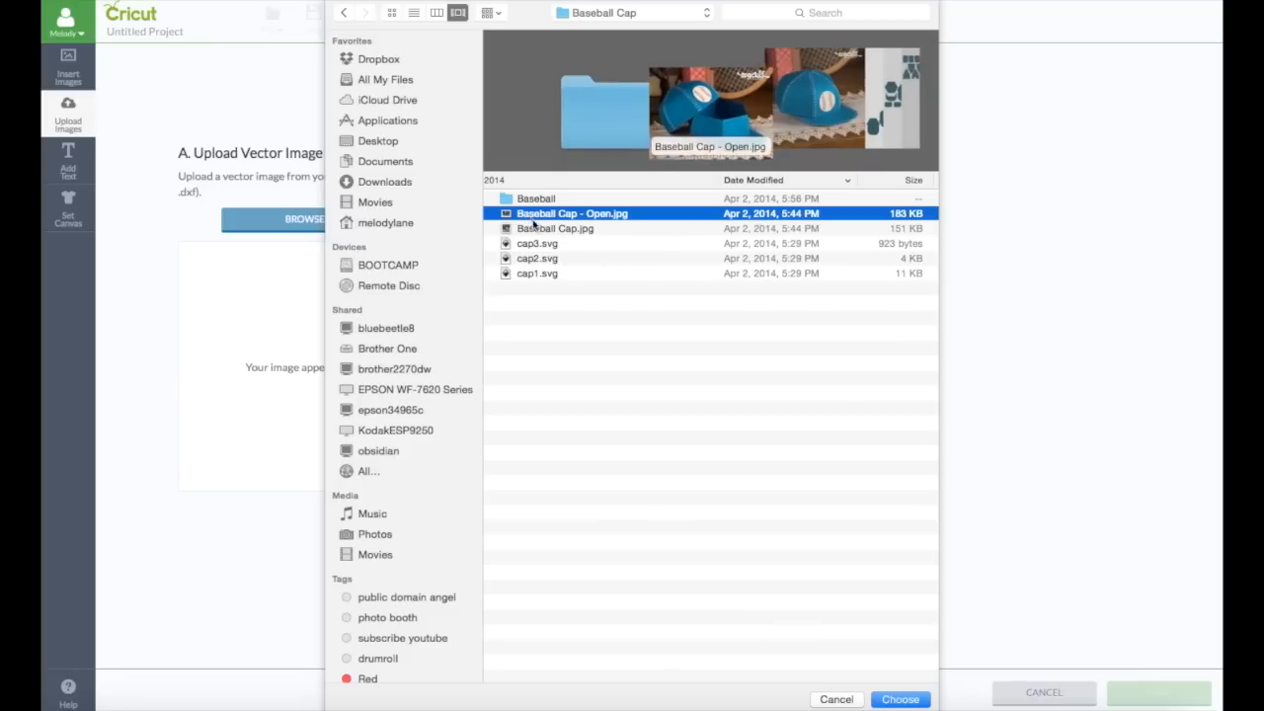
{"action": "left_click", "coordinate": [556, 228]}
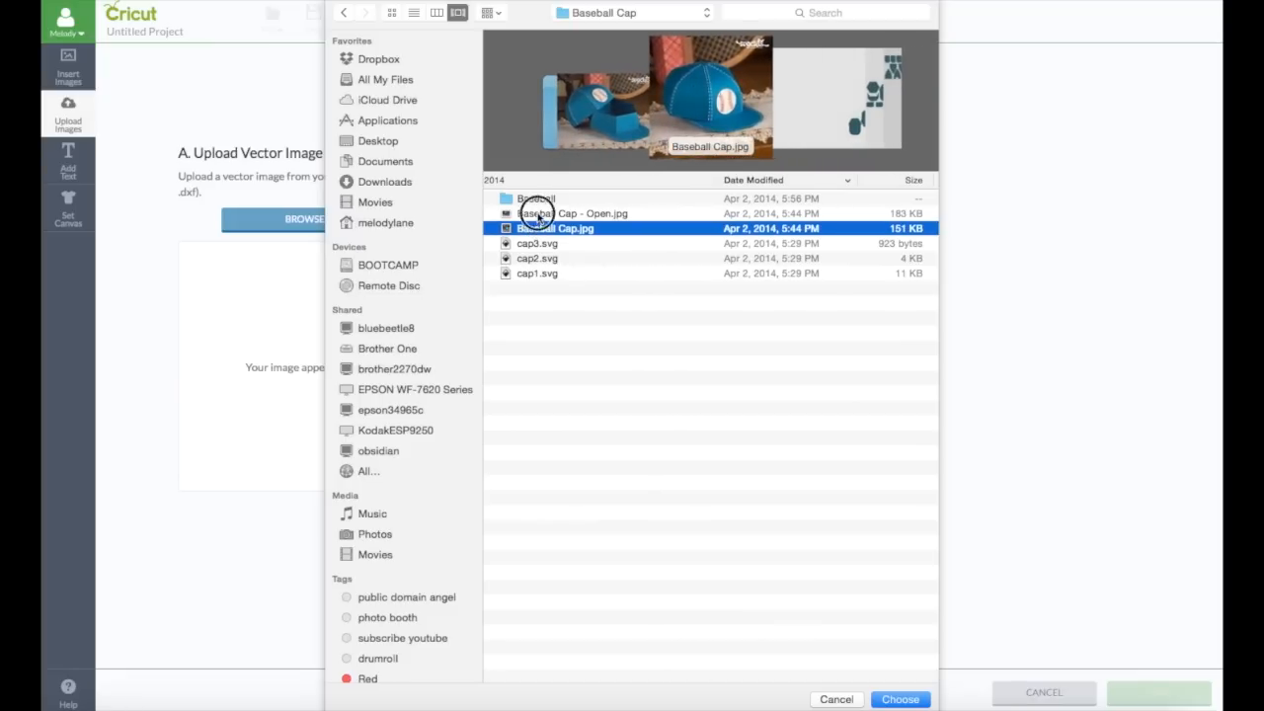
{"action": "left_click", "coordinate": [568, 213]}
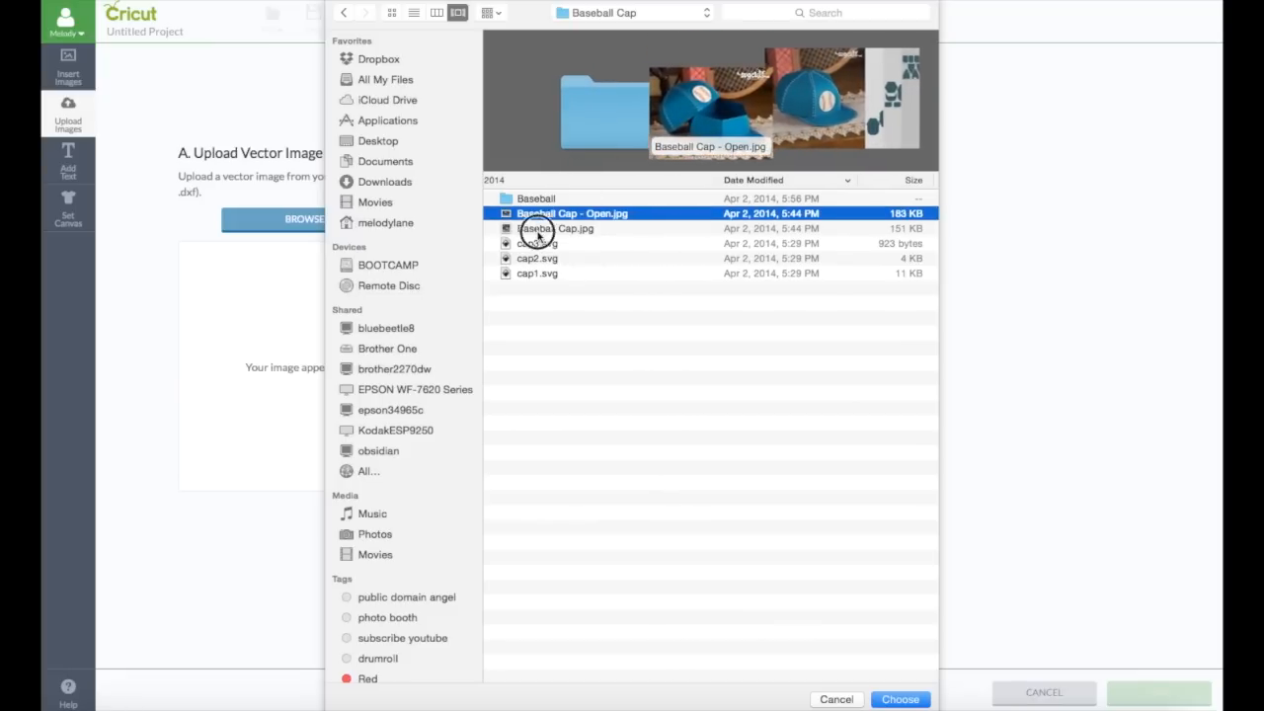
{"action": "left_click", "coordinate": [554, 228]}
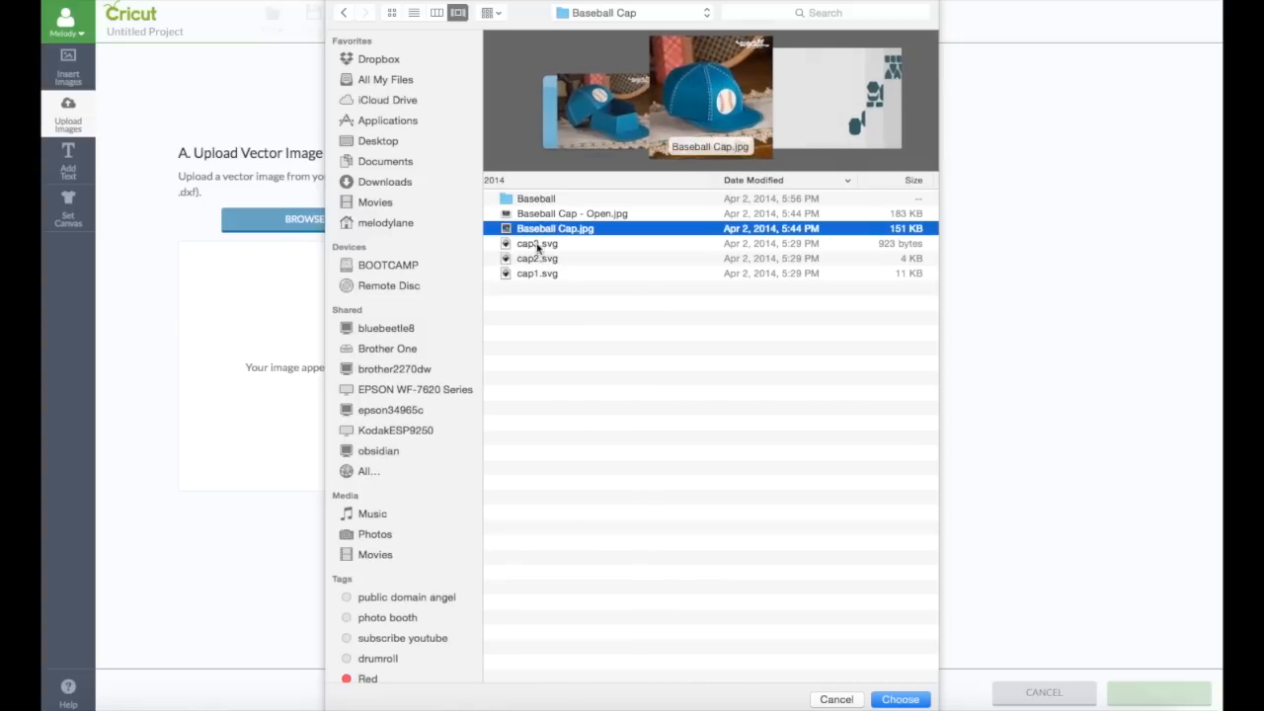
{"action": "left_click", "coordinate": [537, 274]}
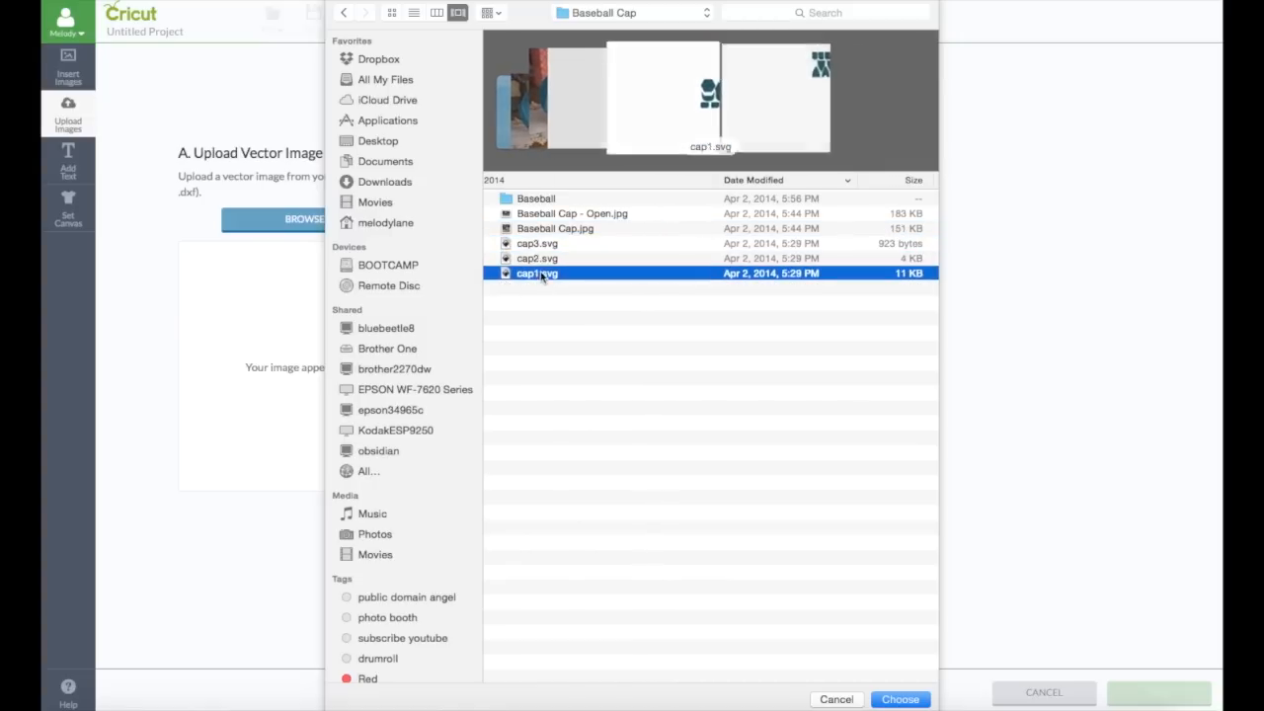
Look inside the Baseball subfolder at baseball_top, return and highlight cap3.svg
{"action": "left_click", "coordinate": [537, 198]}
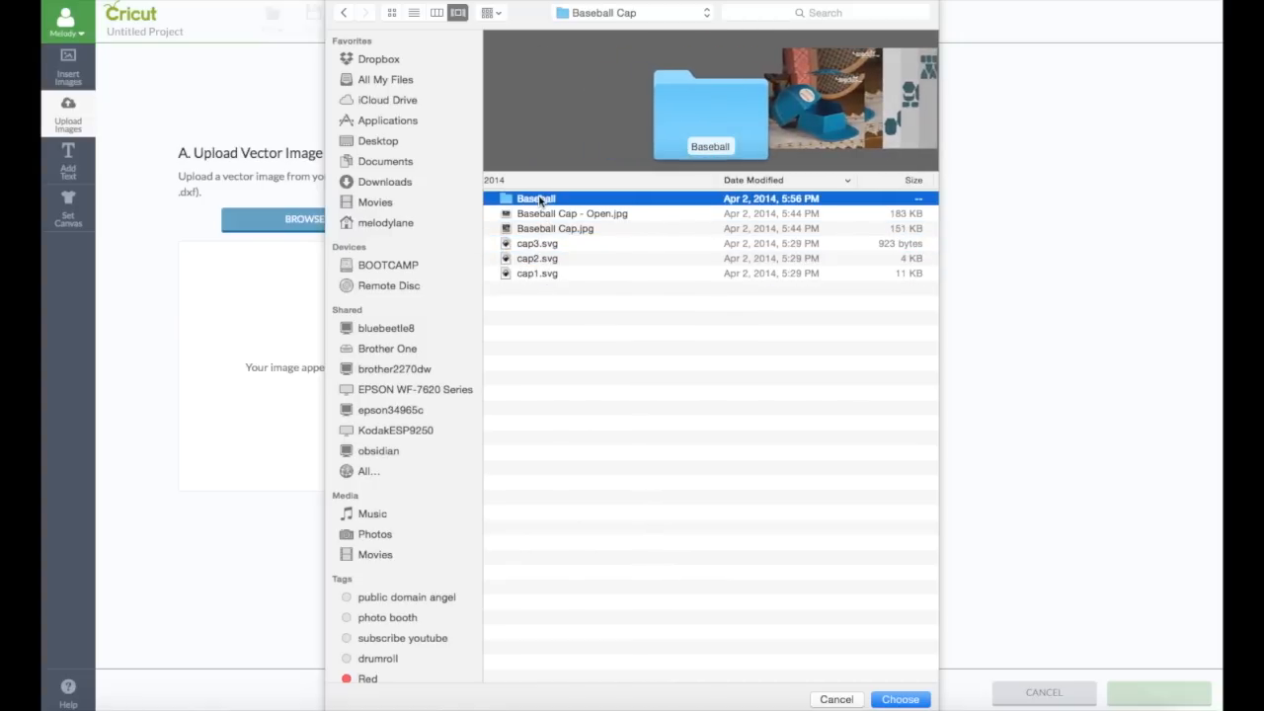
{"action": "double_click", "coordinate": [538, 197]}
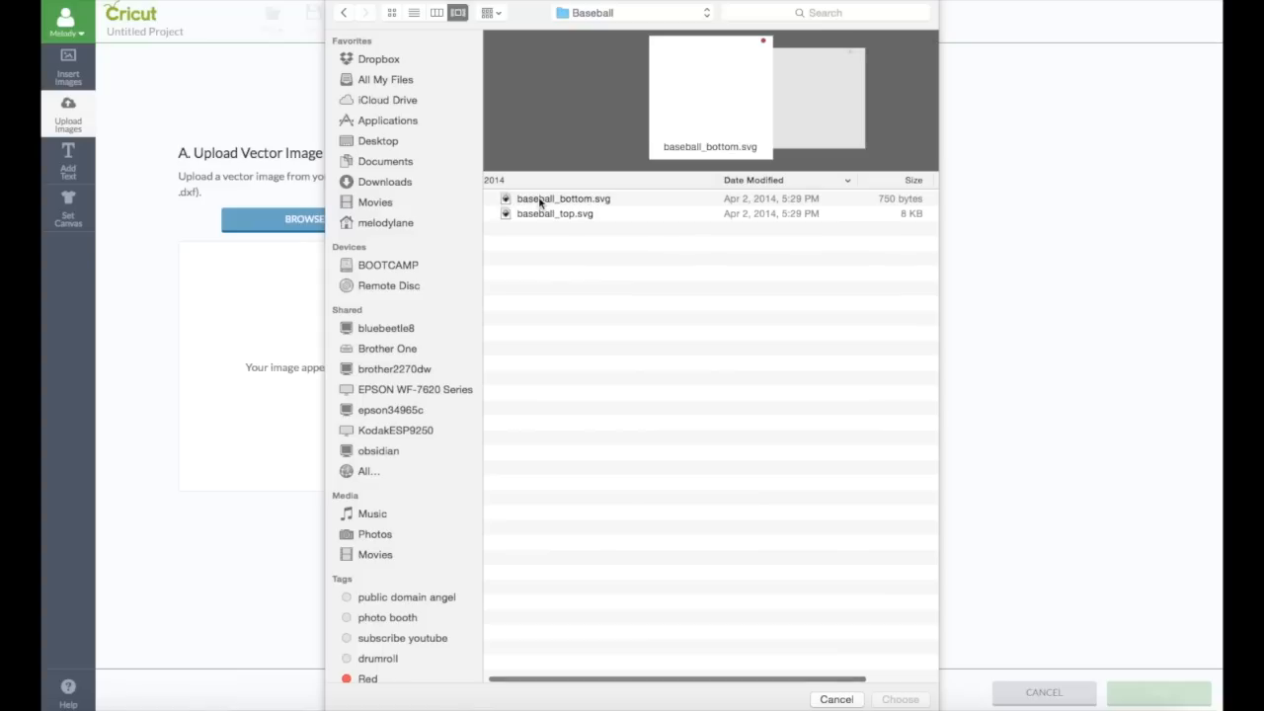
{"action": "left_click", "coordinate": [555, 214]}
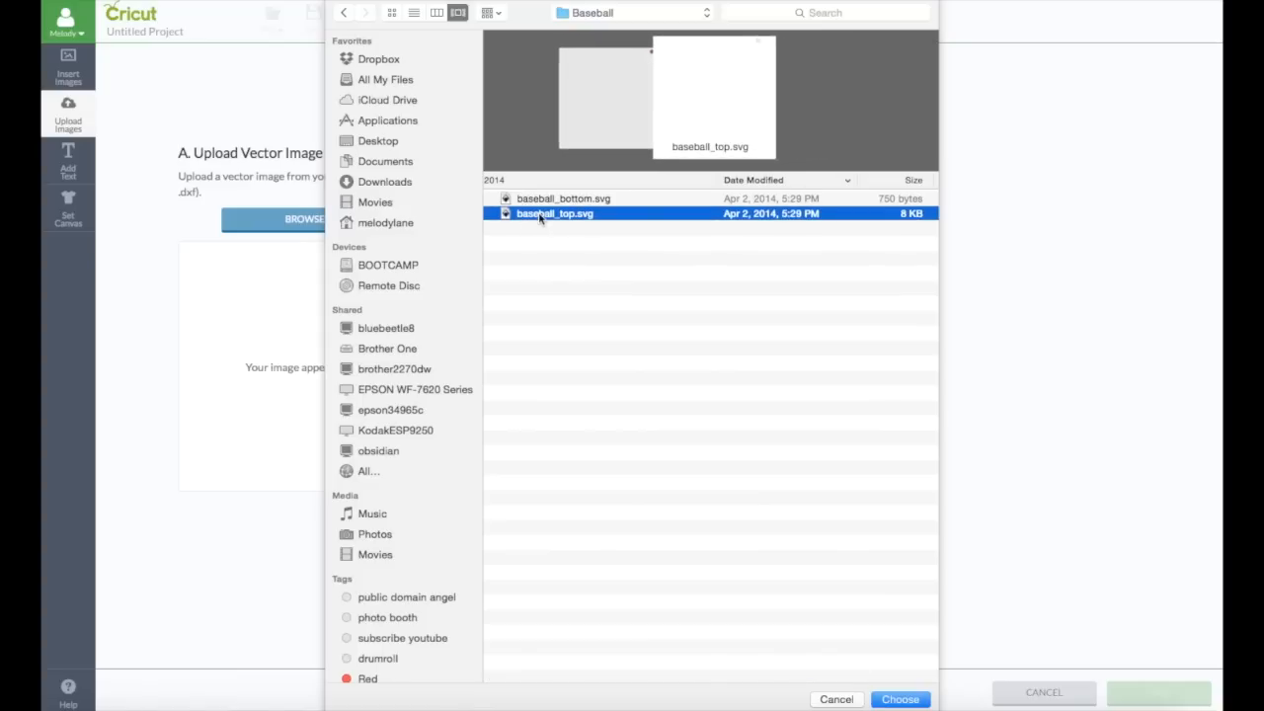
{"action": "left_click", "coordinate": [563, 198]}
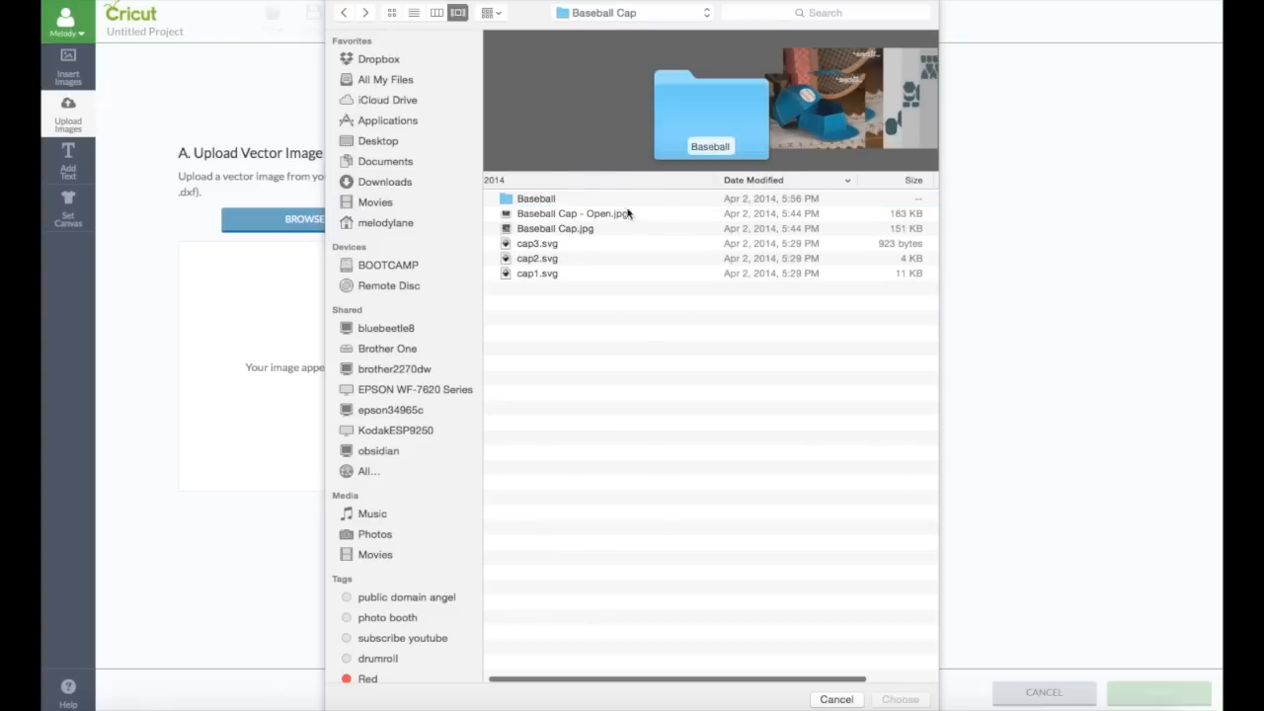
{"action": "left_click", "coordinate": [536, 243]}
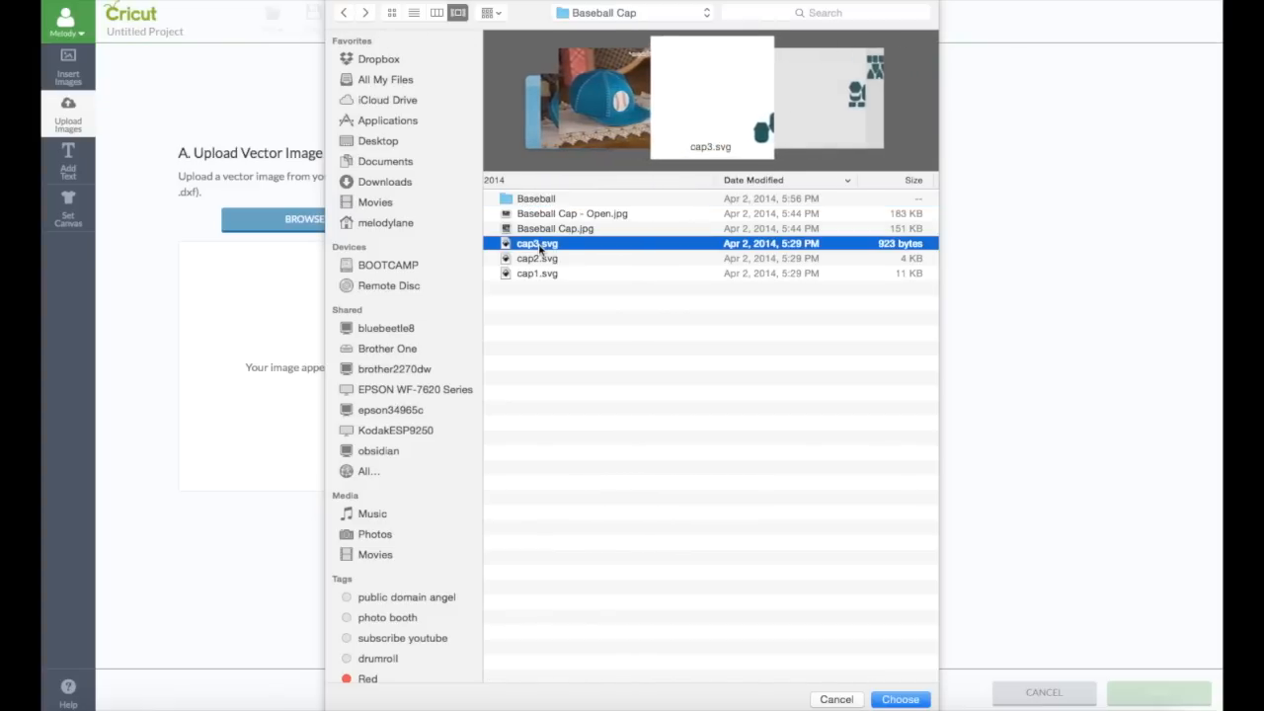
Load cap3.svg, keep the name cap3 and save it to the uploaded images library
{"action": "left_click", "coordinate": [902, 699]}
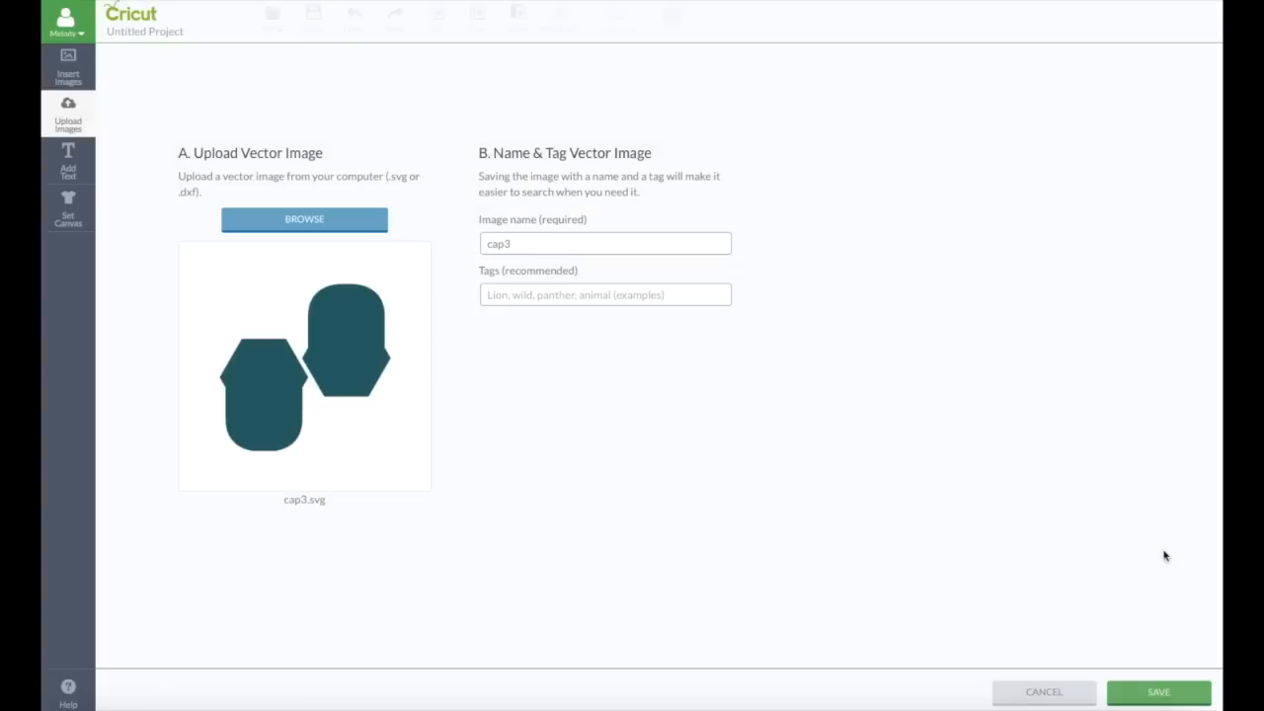
{"action": "left_click", "coordinate": [604, 243]}
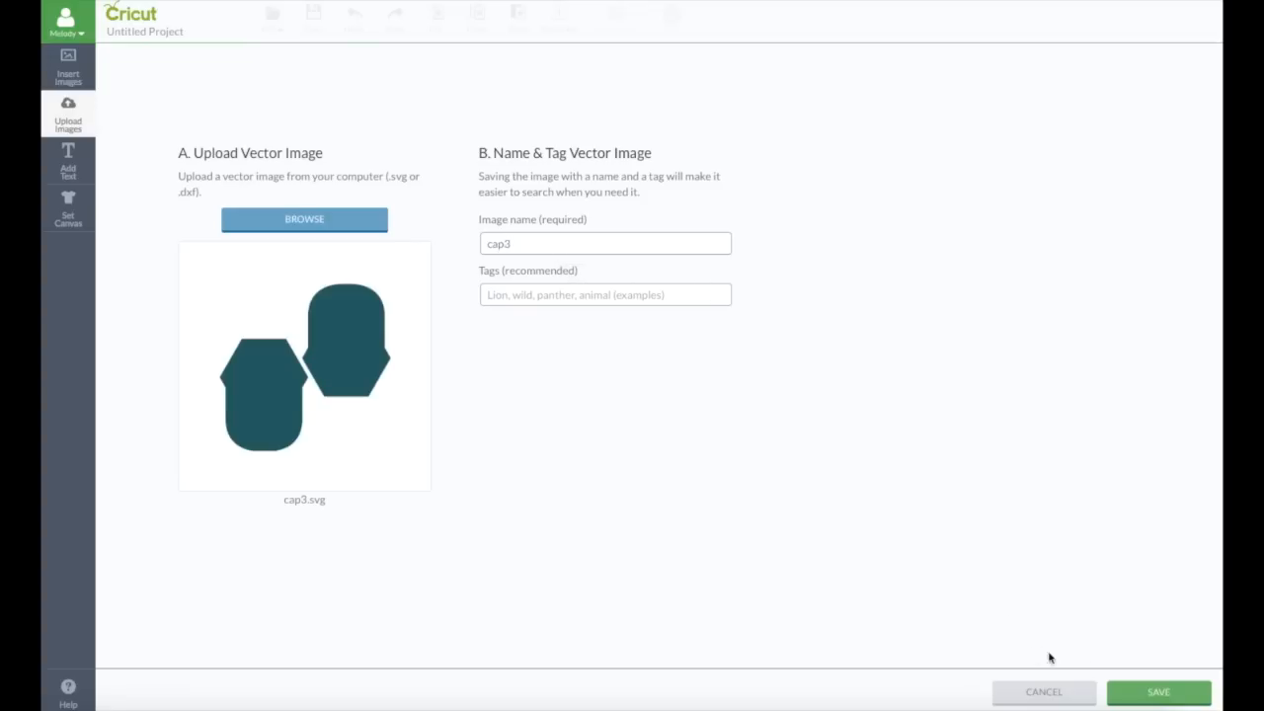
{"action": "left_click", "coordinate": [1158, 691]}
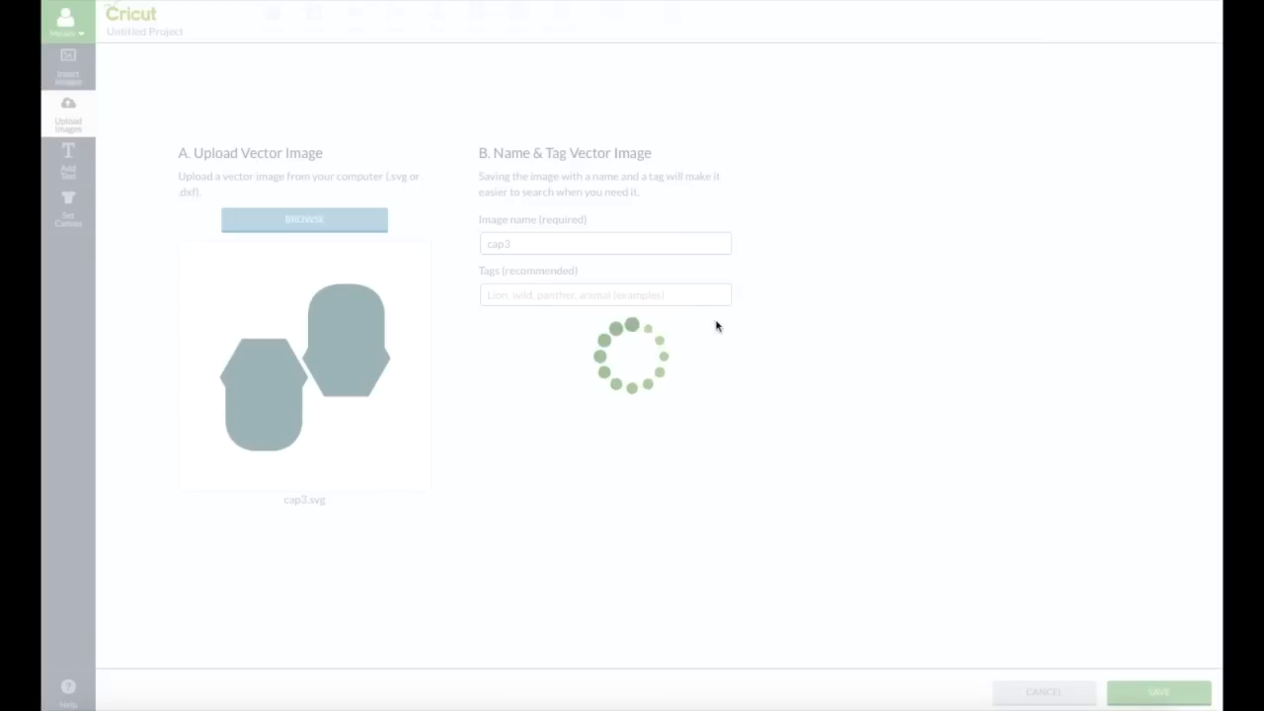
{"action": "left_click", "coordinate": [1158, 692]}
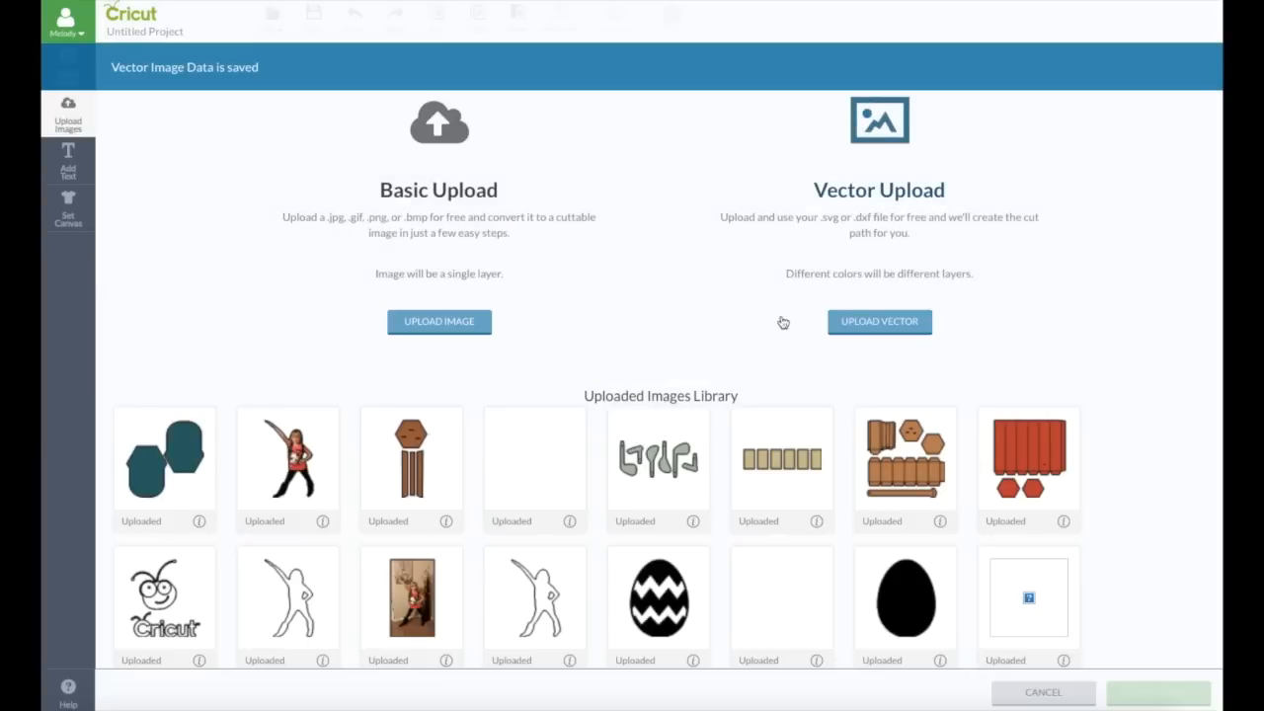
Upload cap2.svg as a vector image and save it as cap2
{"action": "left_click", "coordinate": [878, 321]}
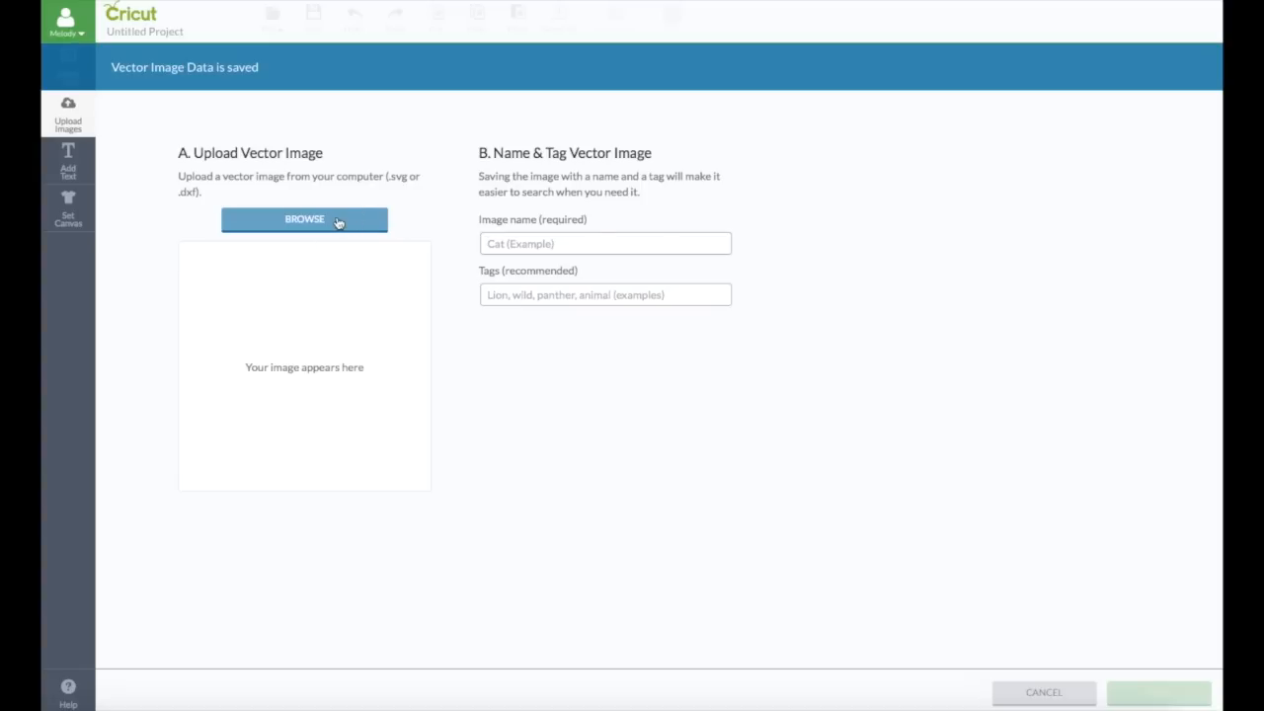
{"action": "left_click", "coordinate": [304, 219]}
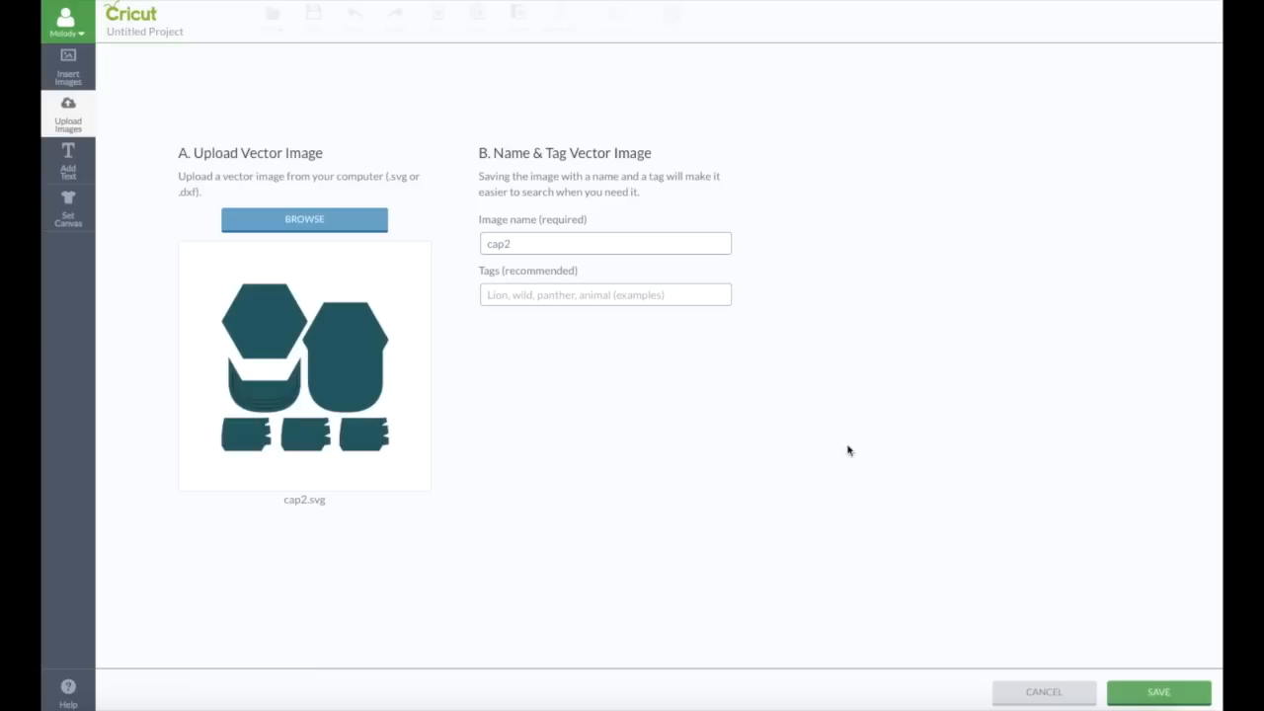
{"action": "left_click", "coordinate": [1158, 692]}
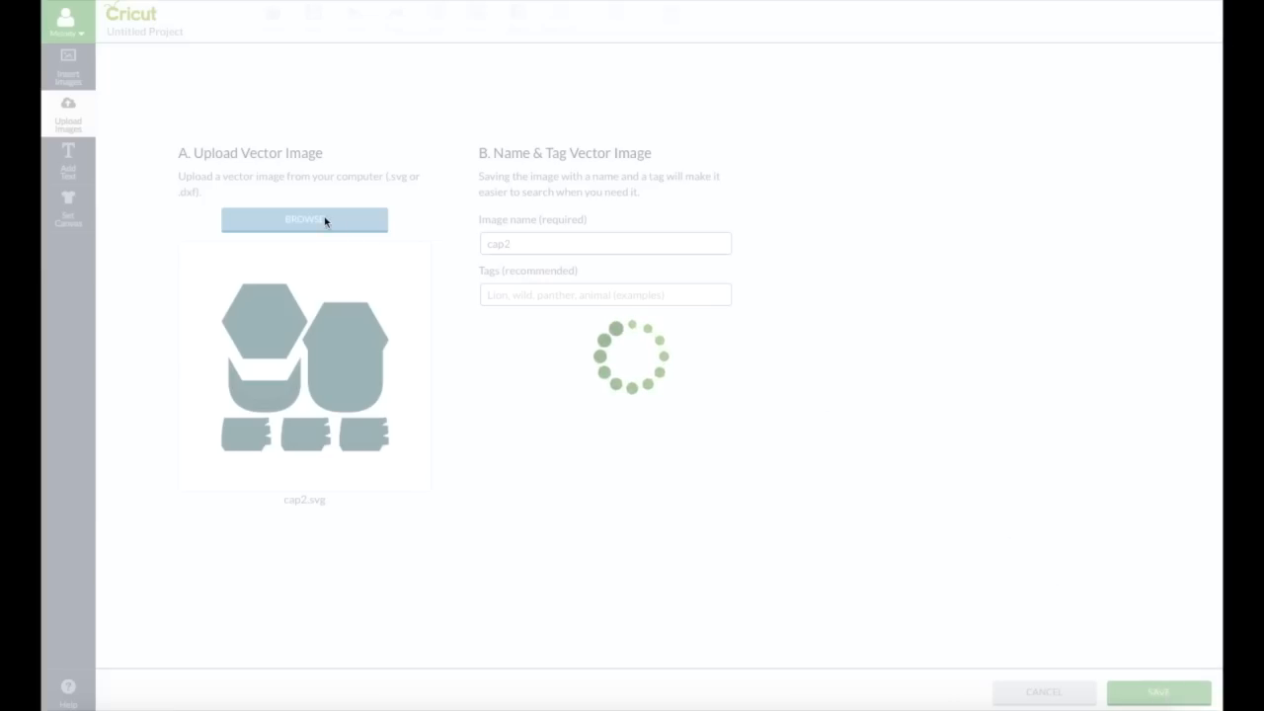
{"action": "left_click", "coordinate": [1159, 692]}
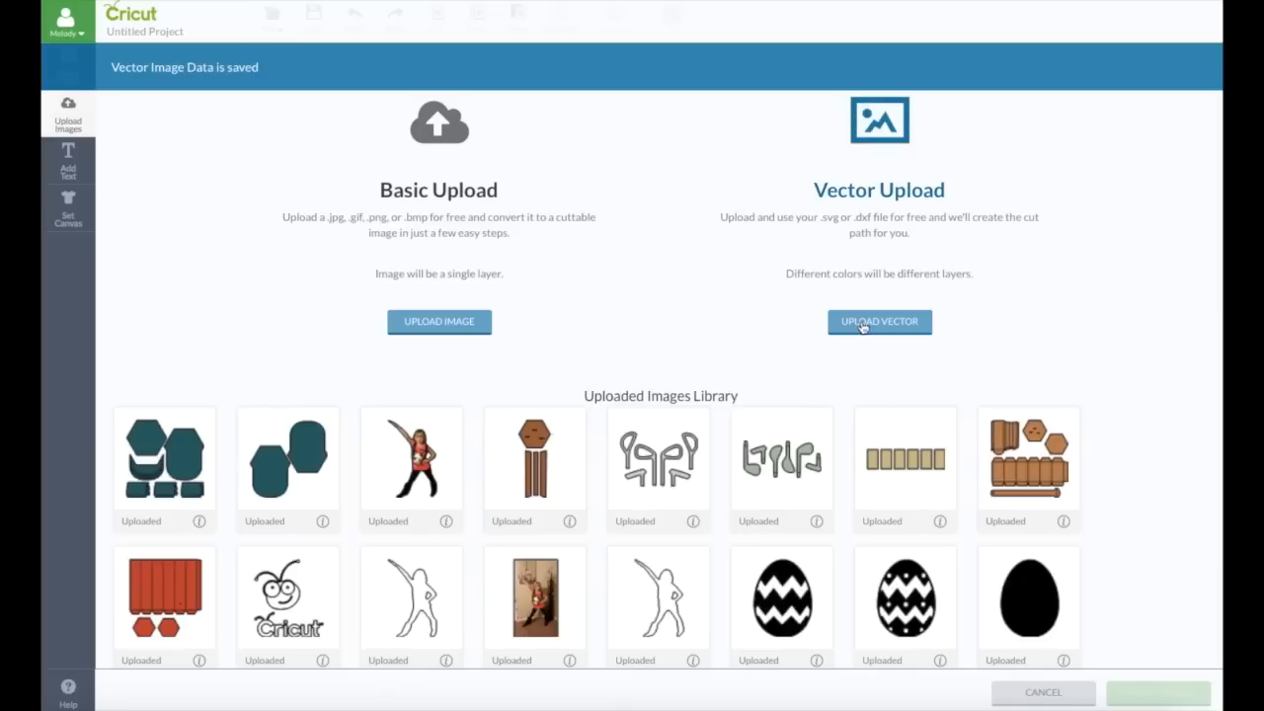
Upload cap1.svg as a vector image and save it as cap1
{"action": "right_click", "coordinate": [879, 321]}
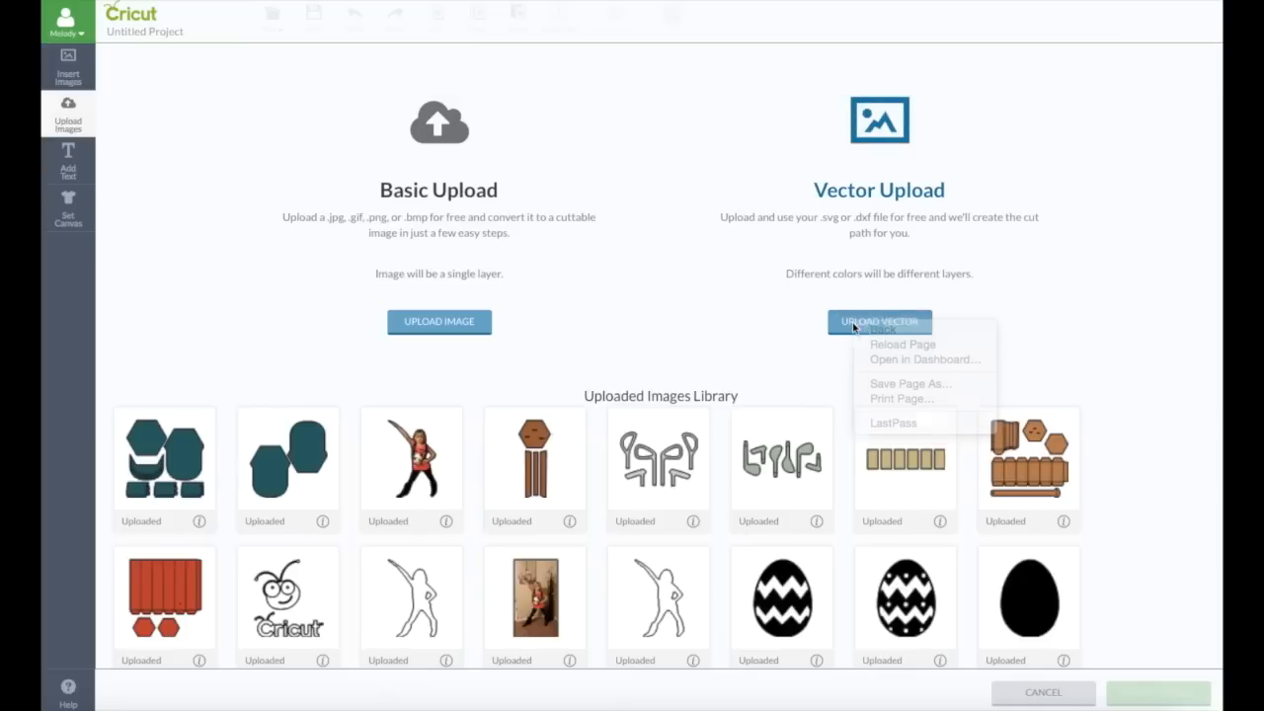
{"action": "left_click", "coordinate": [879, 322]}
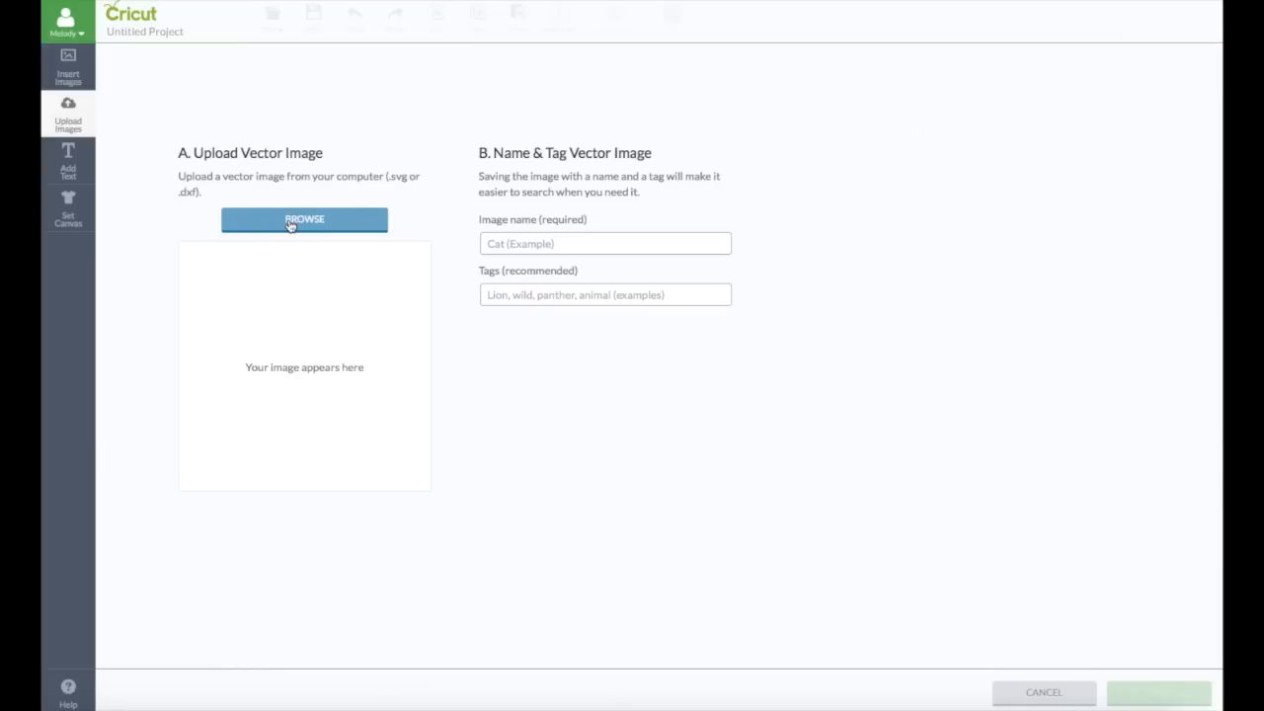
{"action": "left_click", "coordinate": [304, 219]}
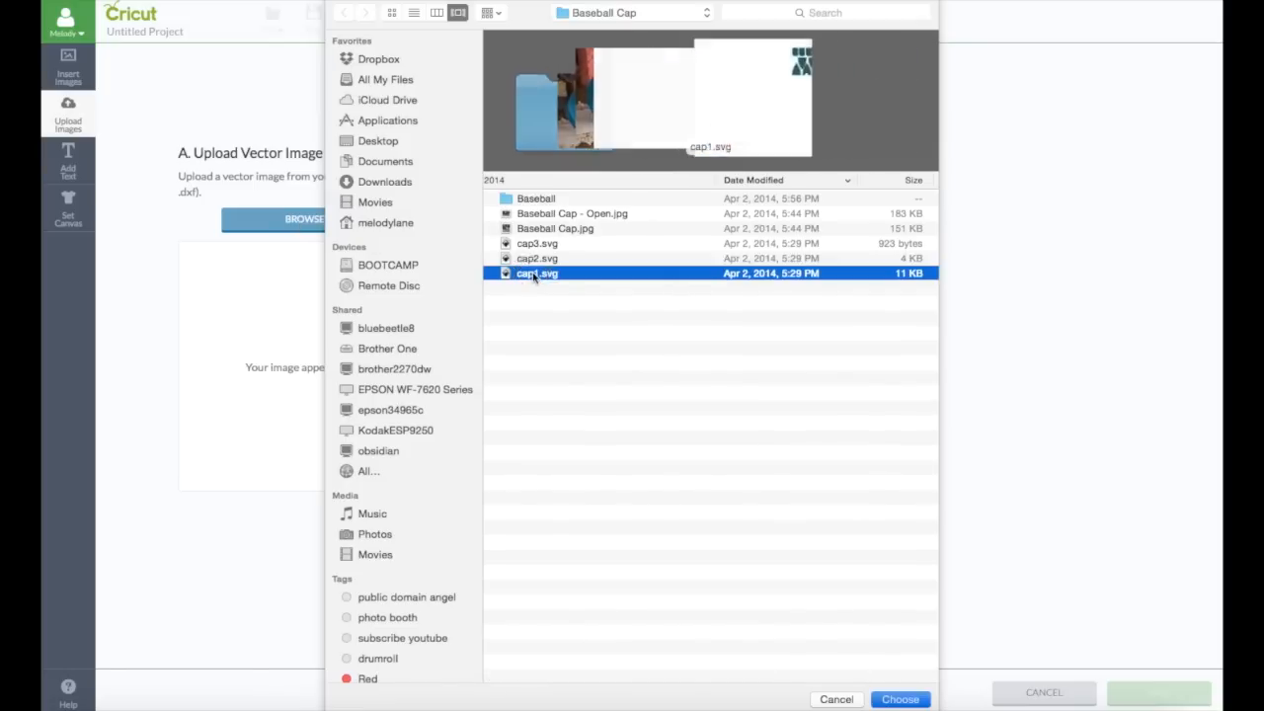
{"action": "left_click", "coordinate": [900, 699]}
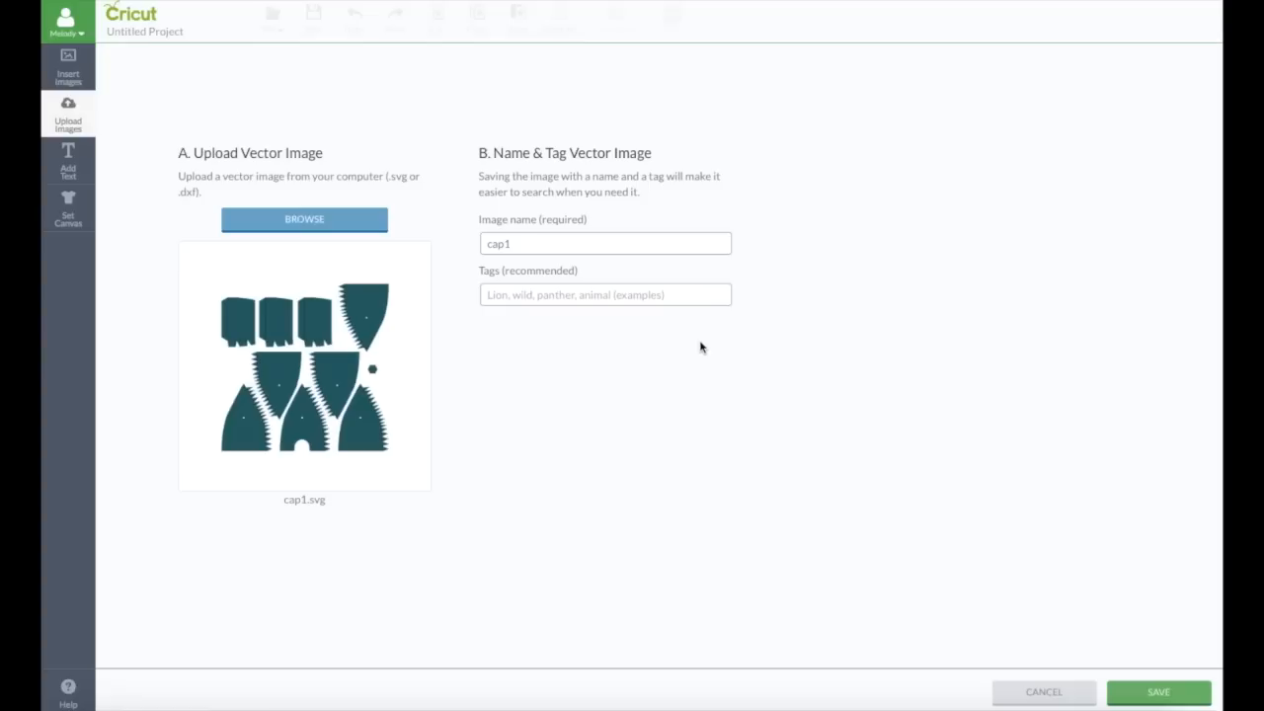
{"action": "right_click", "coordinate": [1158, 691]}
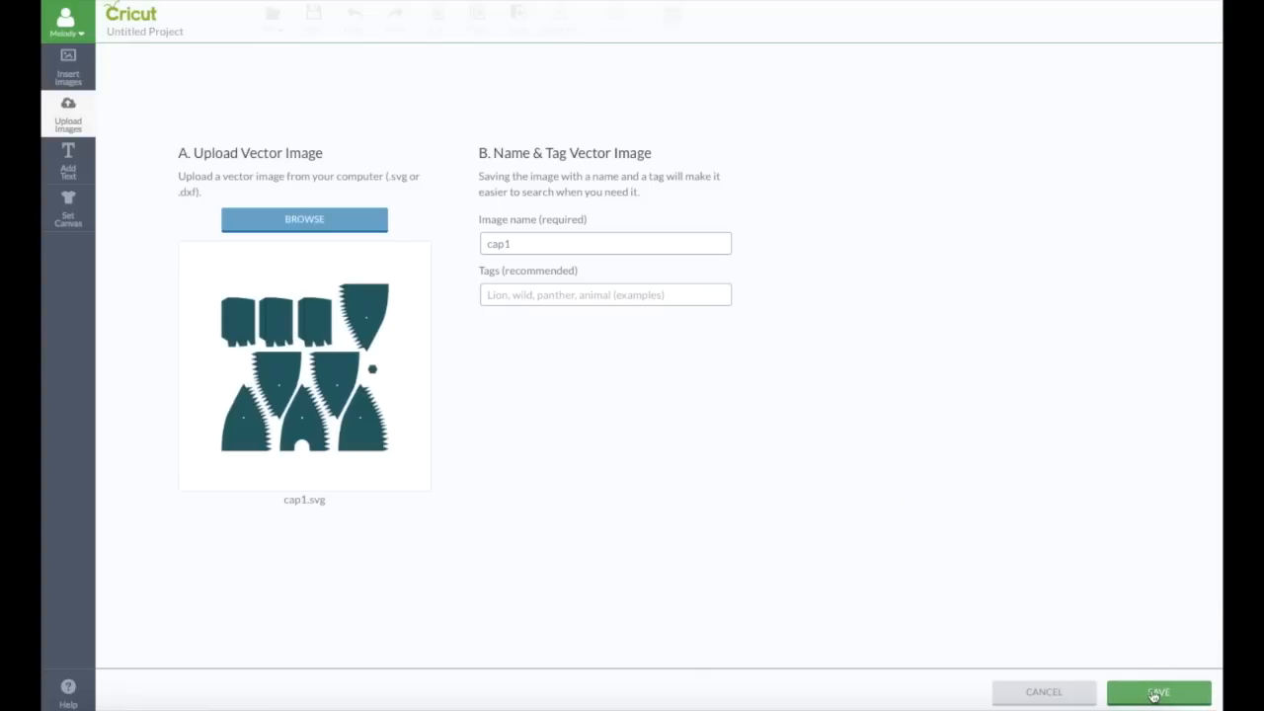
{"action": "left_click", "coordinate": [1158, 691]}
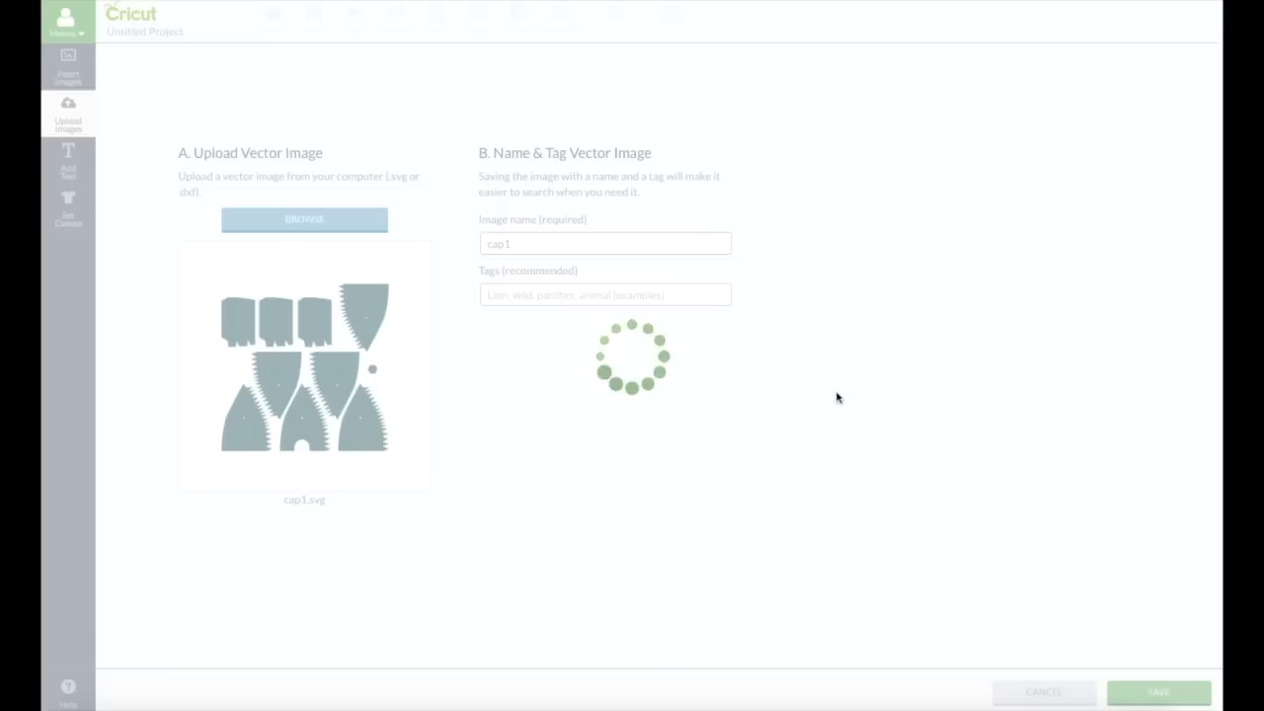
{"action": "left_click", "coordinate": [1158, 692]}
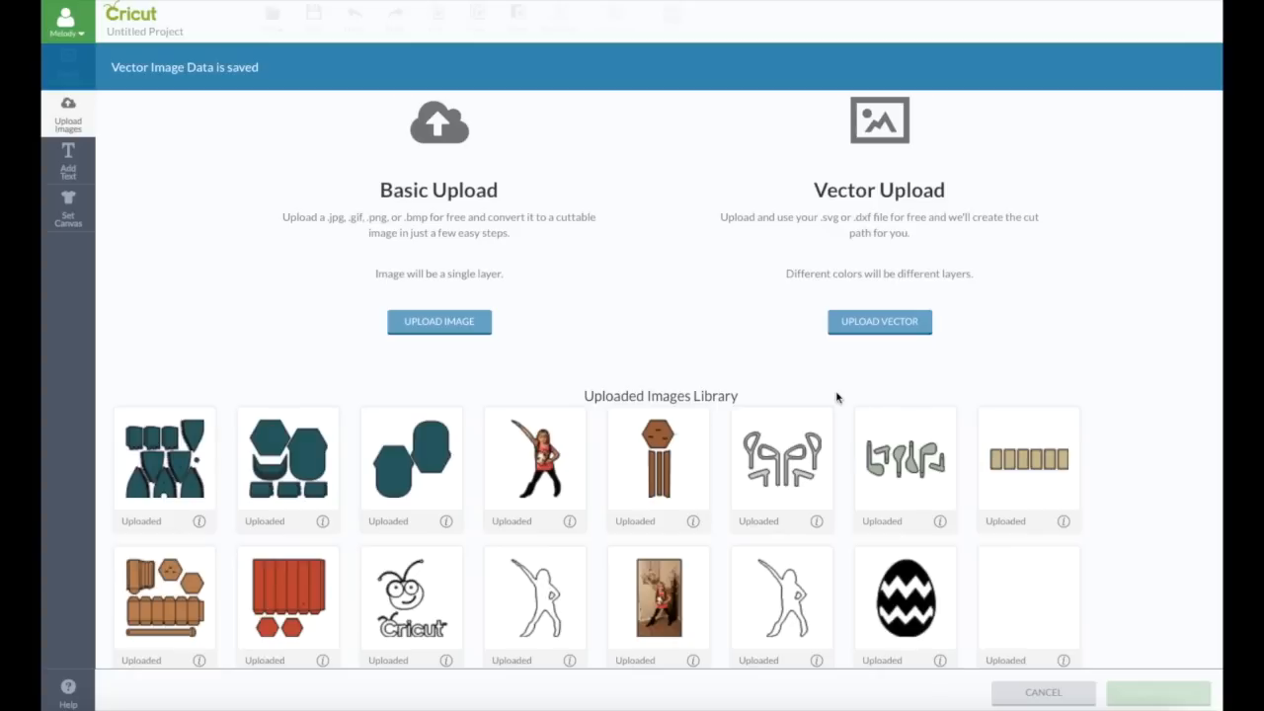
Select the cap3, cap2 and cap1 thumbnails for inserting onto the canvas
{"action": "left_click", "coordinate": [411, 471]}
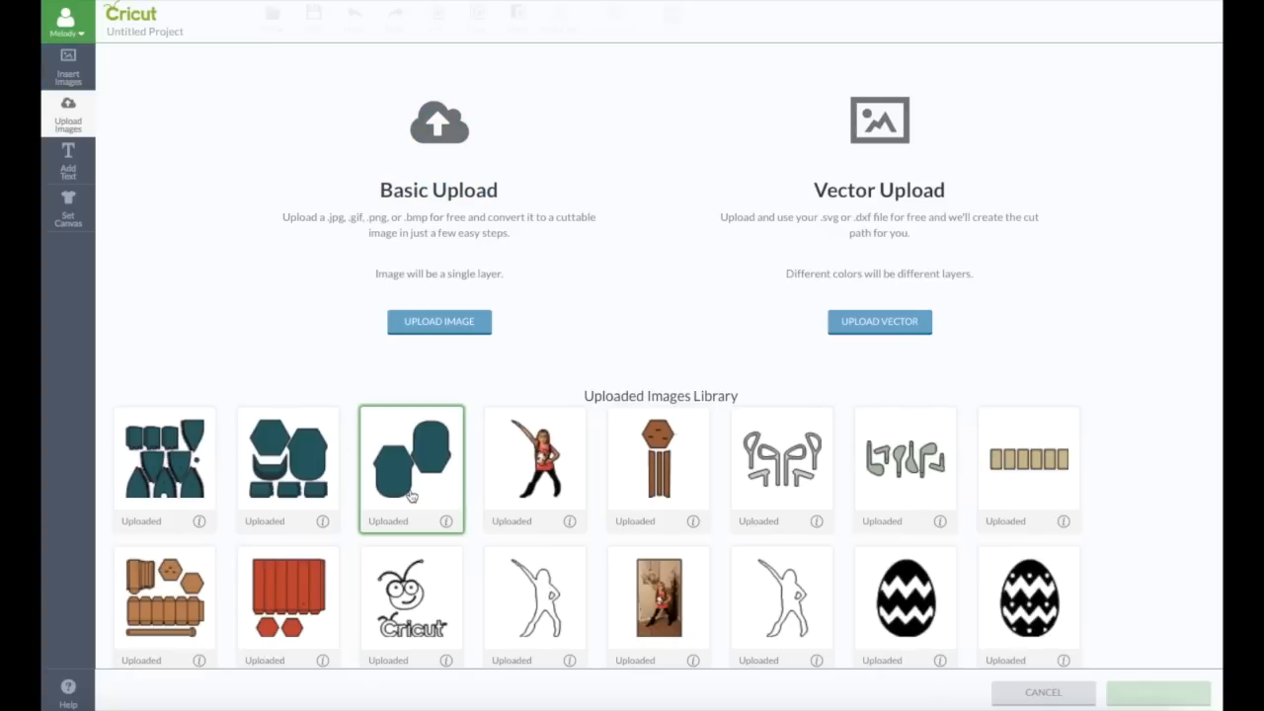
{"action": "left_click", "coordinate": [267, 466]}
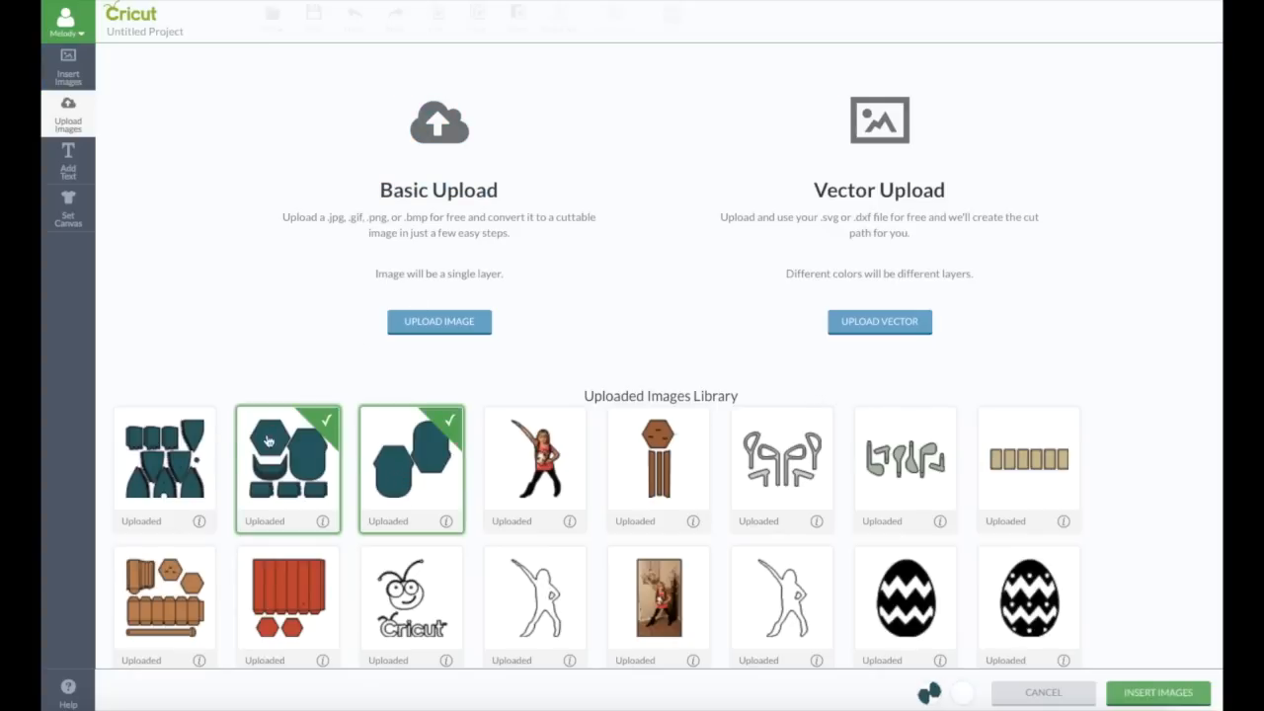
{"action": "left_click", "coordinate": [163, 469]}
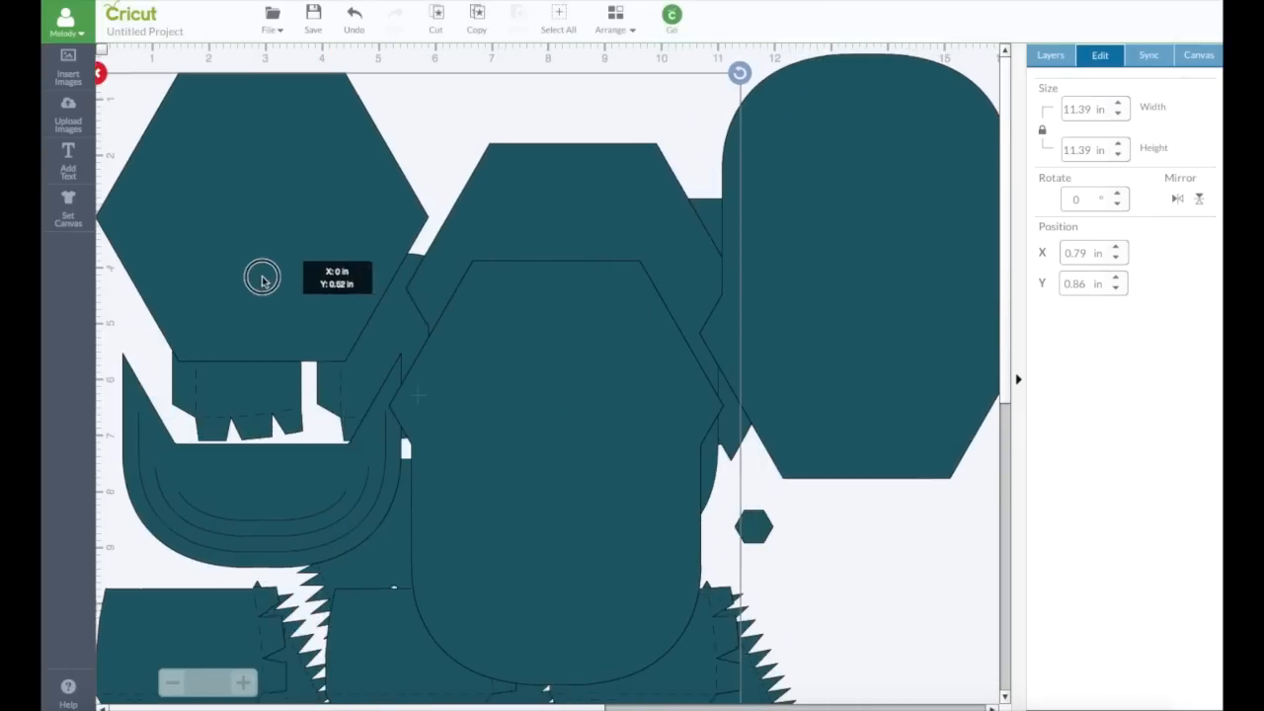
Drag the inserted cap images right and down to new canvas positions
{"action": "left_click_drag", "start_coordinate": [262, 277], "coordinate": [363, 215]}
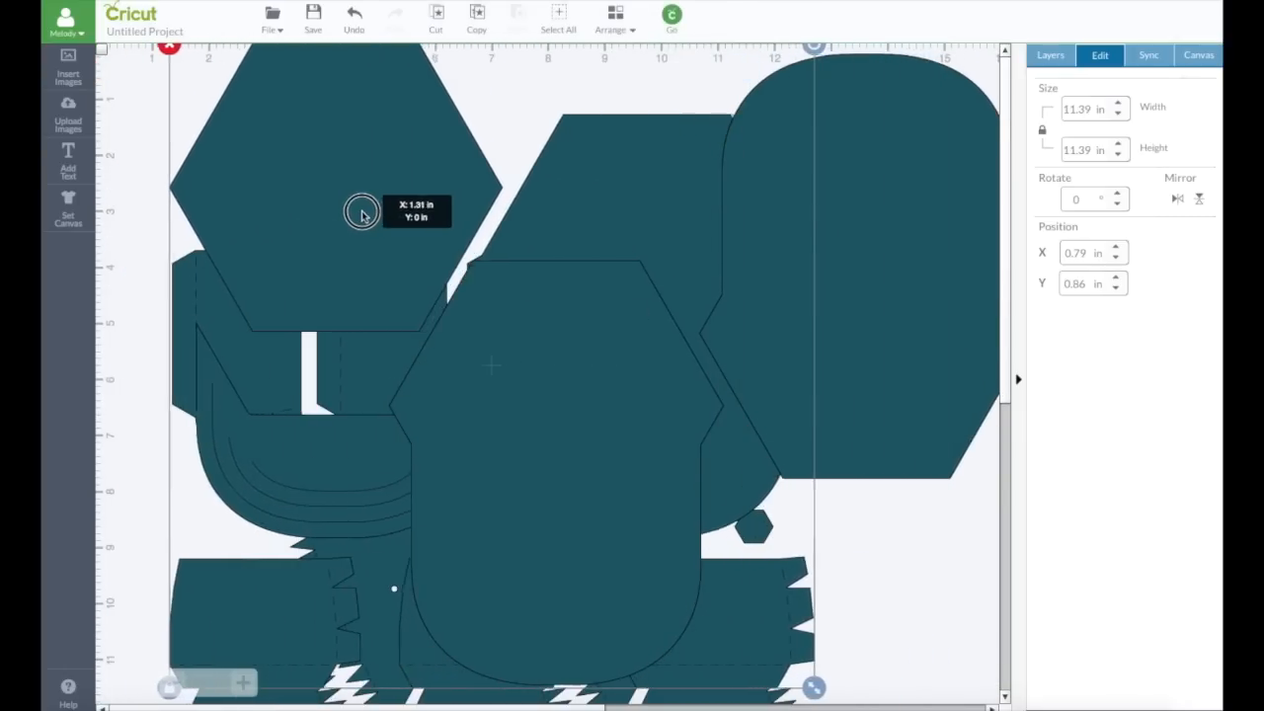
{"action": "left_click_drag", "start_coordinate": [363, 214], "coordinate": [362, 255]}
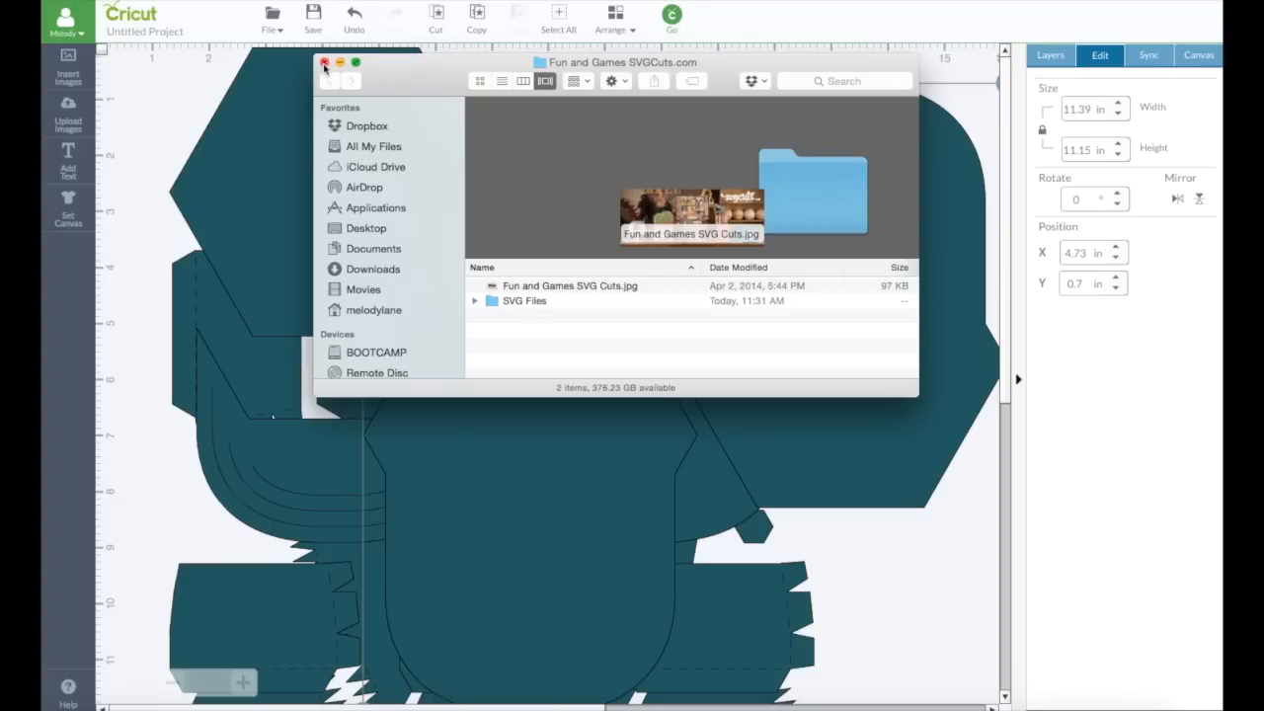
Close the Fun and Games SVGCuts.com Finder window
{"action": "left_click", "coordinate": [324, 64]}
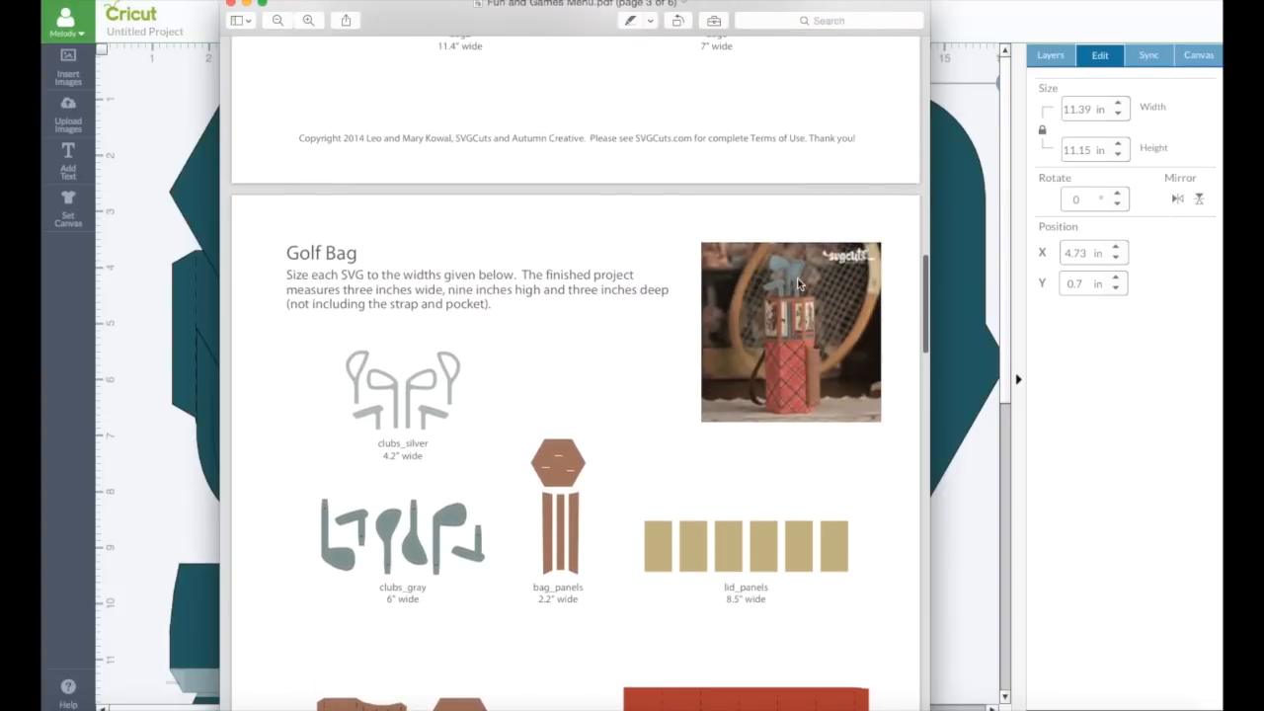
{"action": "mouse_move", "coordinate": [794, 391]}
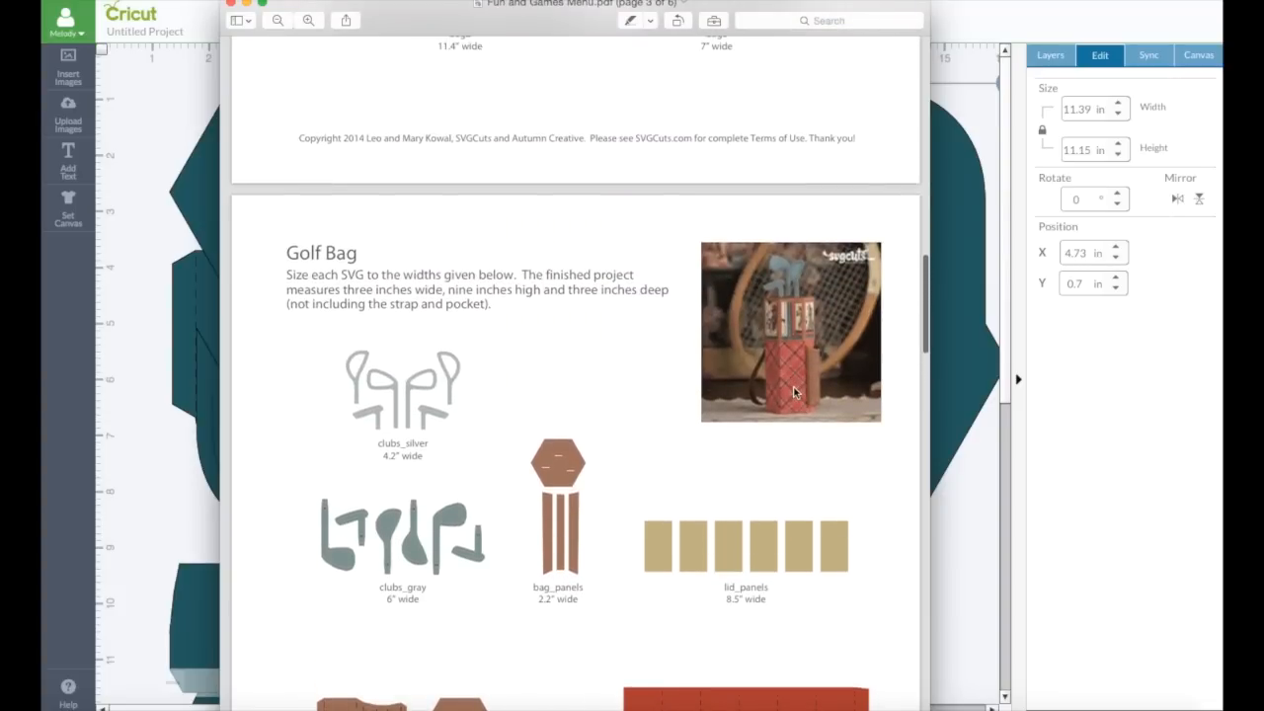
Scroll the Fun and Games Menu PDF past the Soccer Ball and Tennis Card pages to its last page
{"action": "scroll", "scroll_direction": "down", "scroll_amount": 3}
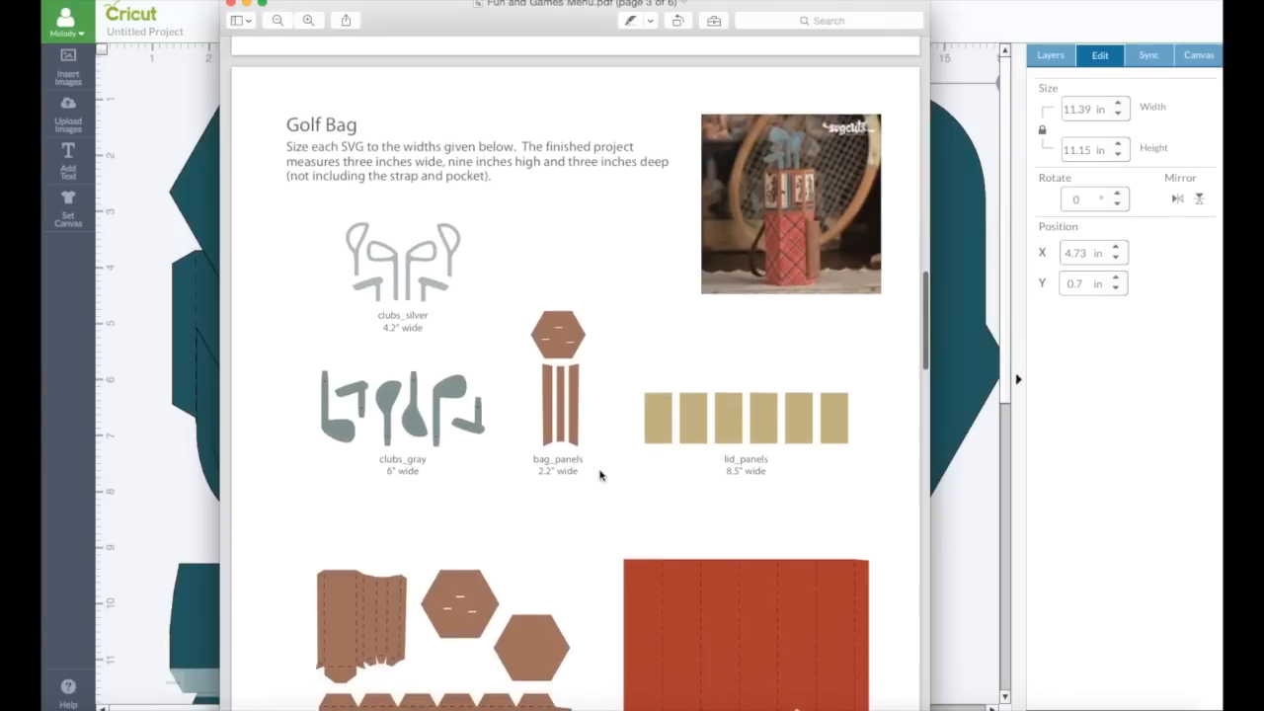
{"action": "scroll", "scroll_direction": "down", "scroll_amount": 3}
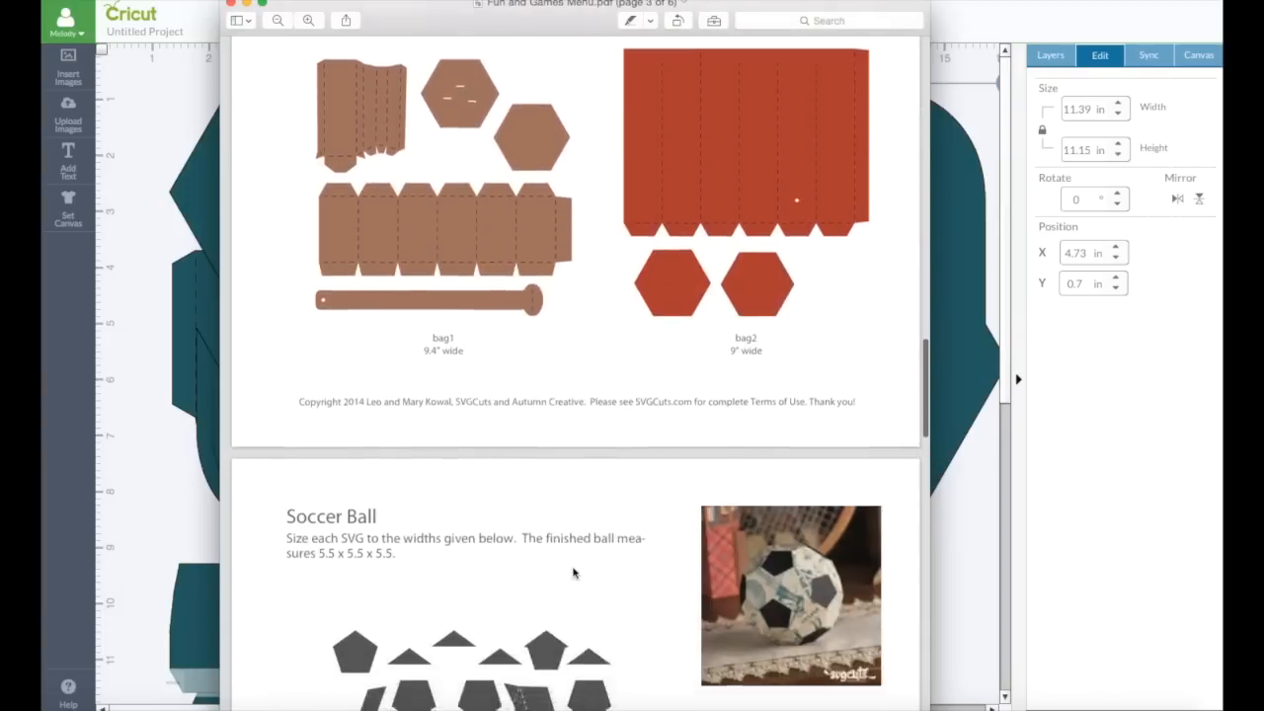
{"action": "scroll", "scroll_direction": "down", "scroll_amount": 3}
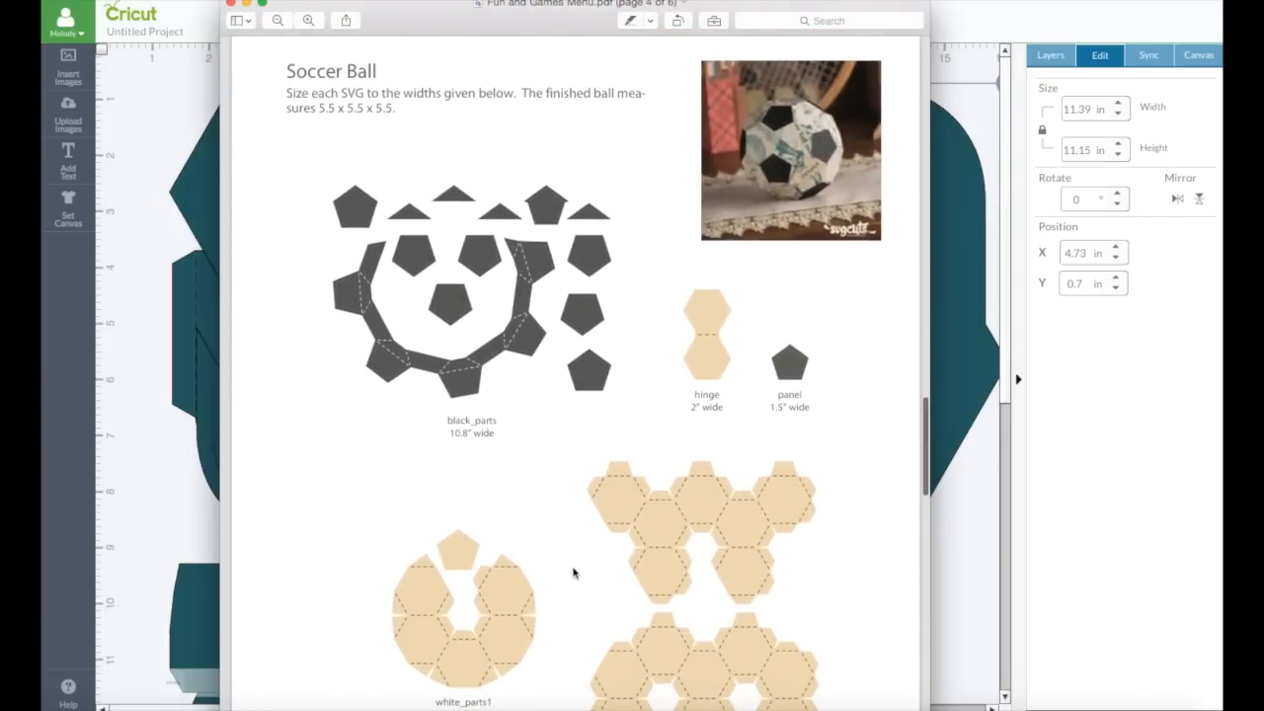
{"action": "scroll", "scroll_direction": "down", "scroll_amount": 3}
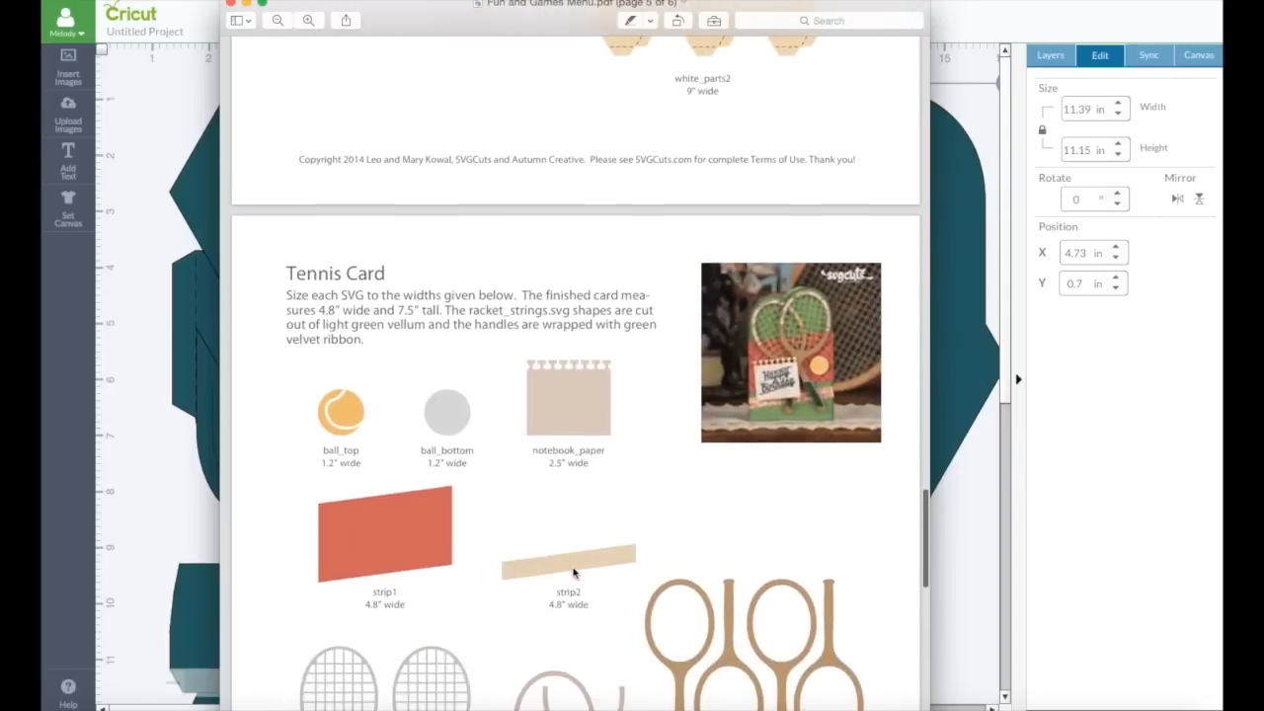
{"action": "scroll", "scroll_direction": "down", "scroll_amount": 3}
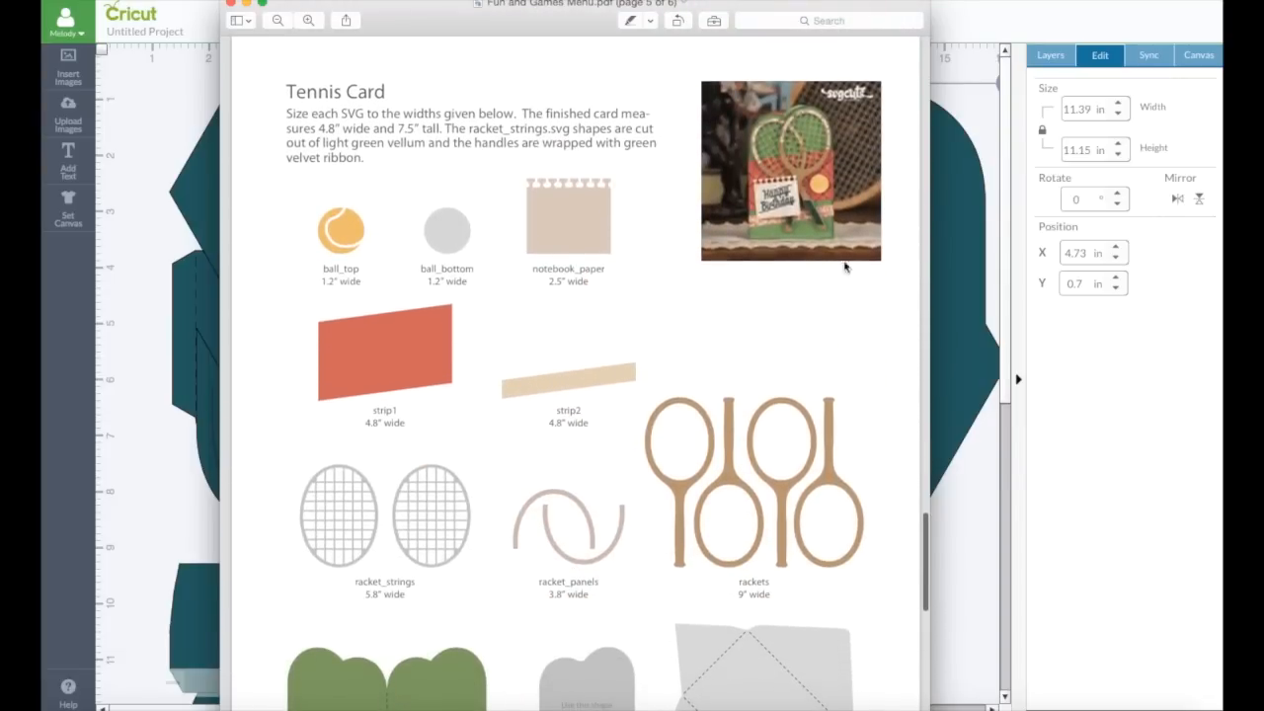
{"action": "scroll", "scroll_direction": "down", "scroll_amount": 3}
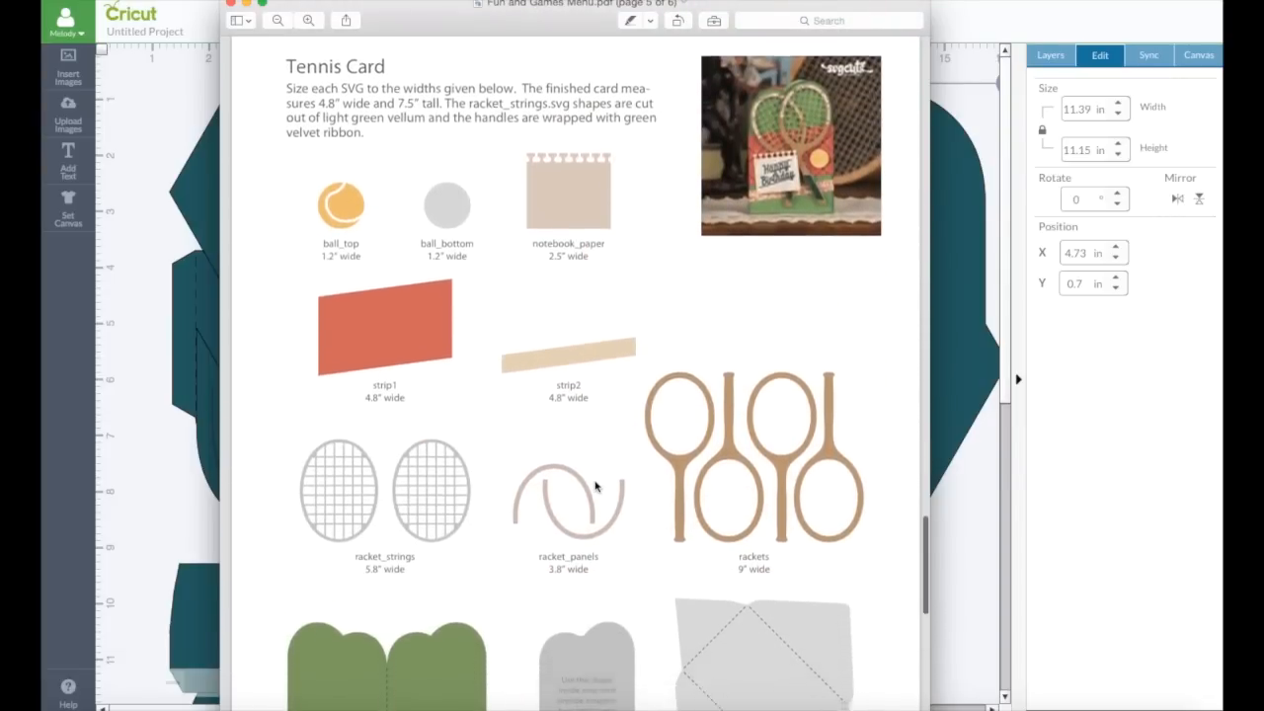
{"action": "scroll", "scroll_direction": "down", "scroll_amount": 3}
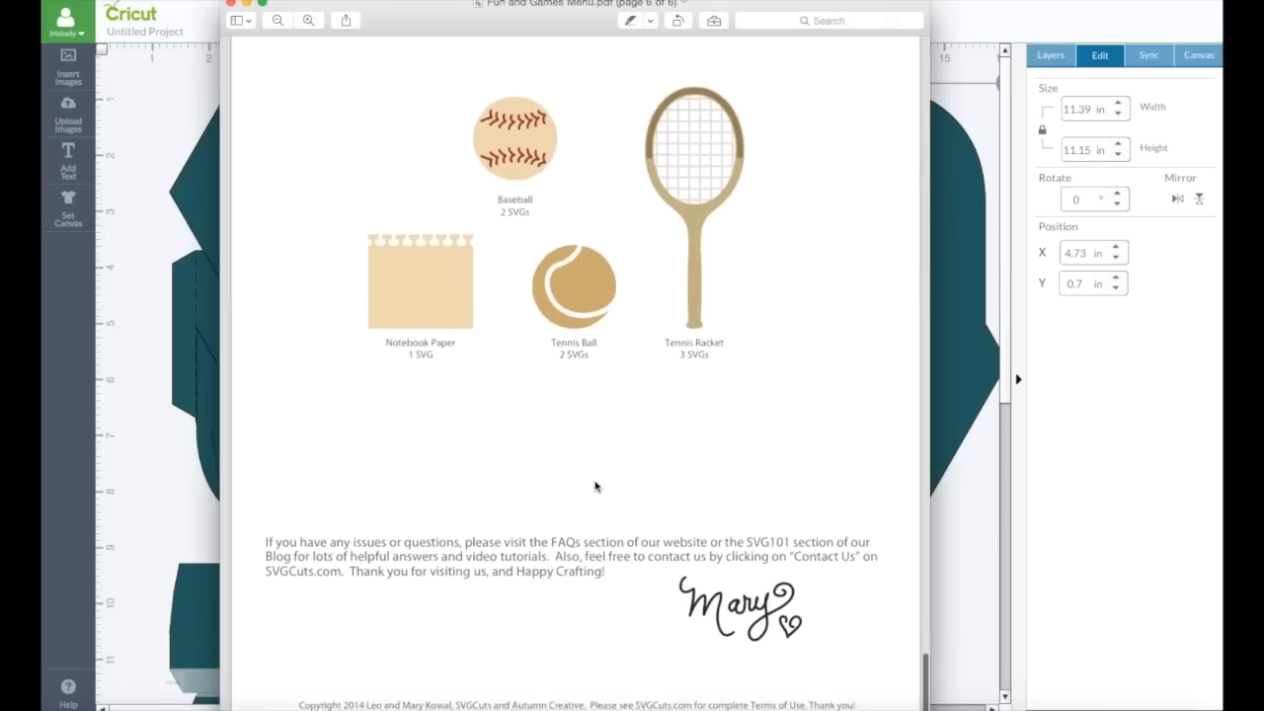
{"action": "scroll", "scroll_direction": "up", "scroll_amount": 3}
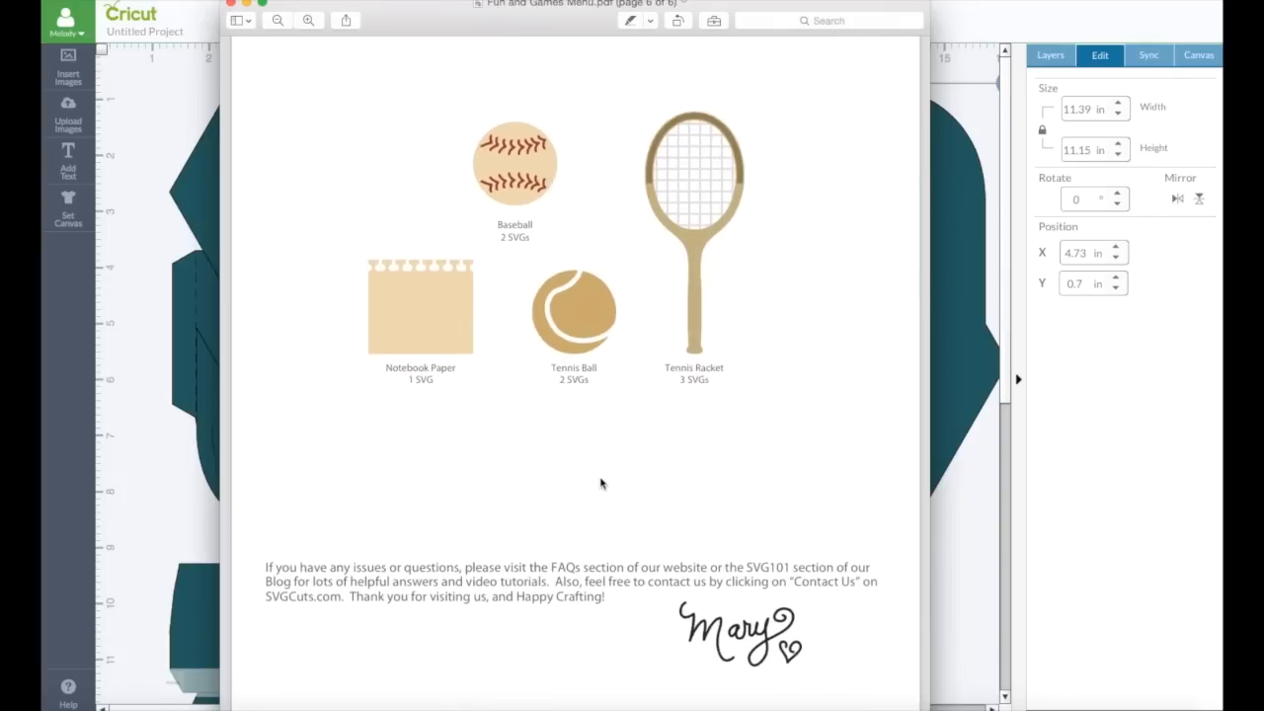
{"action": "mouse_move", "coordinate": [654, 281]}
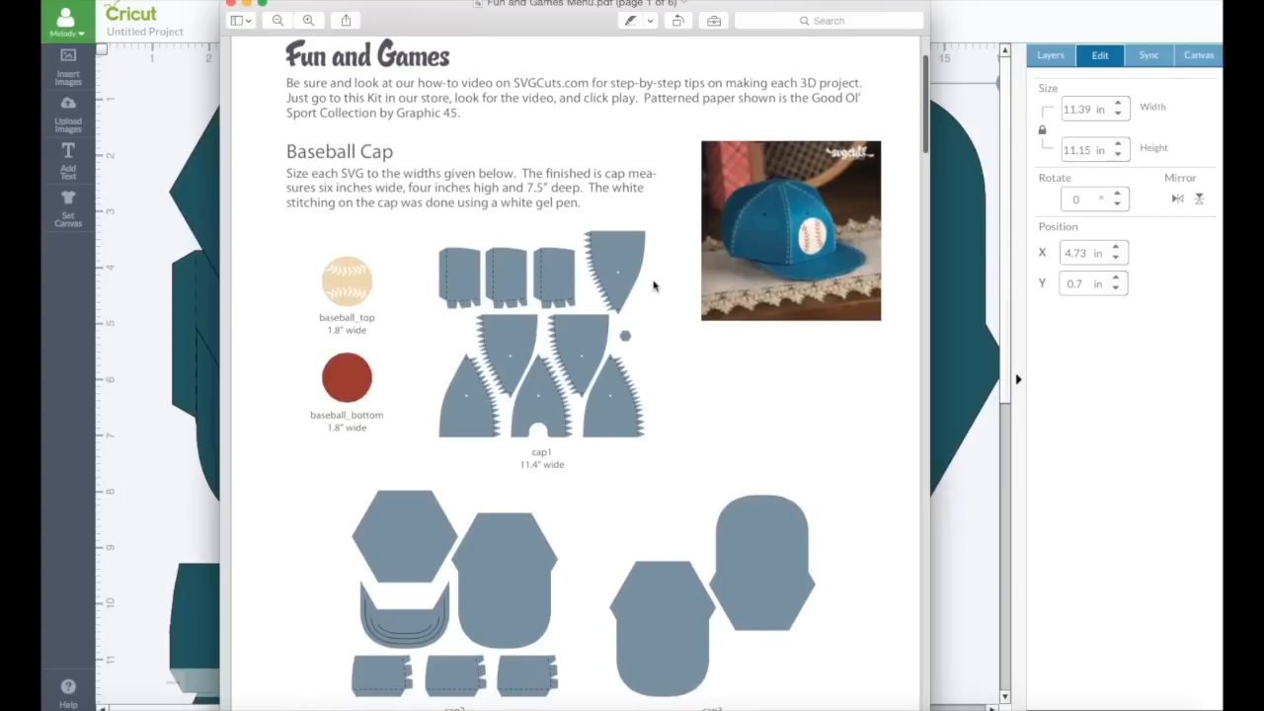
{"action": "mouse_move", "coordinate": [679, 398]}
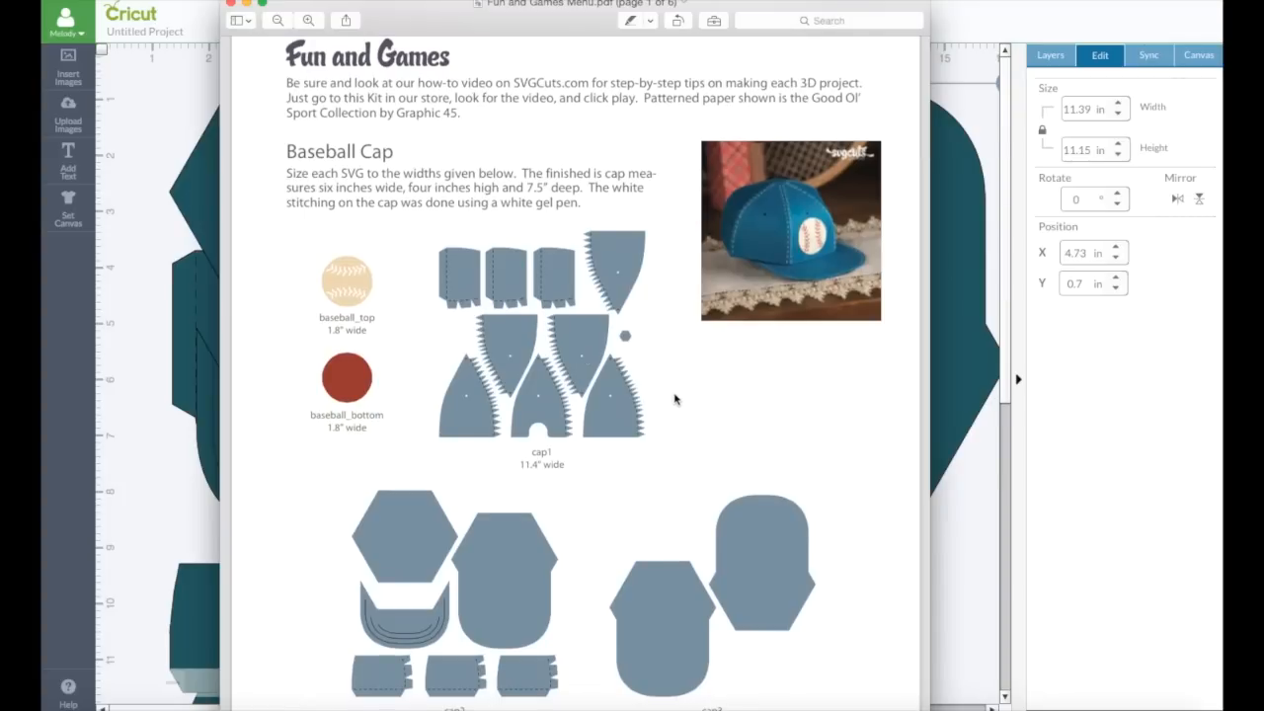
{"action": "mouse_move", "coordinate": [347, 380]}
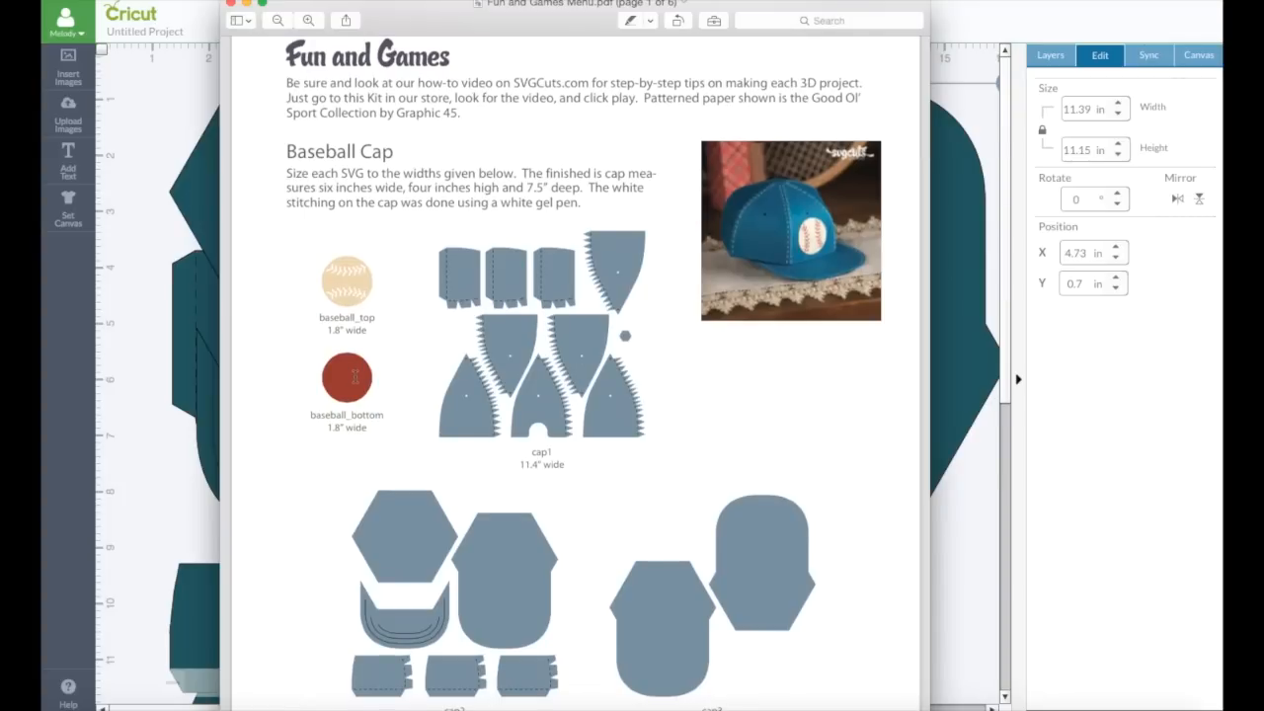
{"action": "mouse_move", "coordinate": [347, 271]}
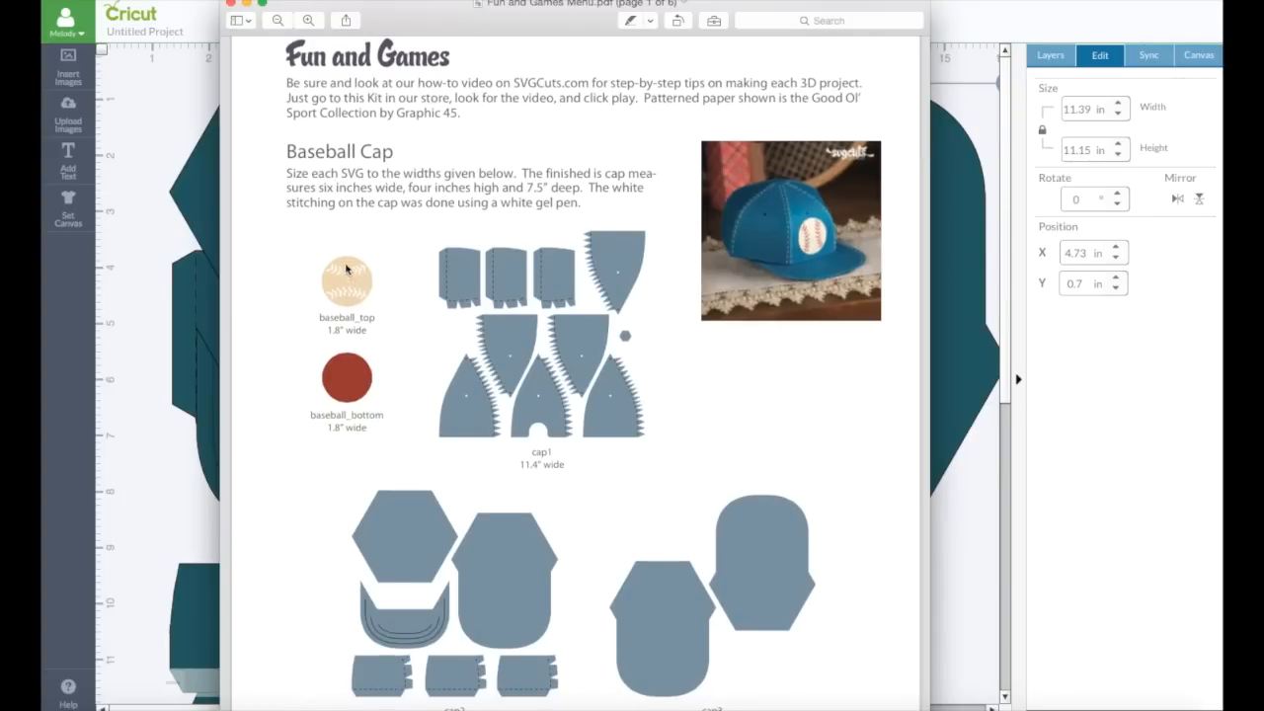
{"action": "mouse_move", "coordinate": [382, 300]}
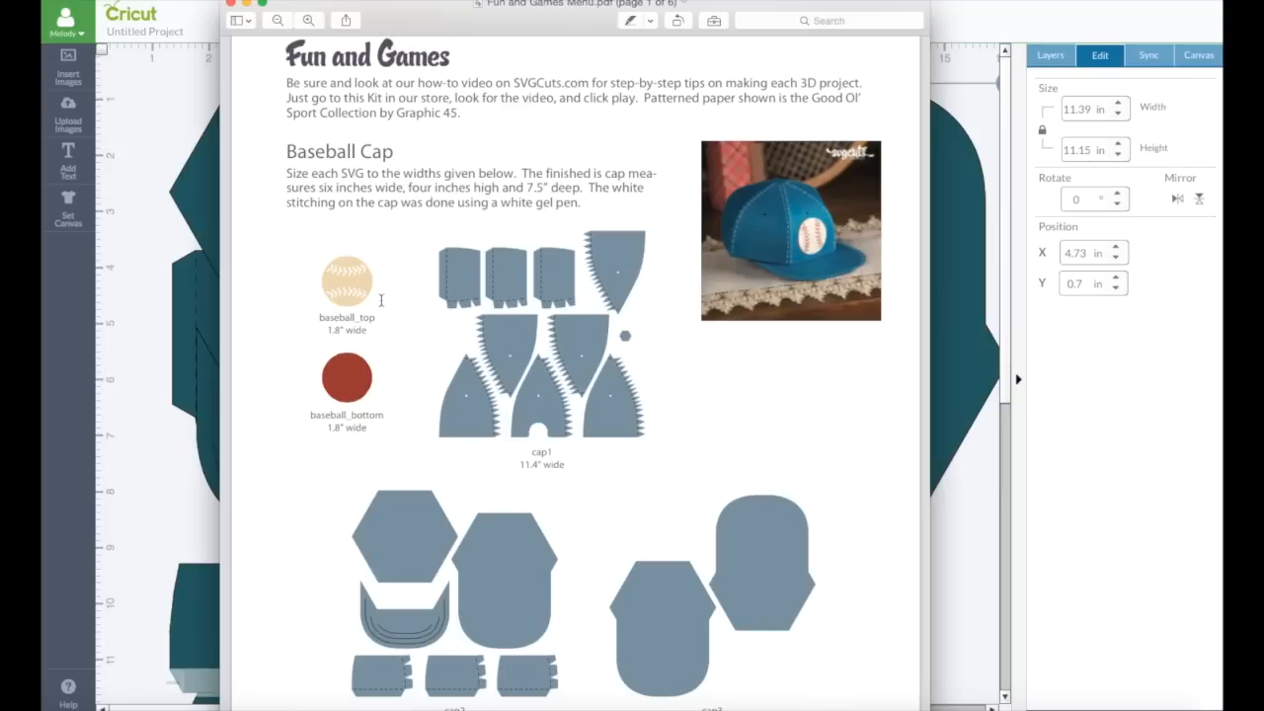
{"action": "mouse_move", "coordinate": [346, 314]}
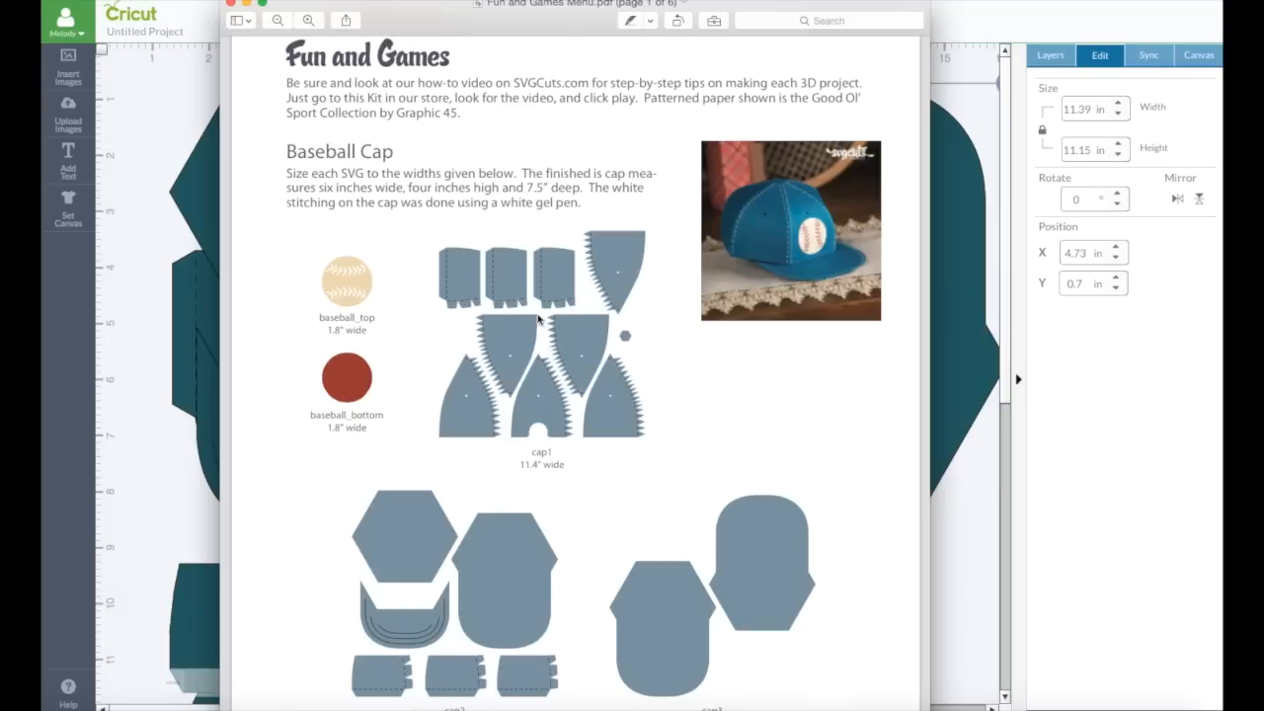
{"action": "mouse_move", "coordinate": [346, 378]}
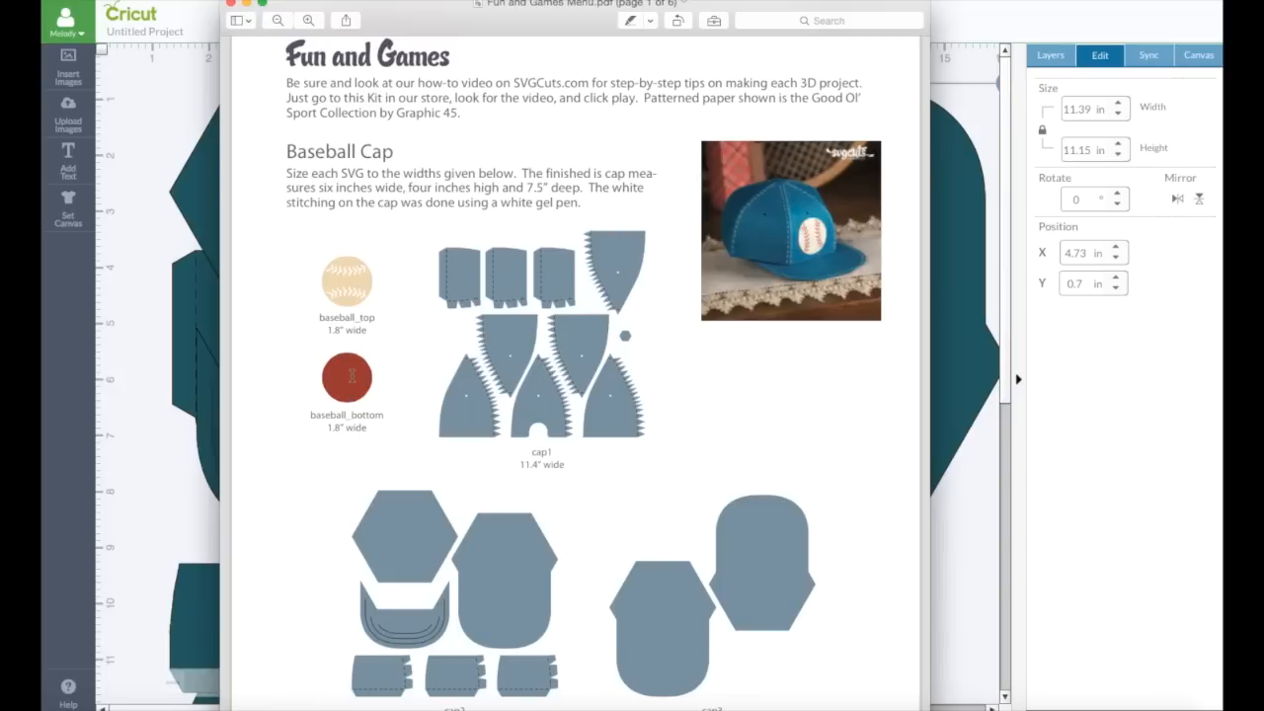
{"action": "mouse_move", "coordinate": [460, 332]}
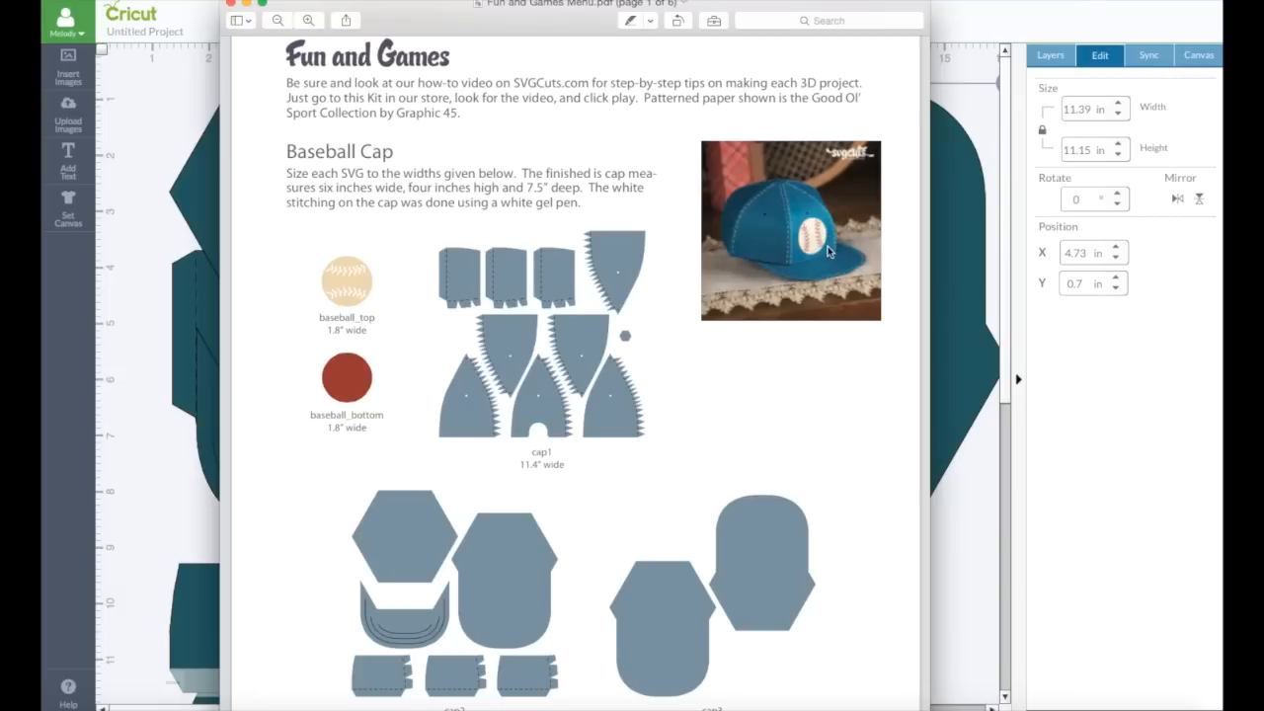
Scroll the PDF to review the Baseball Cap sizes for cap2 and cap3 at 11.4 inches
{"action": "scroll", "scroll_direction": "down", "scroll_amount": 3}
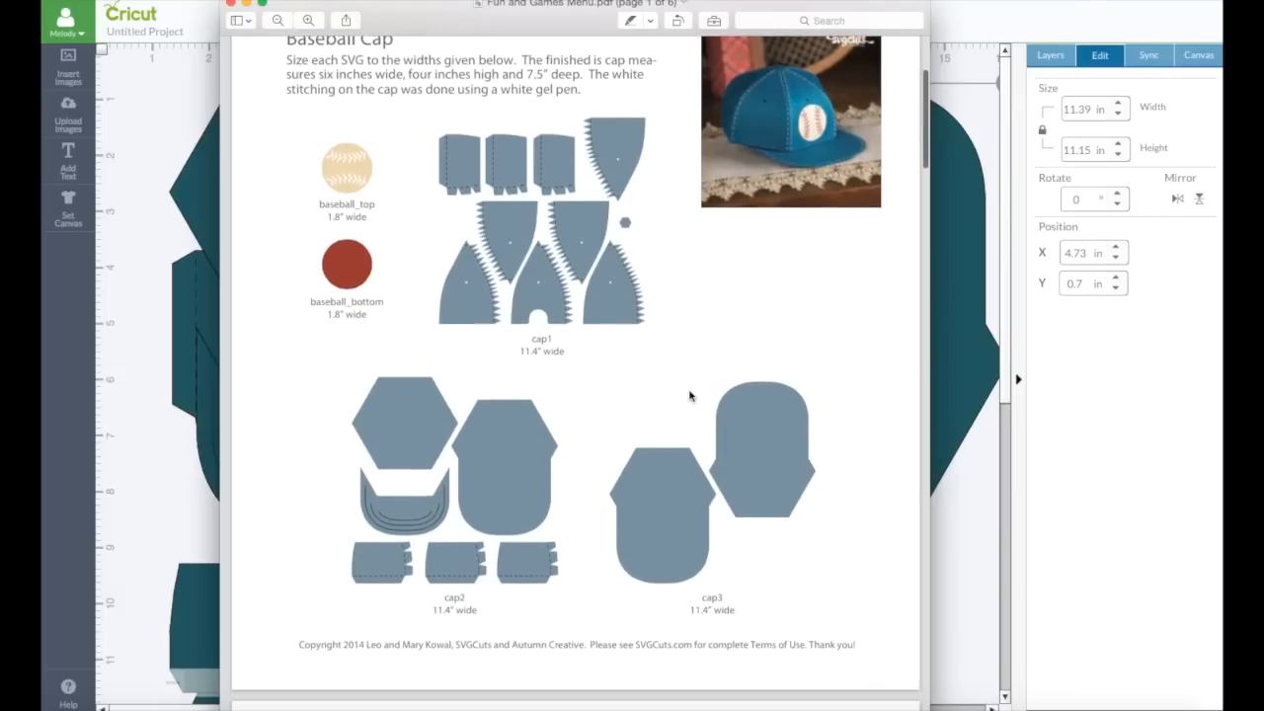
{"action": "scroll", "scroll_direction": "down", "scroll_amount": 3}
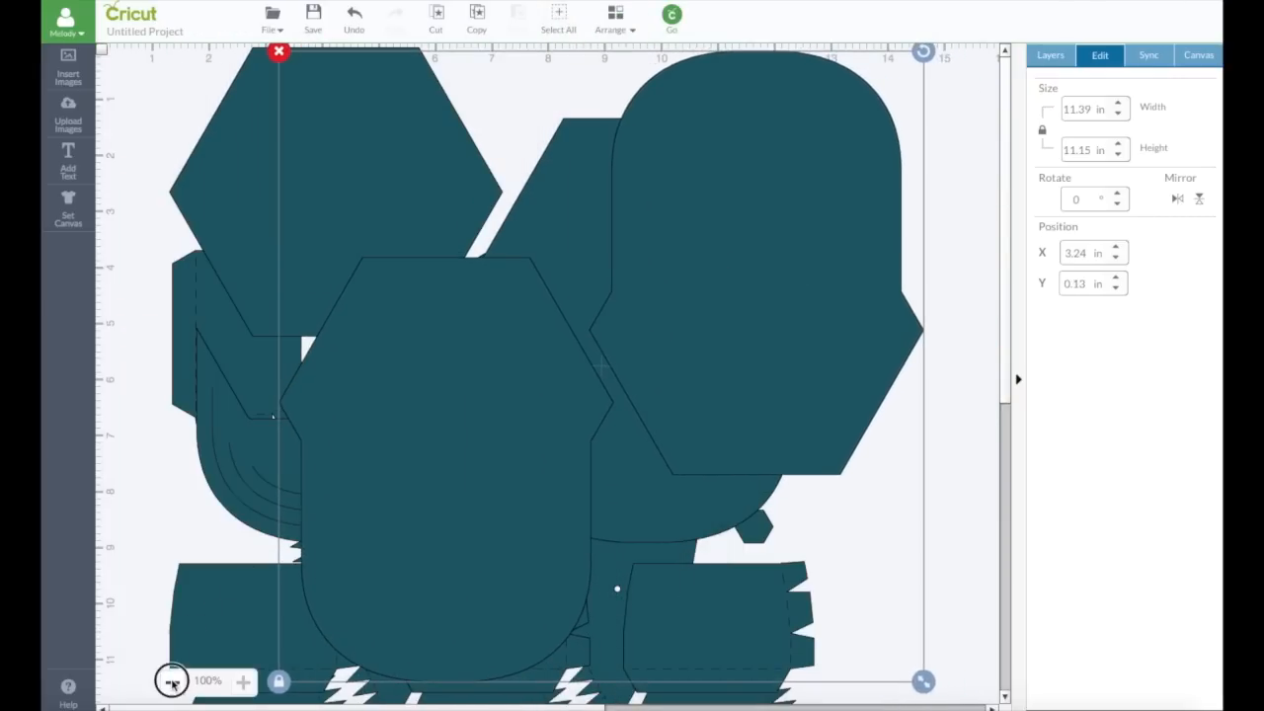
Move the cap2 pieces to the mat's top edge (Y 0) and show the layer list
{"action": "left_click", "coordinate": [175, 684]}
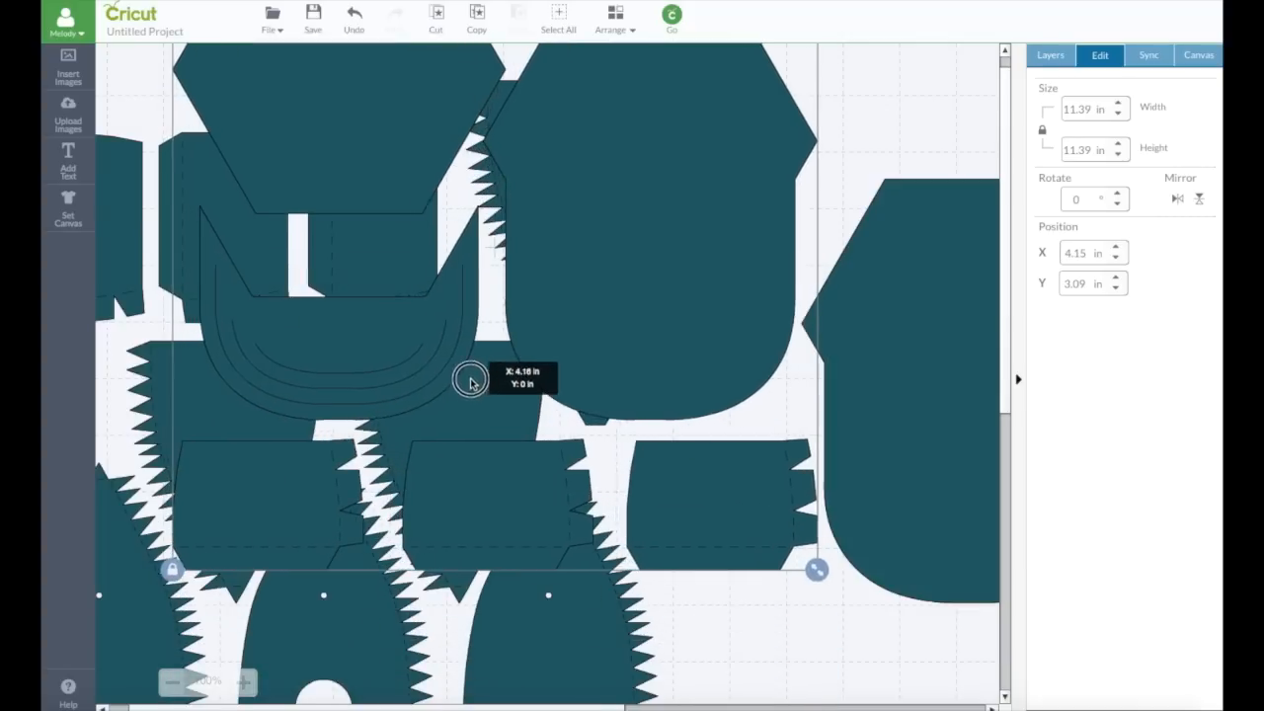
{"action": "left_click_drag", "start_coordinate": [472, 382], "coordinate": [456, 551]}
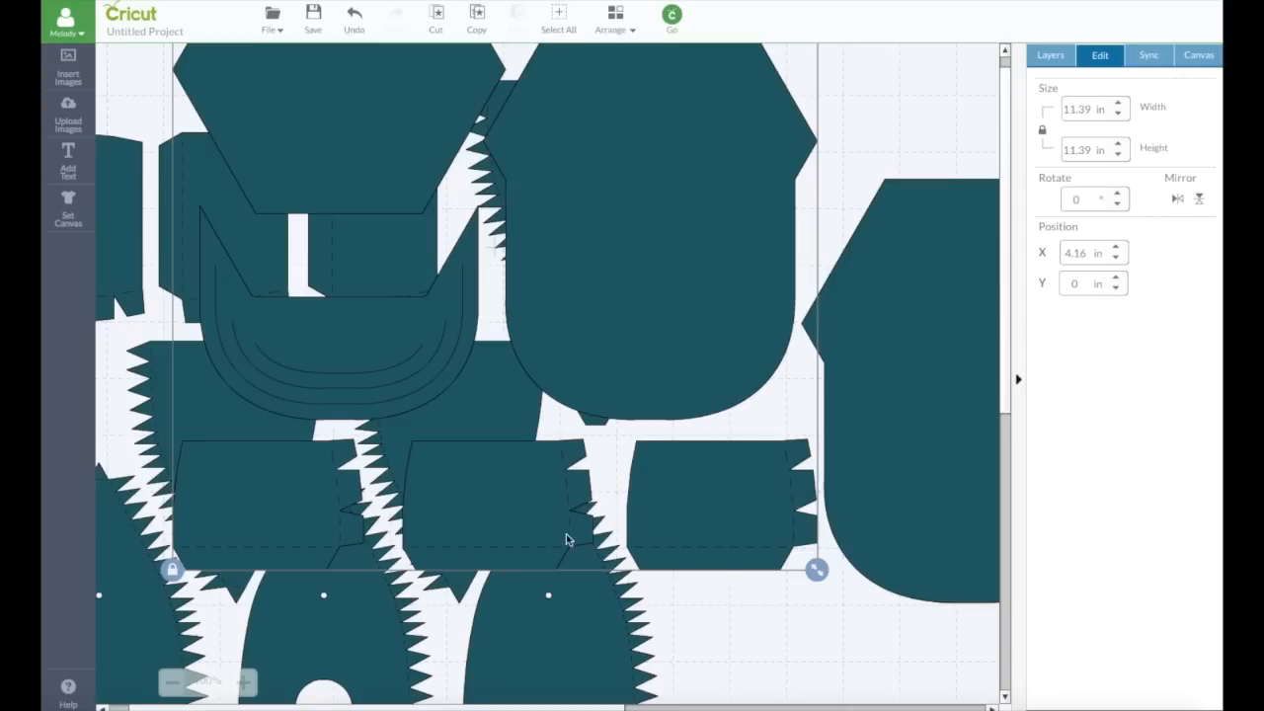
{"action": "mouse_move", "coordinate": [808, 301]}
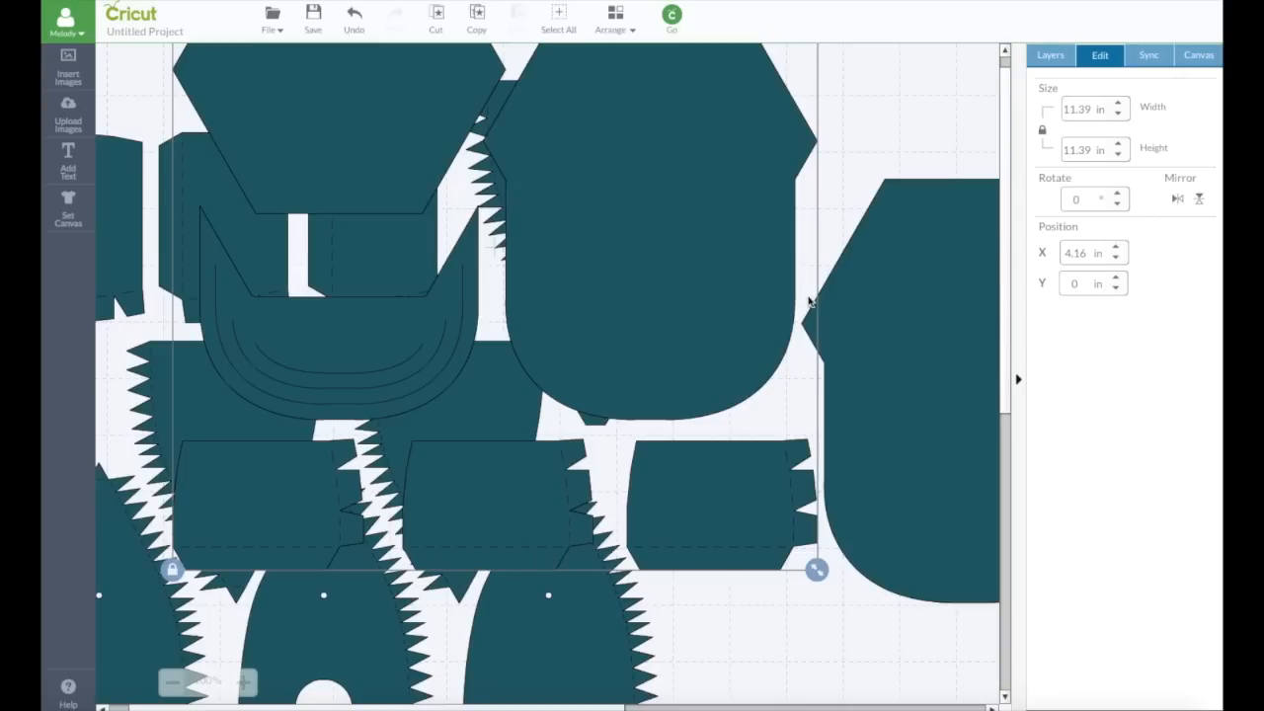
{"action": "mouse_move", "coordinate": [823, 253]}
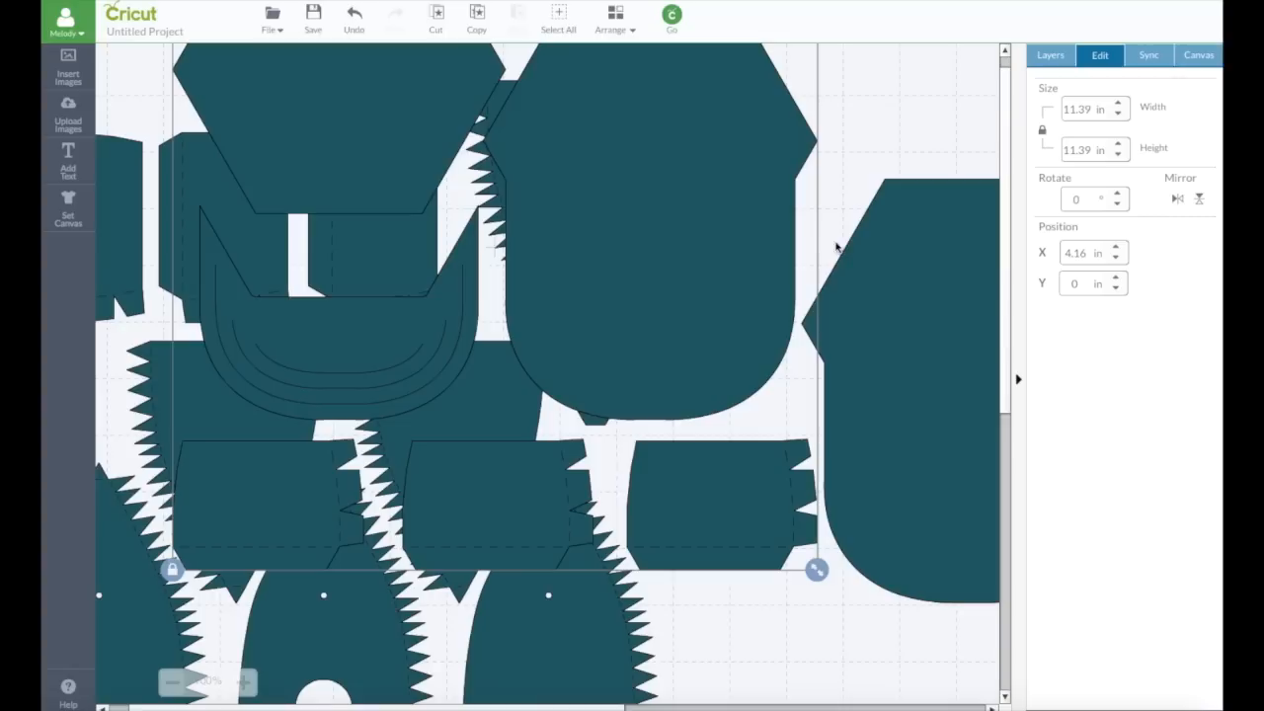
{"action": "left_click", "coordinate": [1053, 55]}
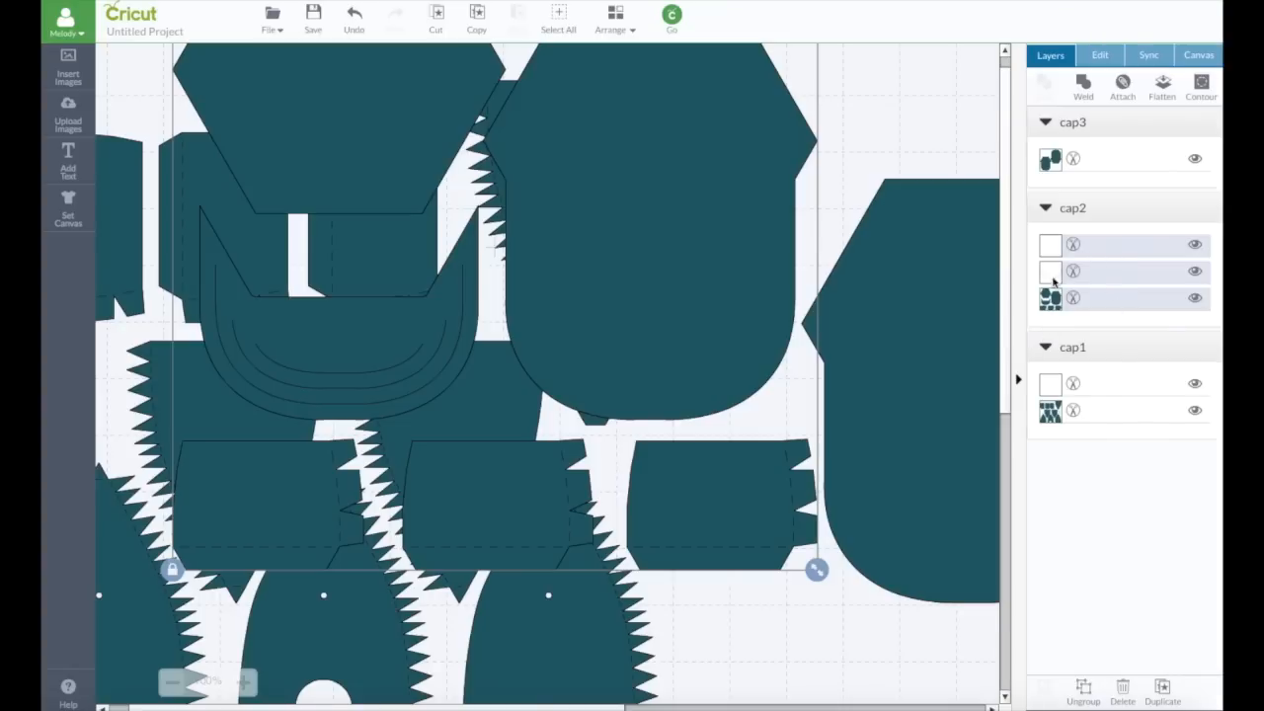
Set the cap2 visor's curved lines to be drawn with pen (Write)
{"action": "left_click", "coordinate": [1045, 272]}
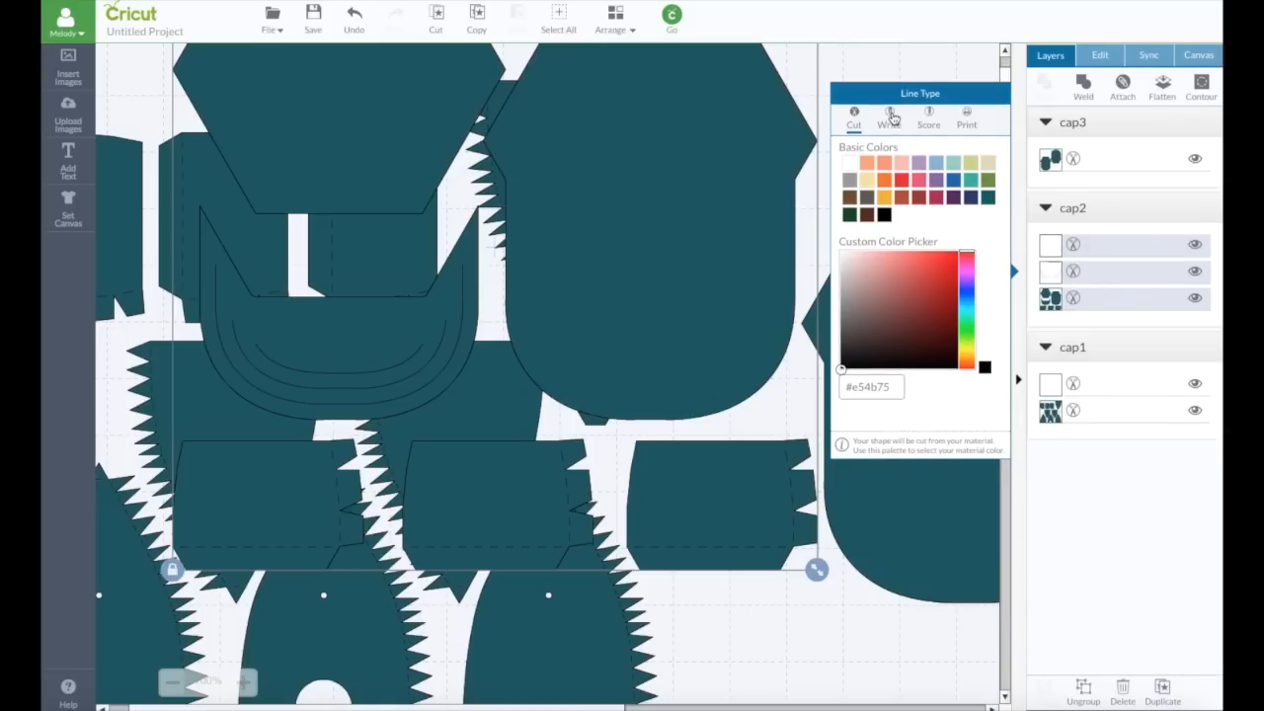
{"action": "left_click", "coordinate": [927, 116]}
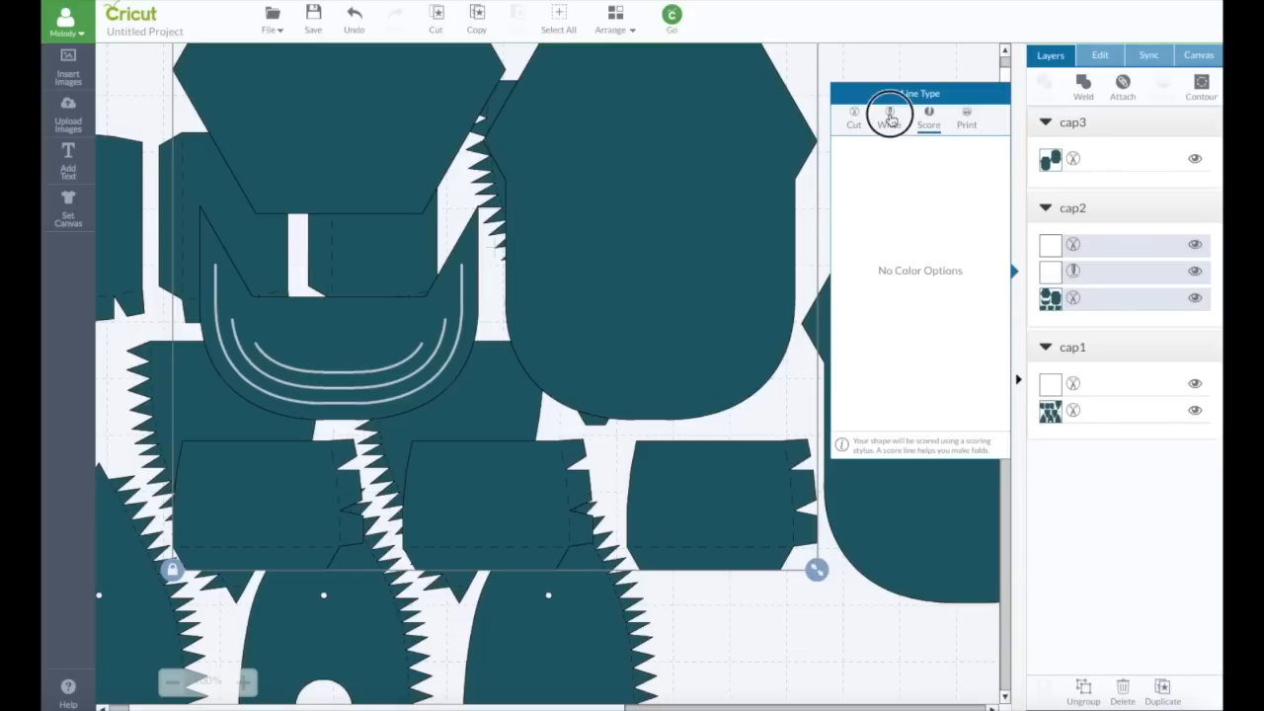
{"action": "left_click", "coordinate": [889, 117]}
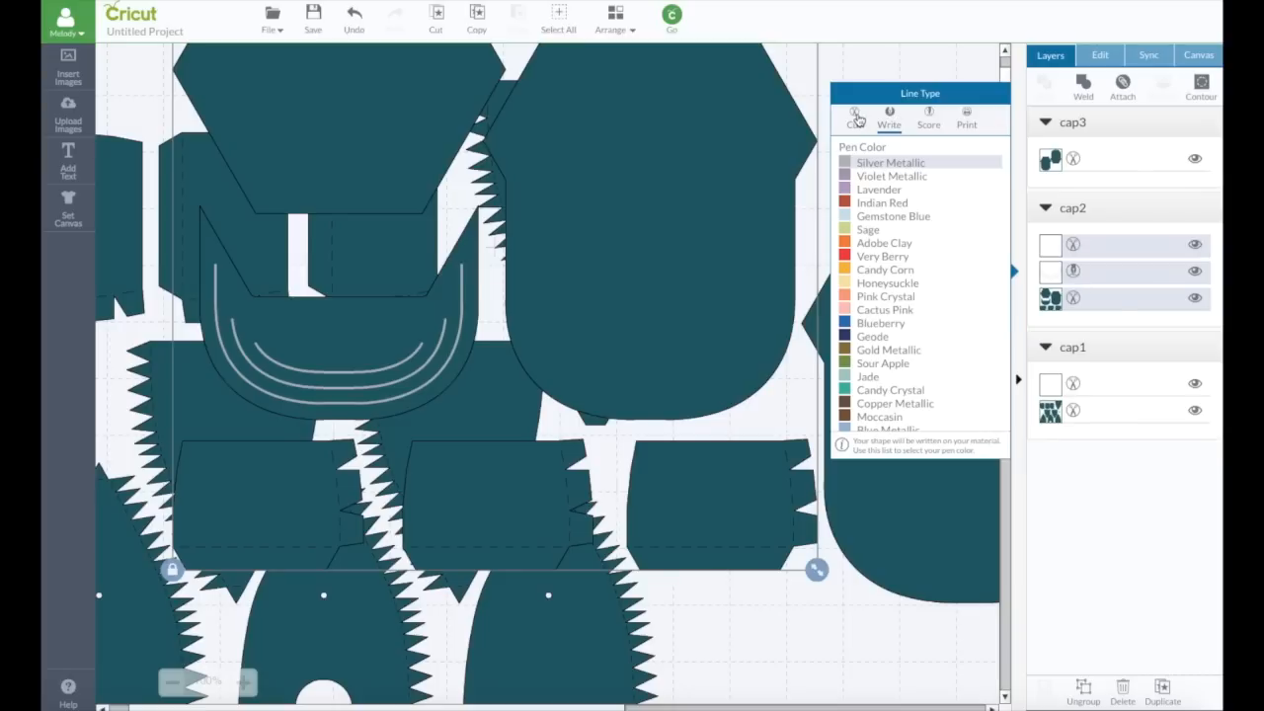
{"action": "left_click", "coordinate": [852, 115]}
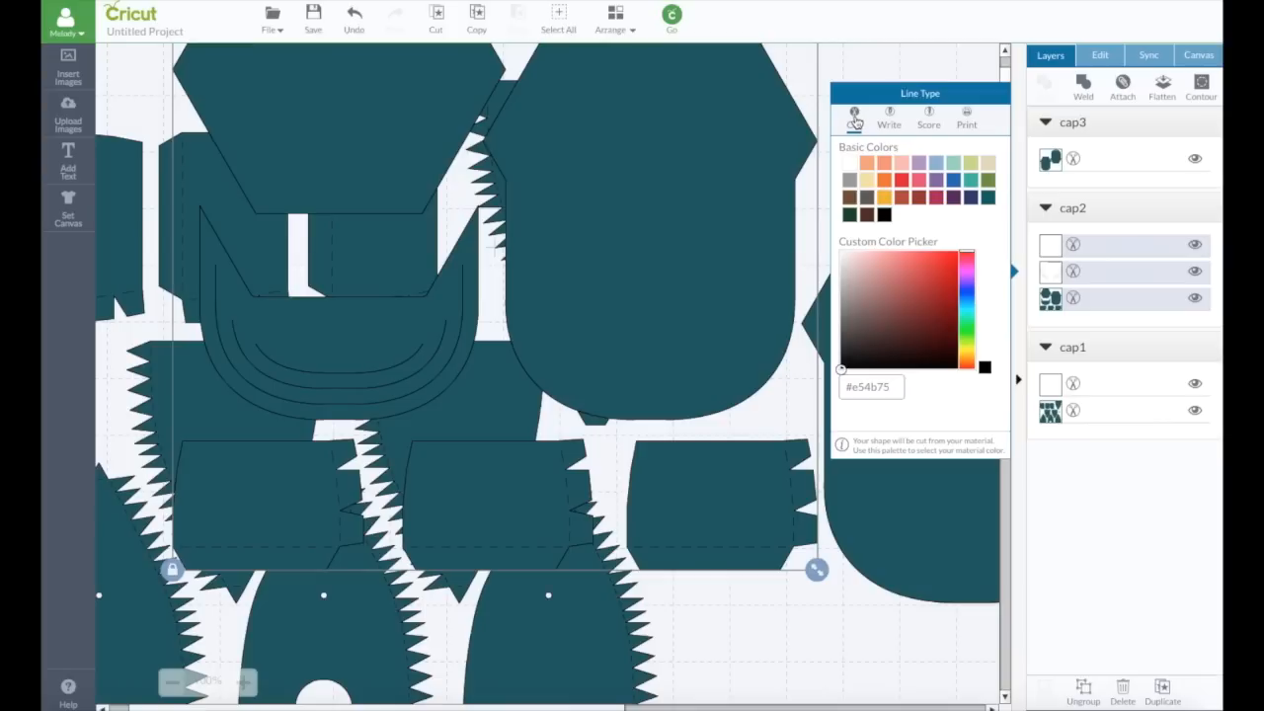
{"action": "left_click", "coordinate": [889, 116]}
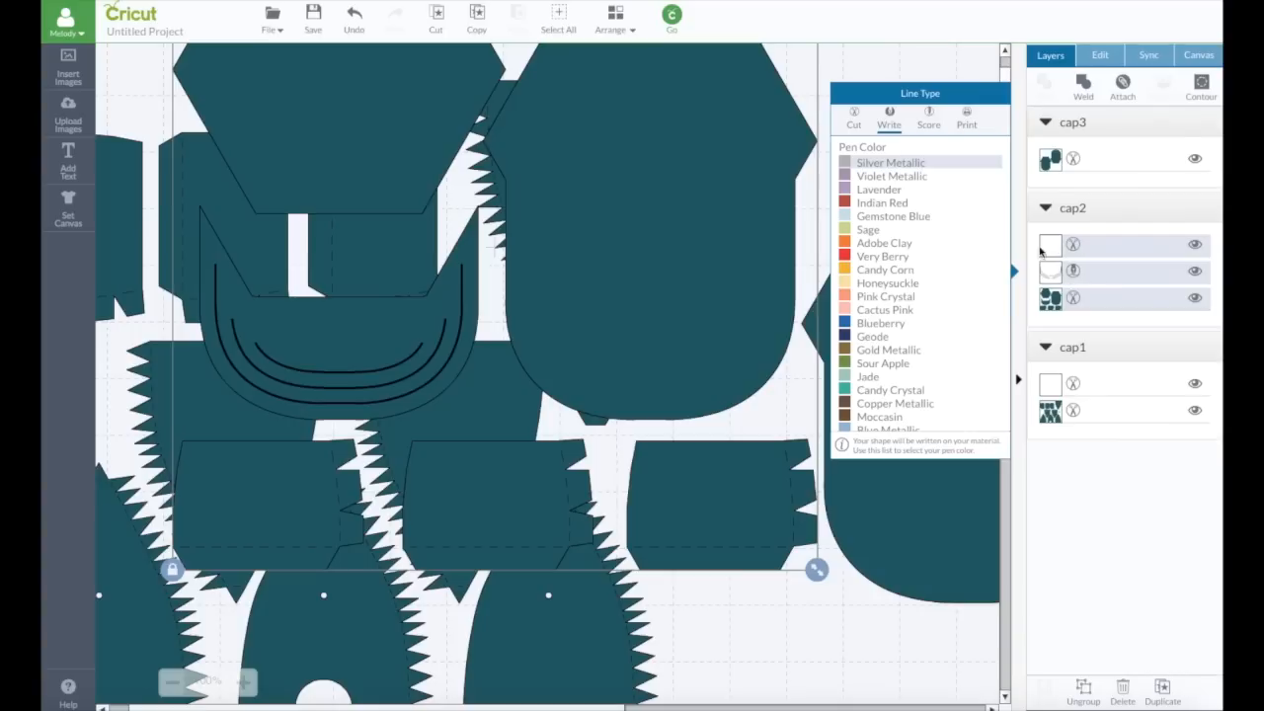
Set the cap2 strips' fold lines to Score
{"action": "left_click", "coordinate": [853, 90]}
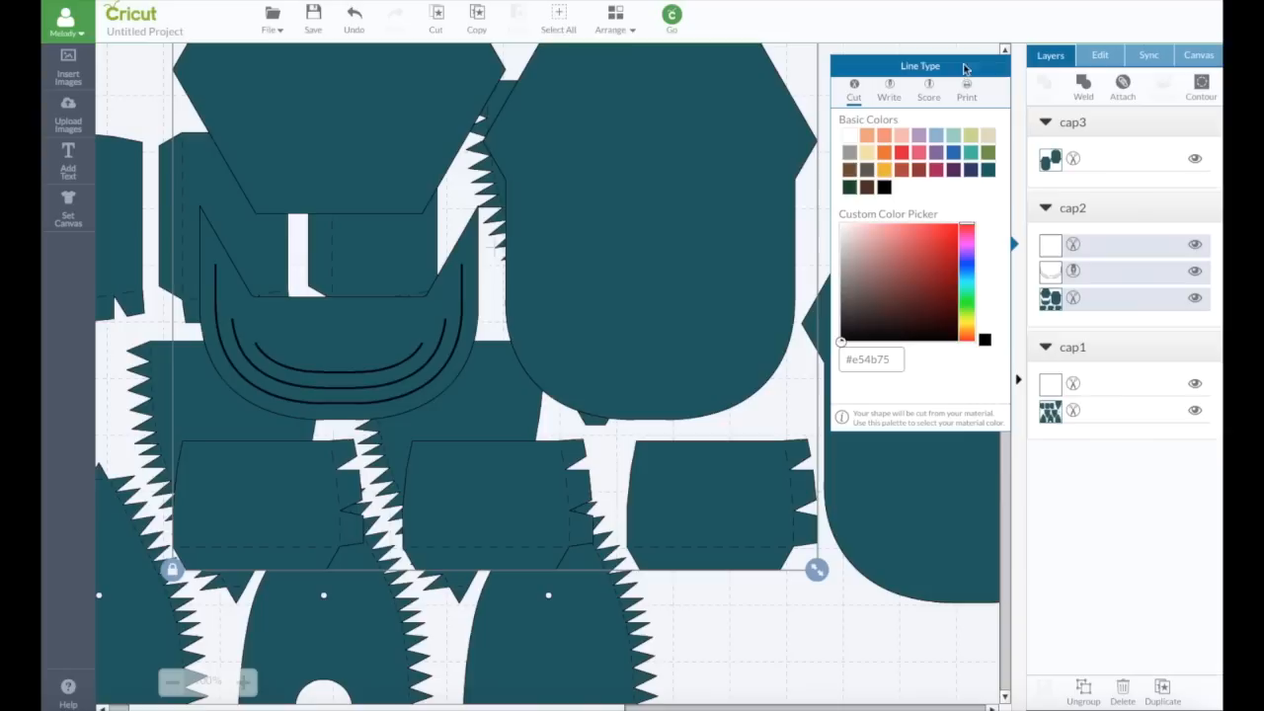
{"action": "left_click", "coordinate": [927, 89]}
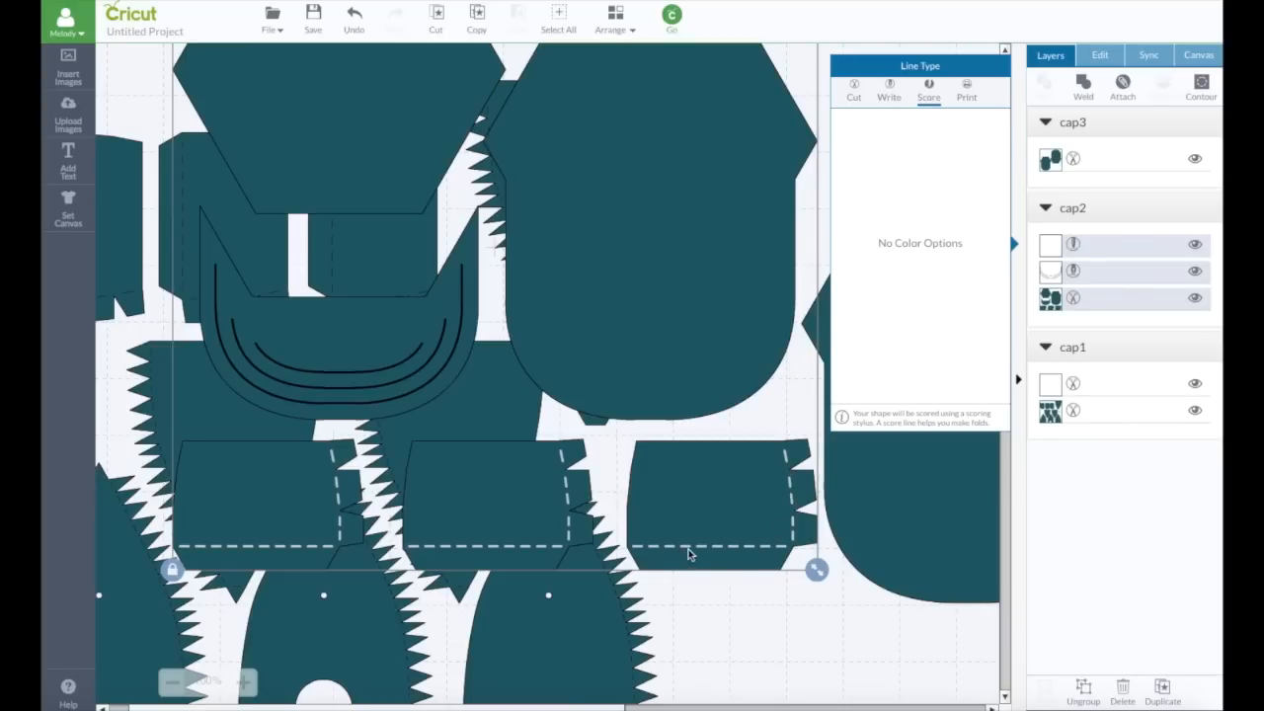
{"action": "mouse_move", "coordinate": [726, 511]}
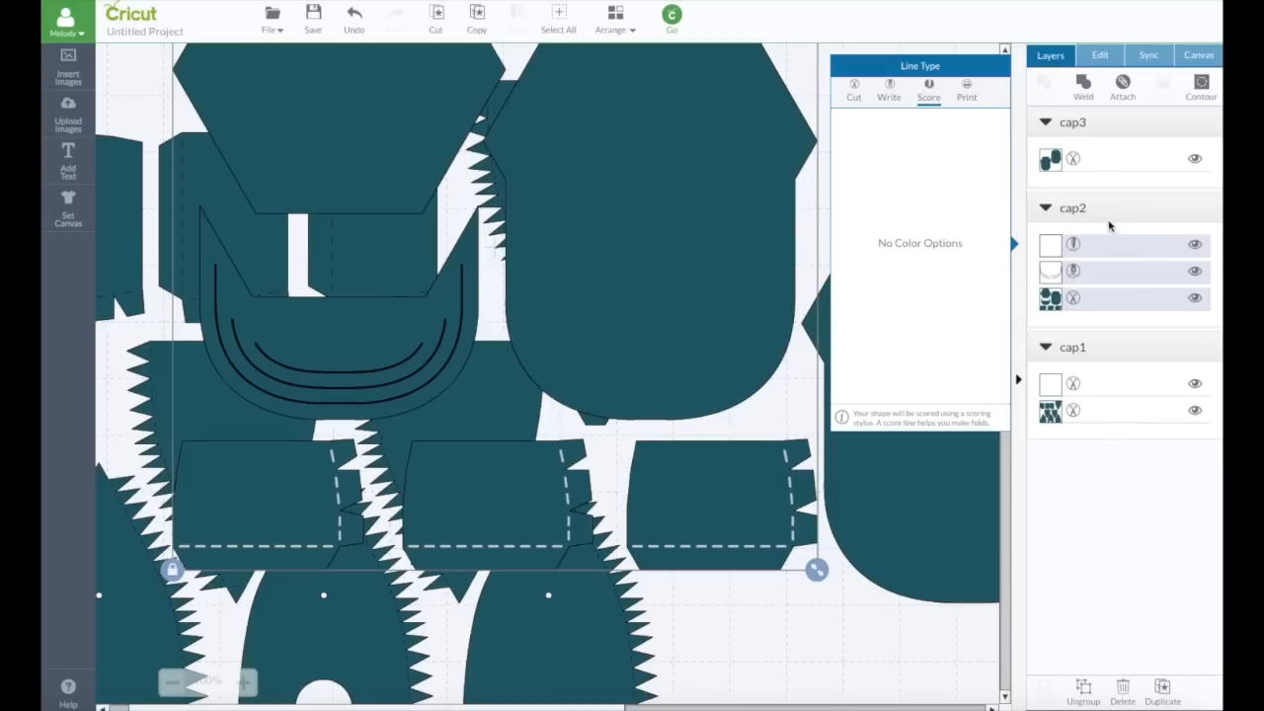
{"action": "mouse_move", "coordinate": [692, 42]}
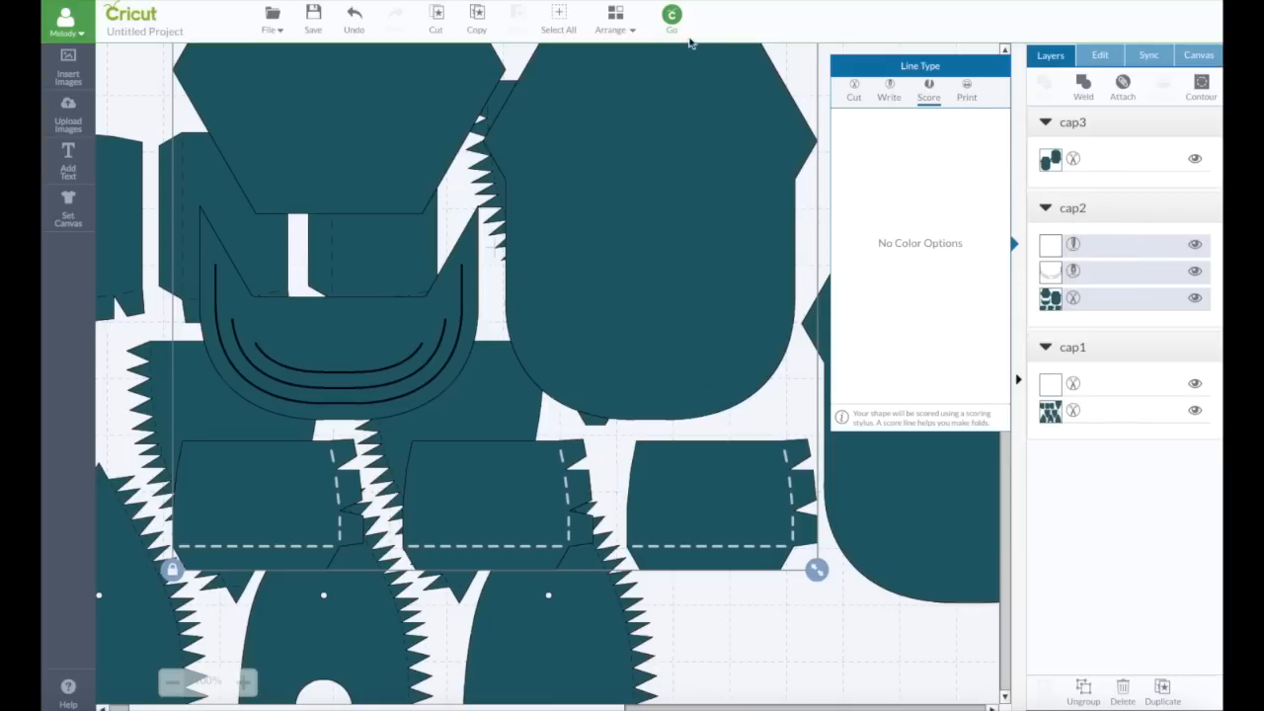
{"action": "left_click", "coordinate": [672, 15]}
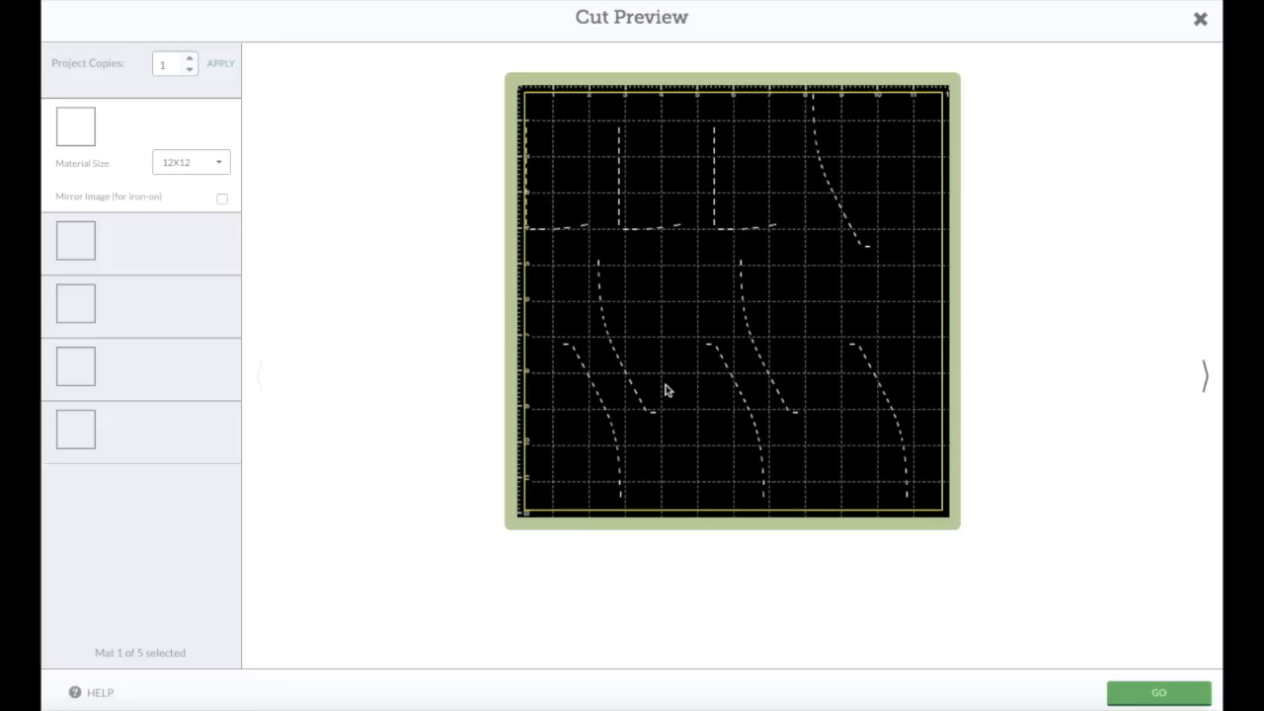
{"action": "mouse_move", "coordinate": [734, 218]}
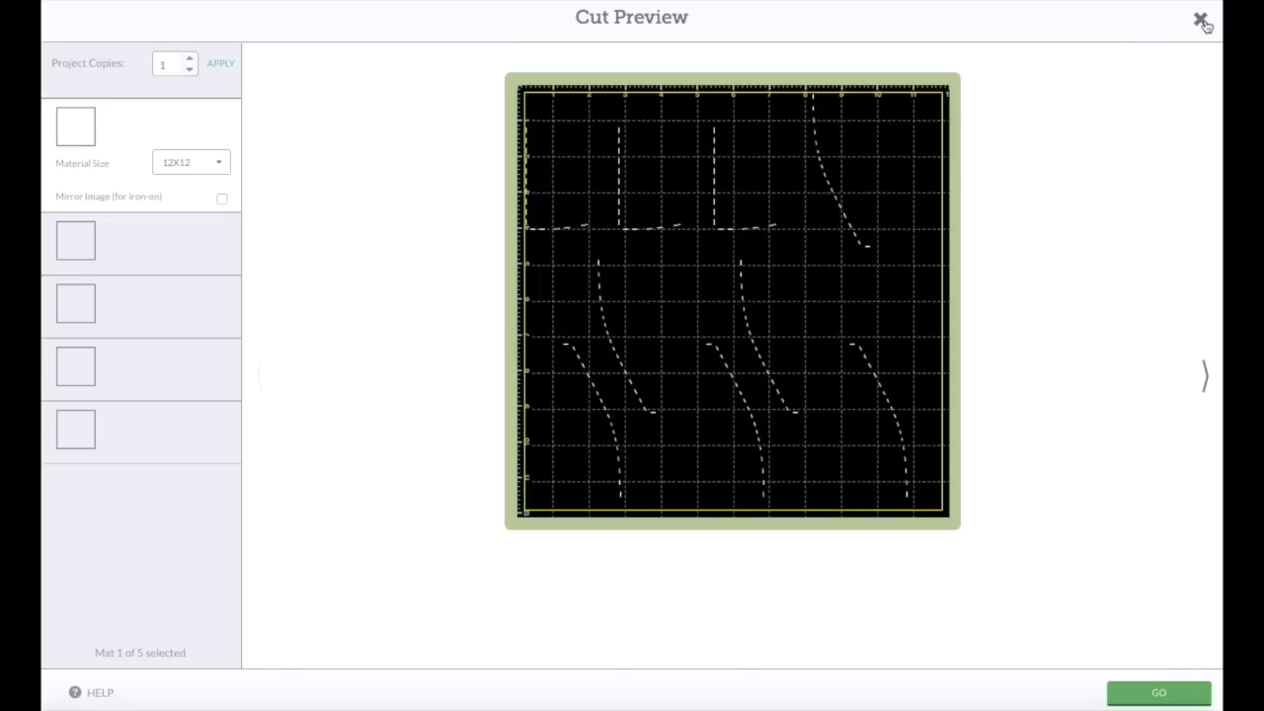
{"action": "mouse_move", "coordinate": [1205, 22]}
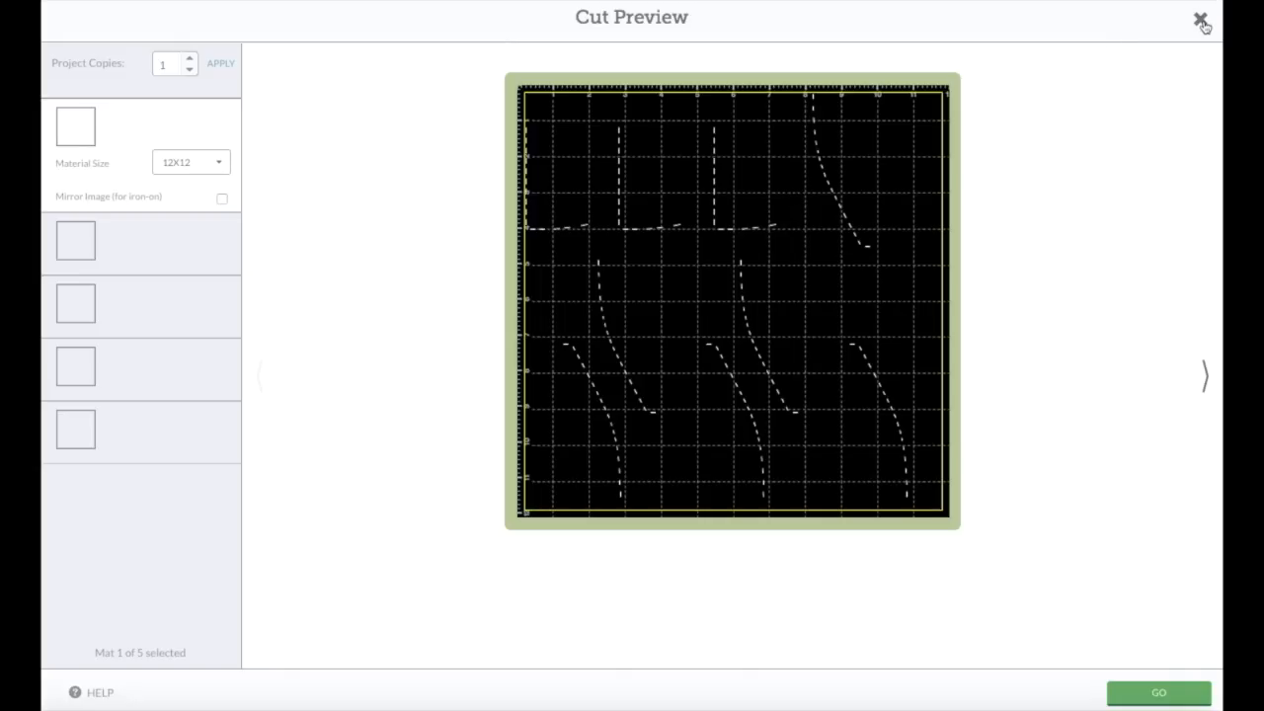
{"action": "left_click", "coordinate": [1199, 20]}
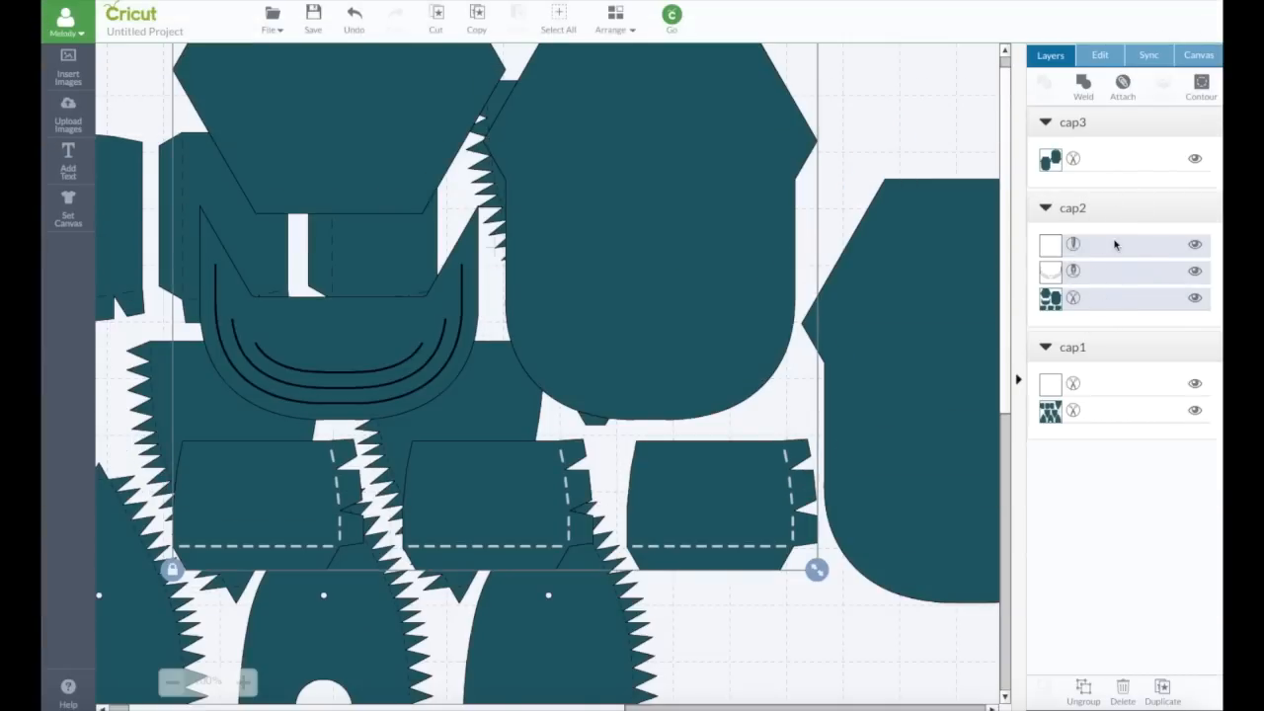
Attach cap2's score and pen lines to its pieces and preview the four mats
{"action": "left_click", "coordinate": [1122, 85]}
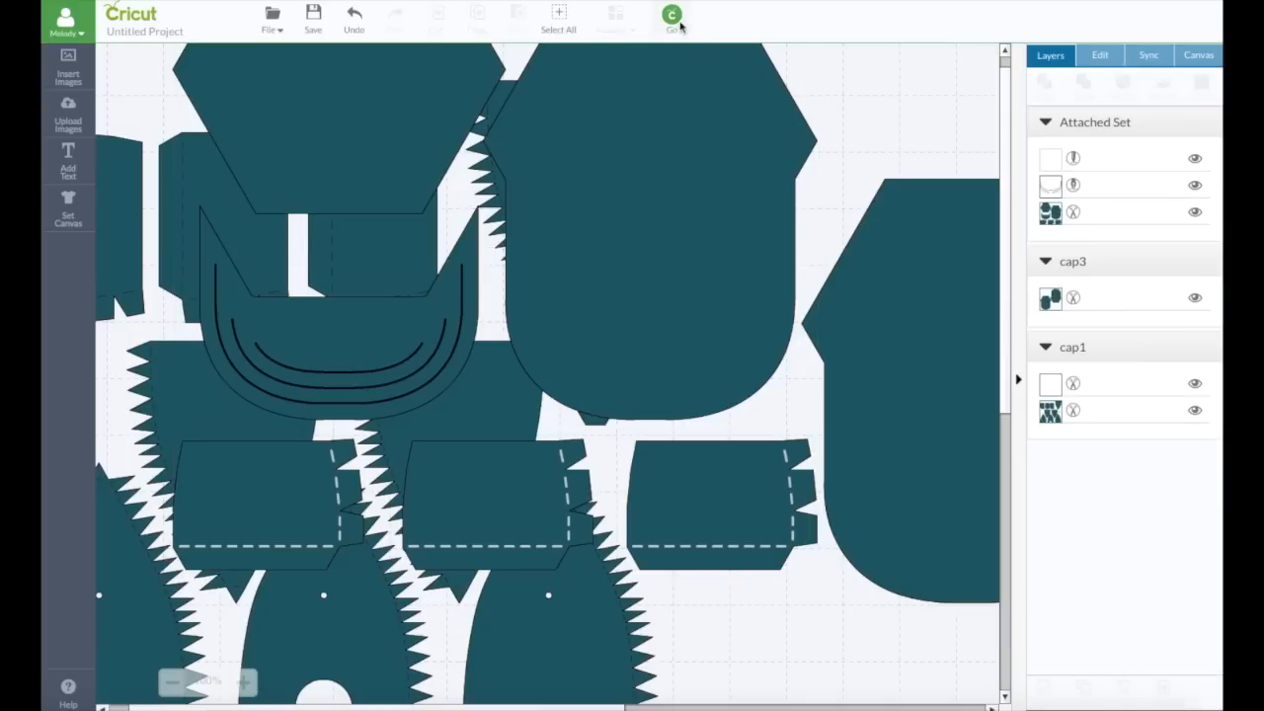
{"action": "left_click", "coordinate": [668, 14]}
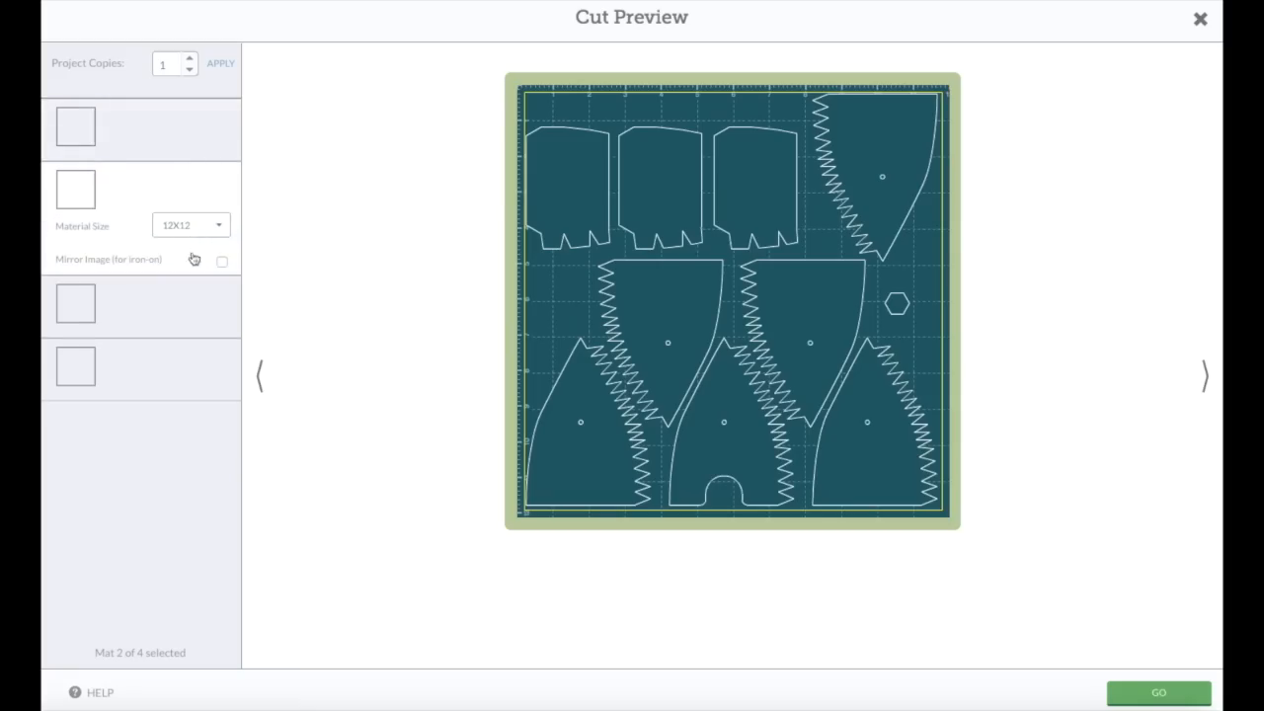
Page through the four mats in Cut Preview, then close it to return to the canvas
{"action": "left_click", "coordinate": [1204, 377]}
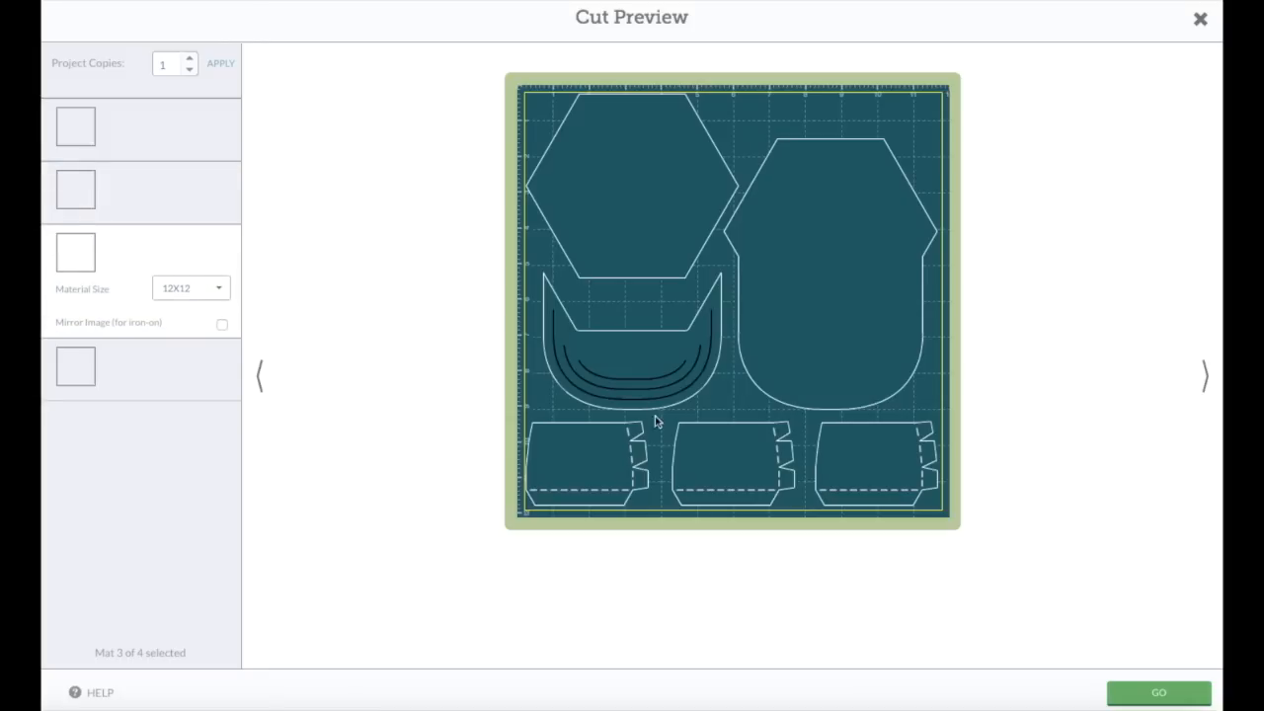
{"action": "mouse_move", "coordinate": [646, 489]}
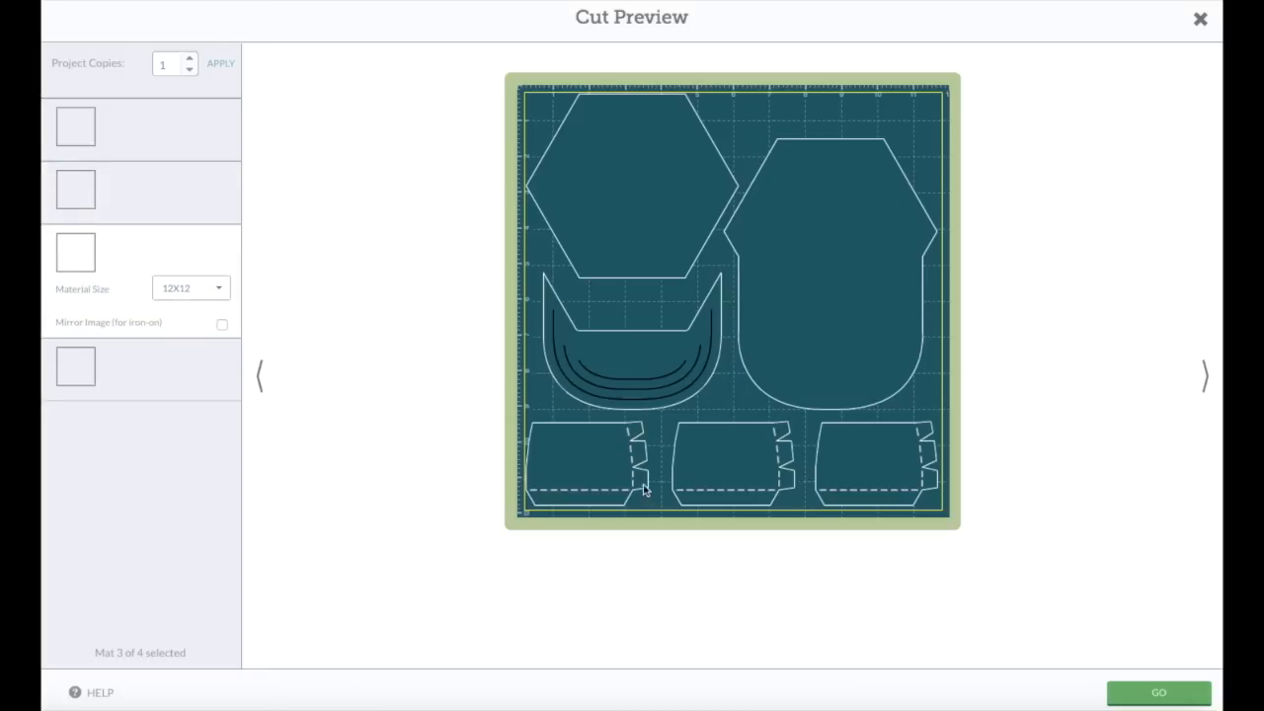
{"action": "left_click", "coordinate": [259, 375]}
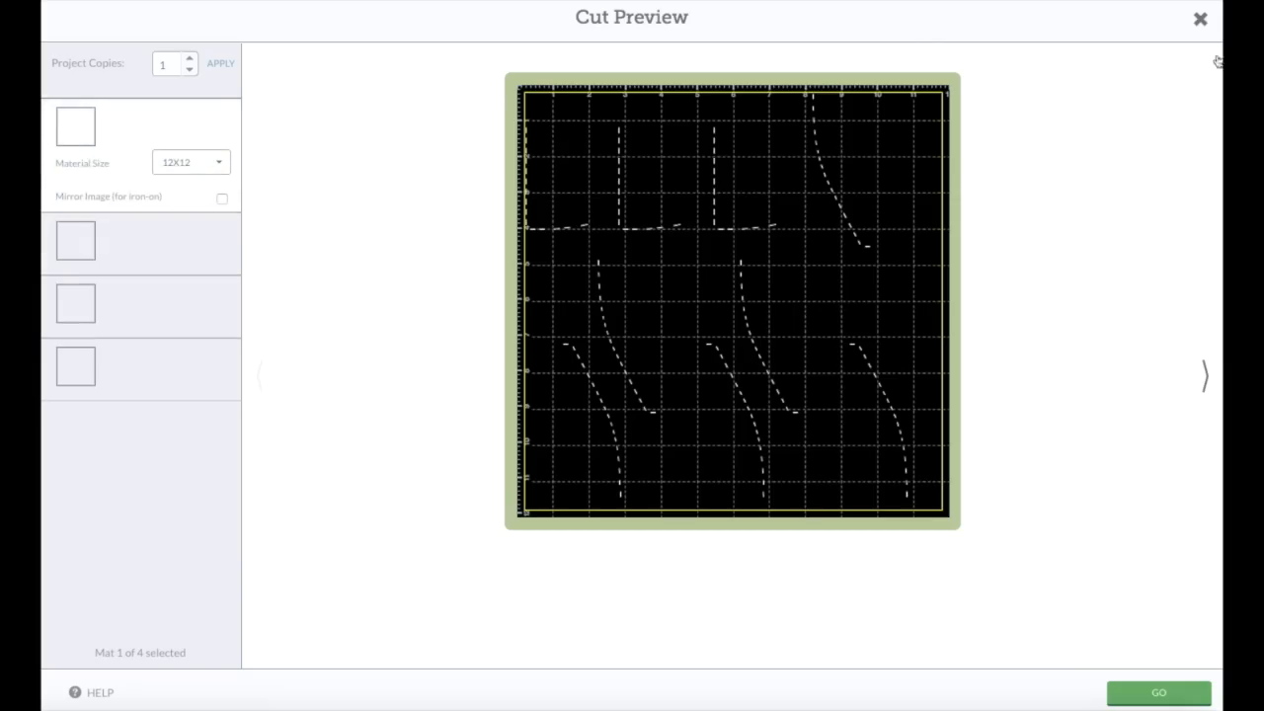
{"action": "left_click", "coordinate": [1201, 16]}
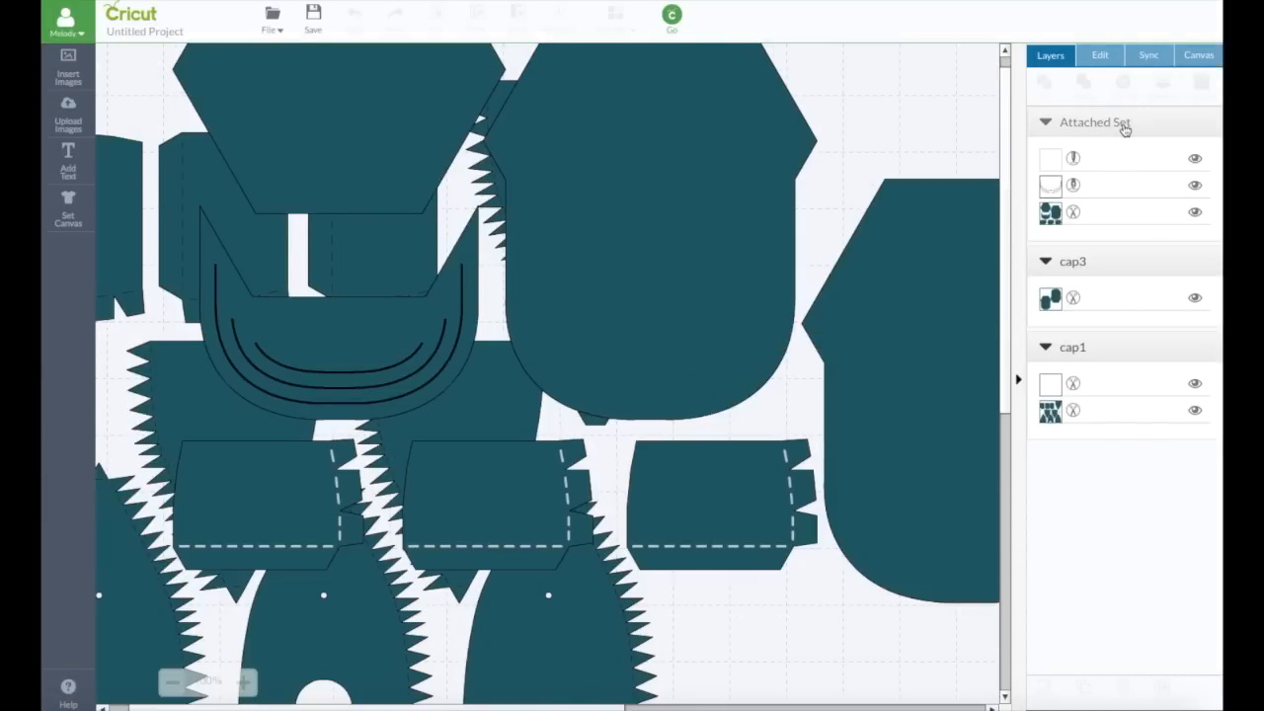
Set cap1's fold lines to Score and attach them to its pieces as a second Attached Set
{"action": "left_click", "coordinate": [1048, 298]}
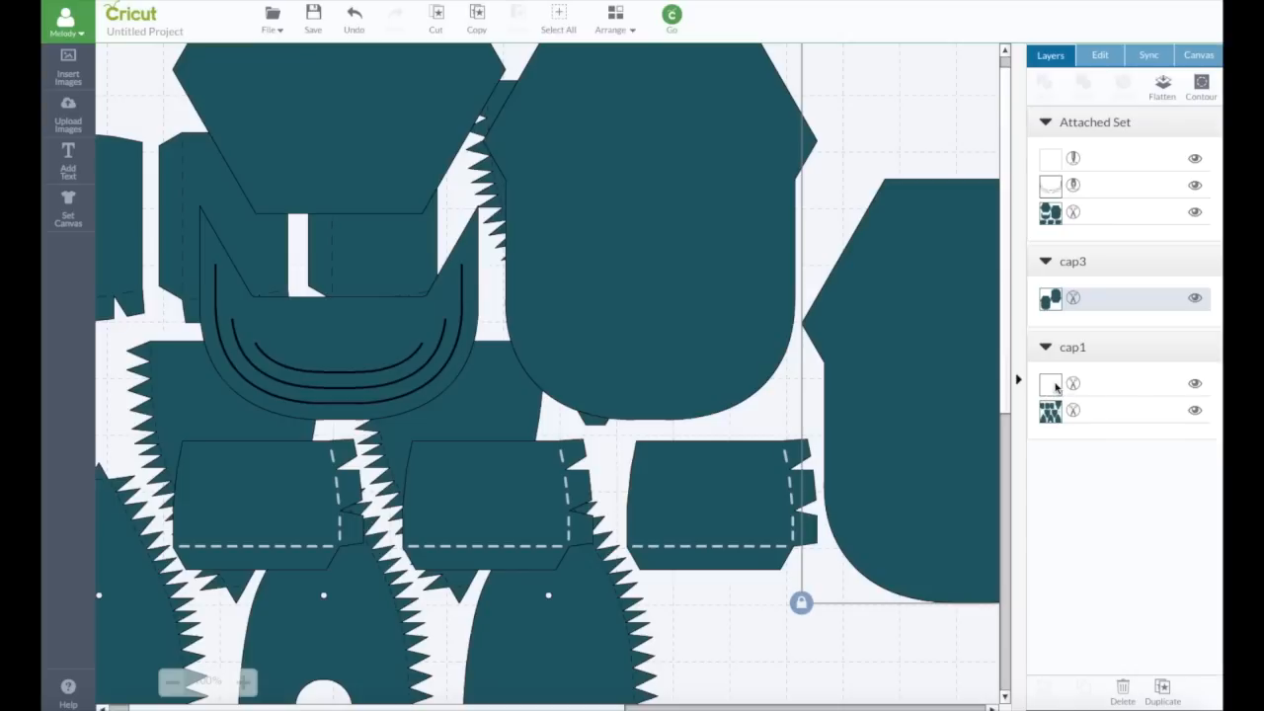
{"action": "left_click", "coordinate": [1046, 384]}
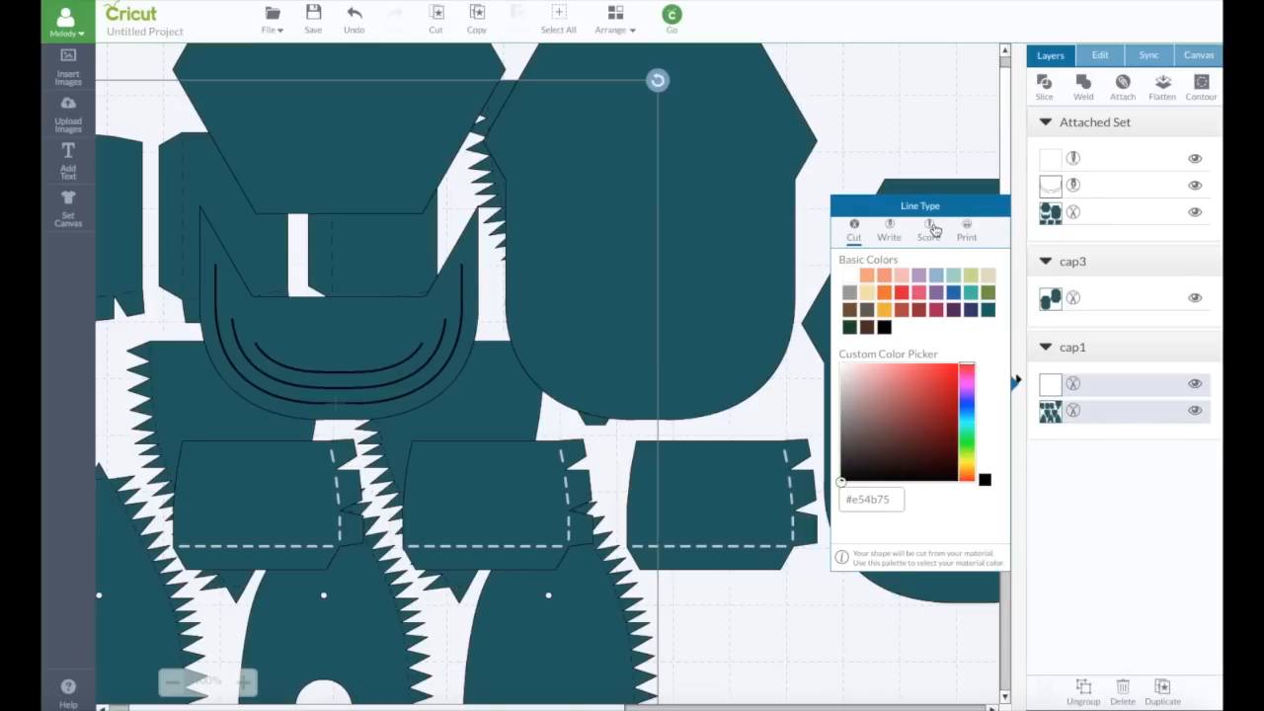
{"action": "left_click", "coordinate": [928, 230]}
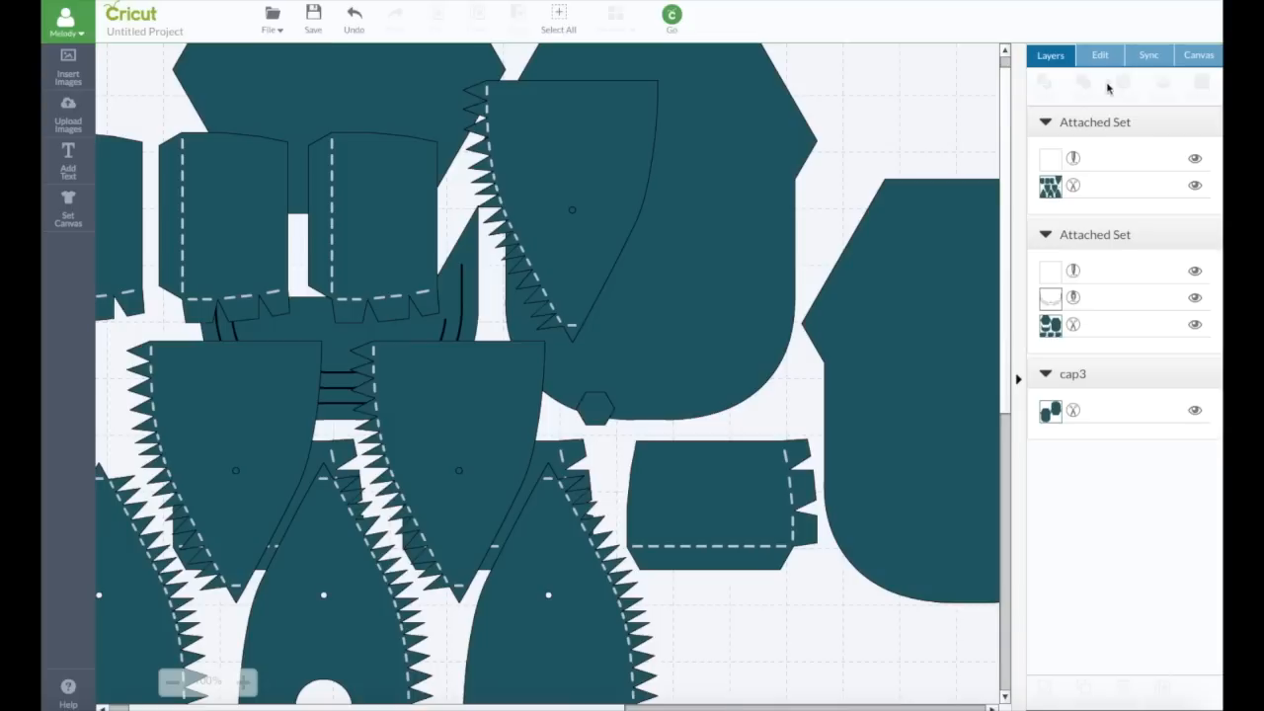
{"action": "mouse_move", "coordinate": [672, 133]}
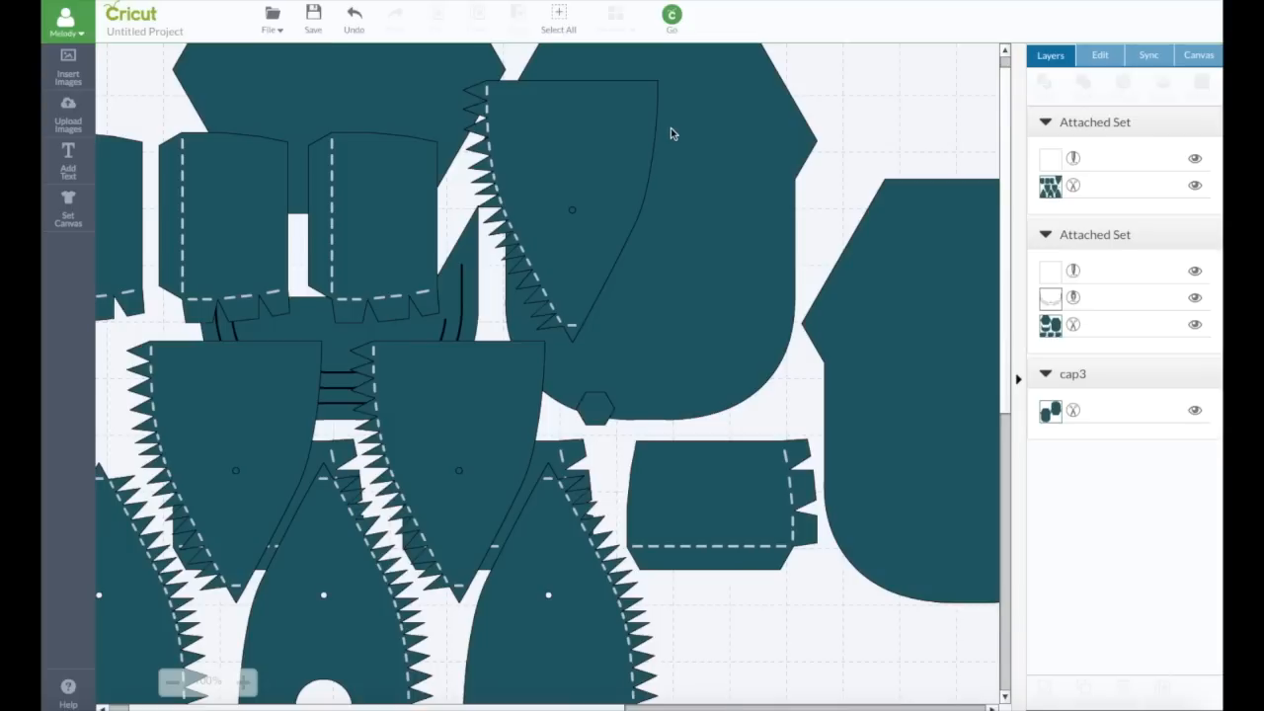
{"action": "mouse_move", "coordinate": [638, 143]}
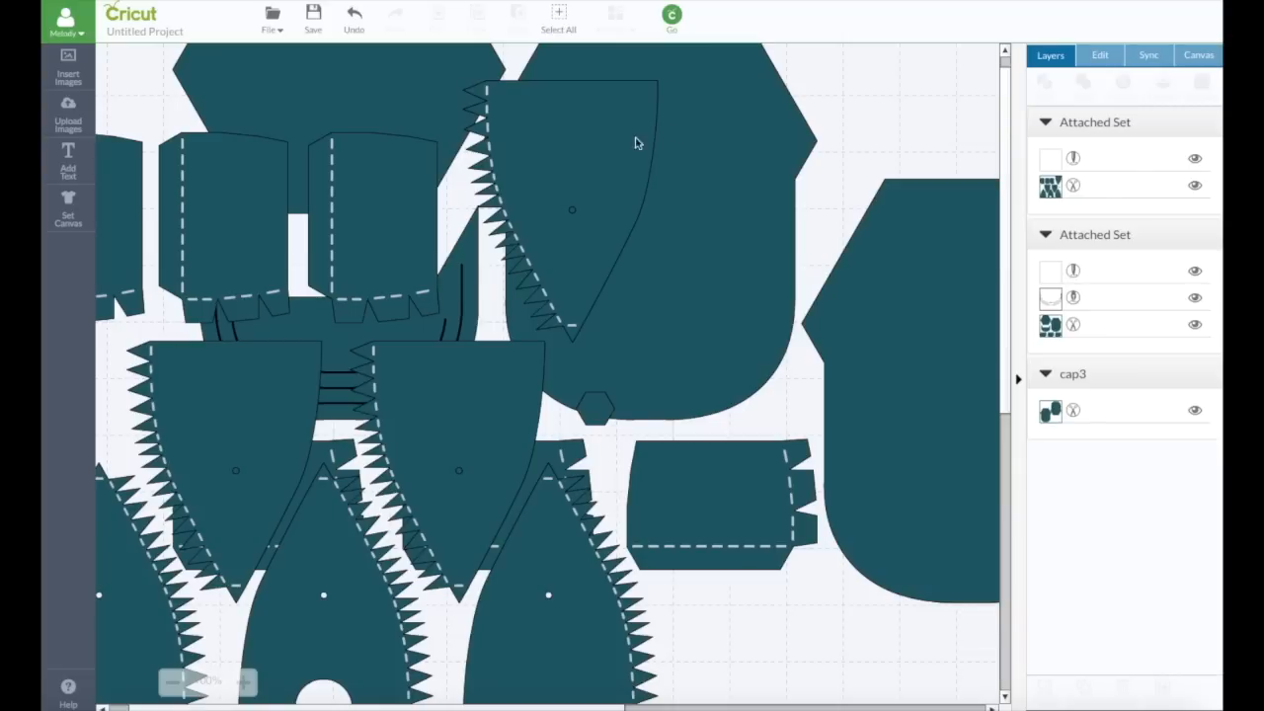
{"action": "mouse_move", "coordinate": [249, 230]}
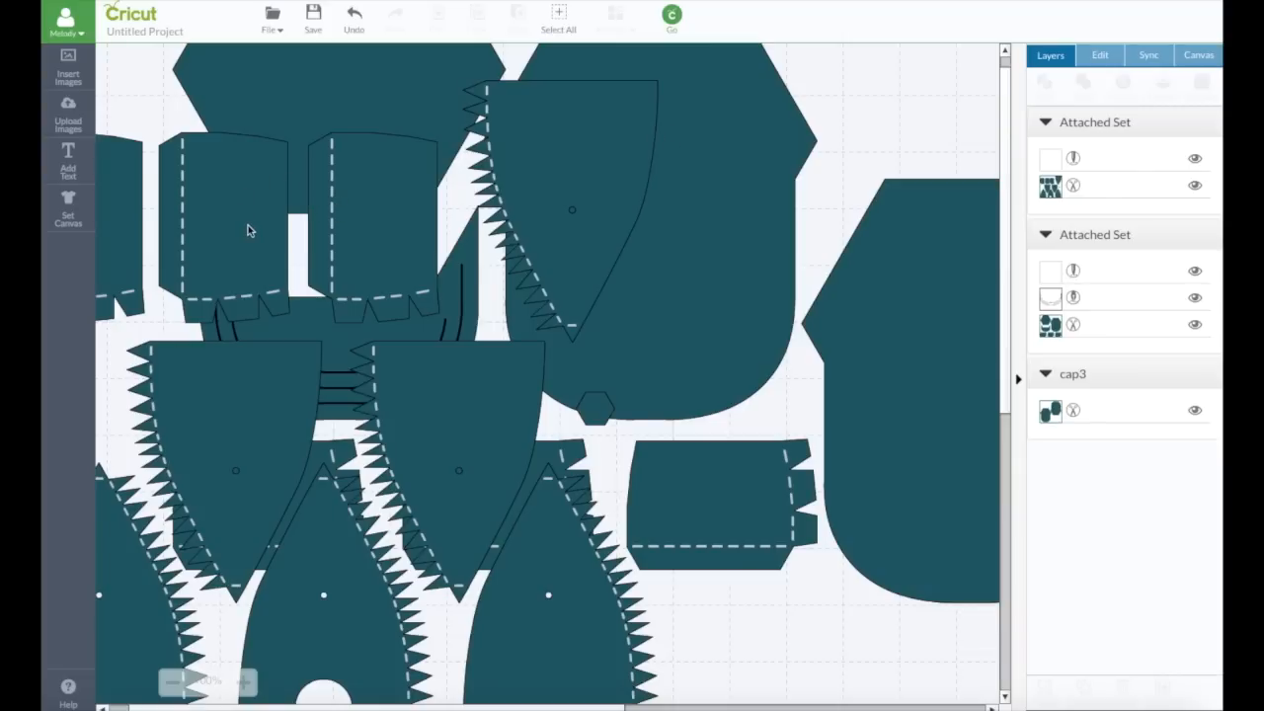
{"action": "mouse_move", "coordinate": [1113, 235]}
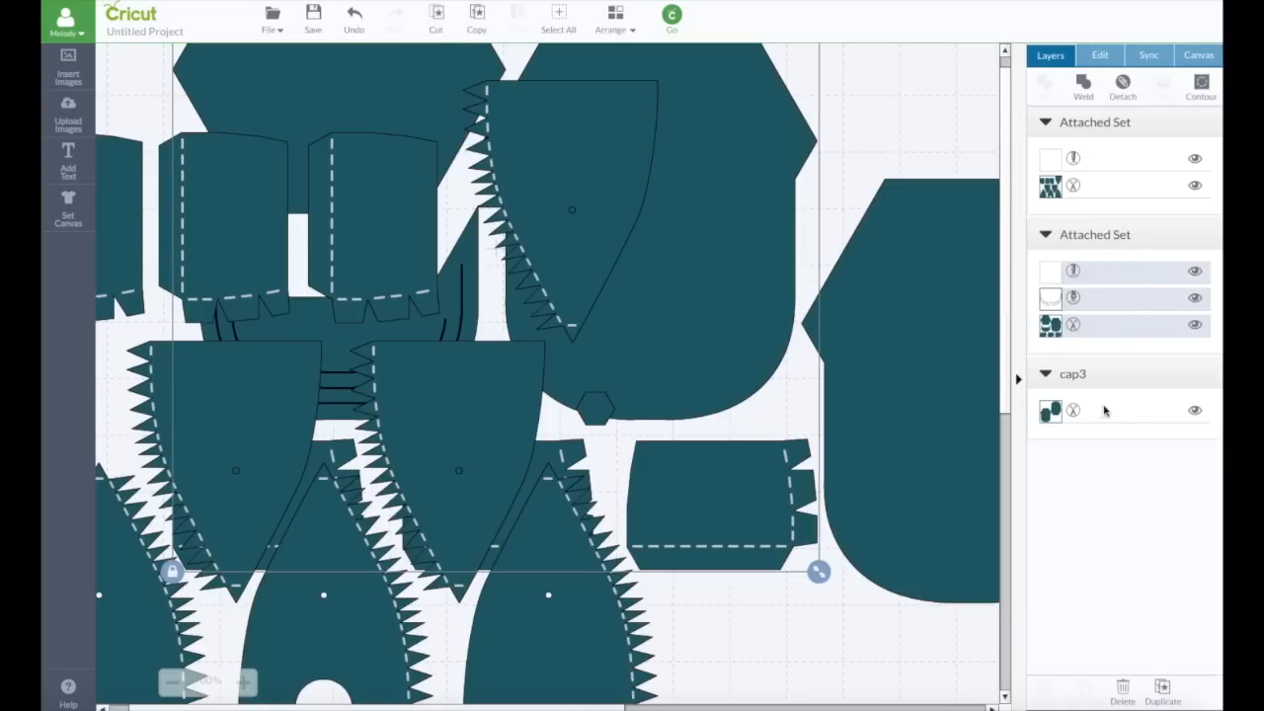
{"action": "left_click", "coordinate": [677, 24]}
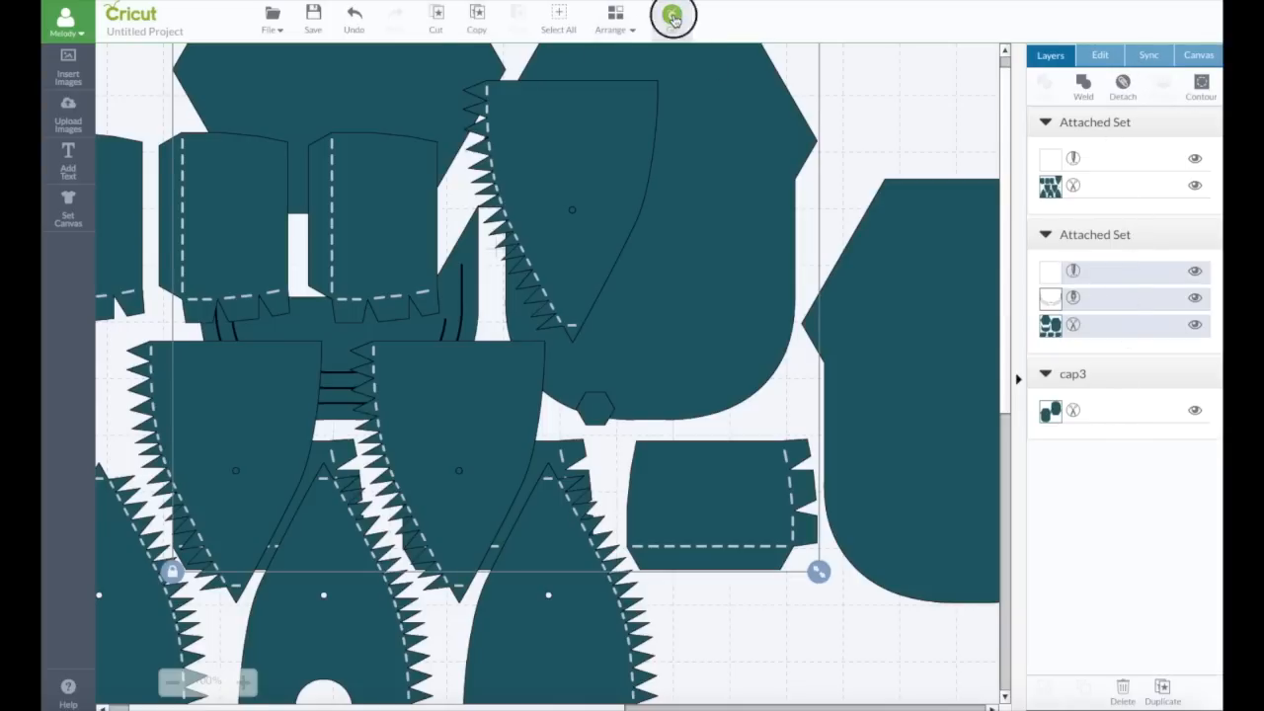
Review the caps laid out on three mats in Cut Preview and send them on to cutting
{"action": "left_click", "coordinate": [677, 17]}
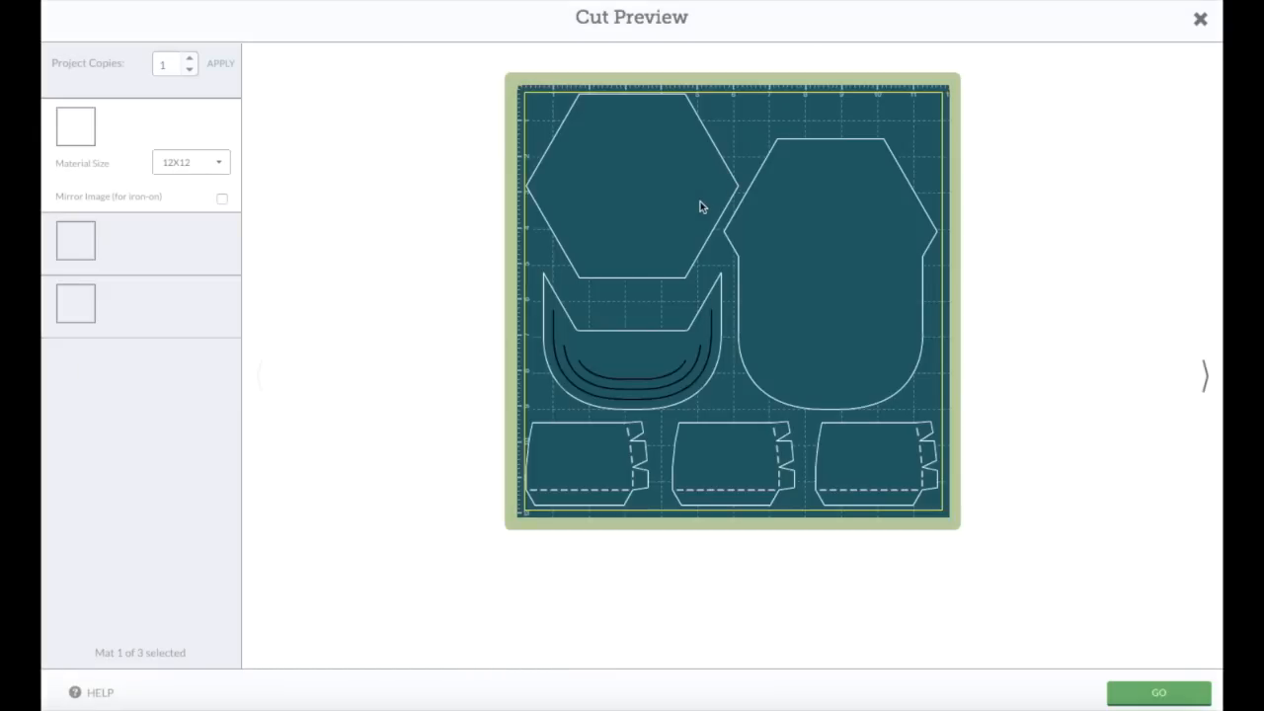
{"action": "left_click", "coordinate": [1204, 377]}
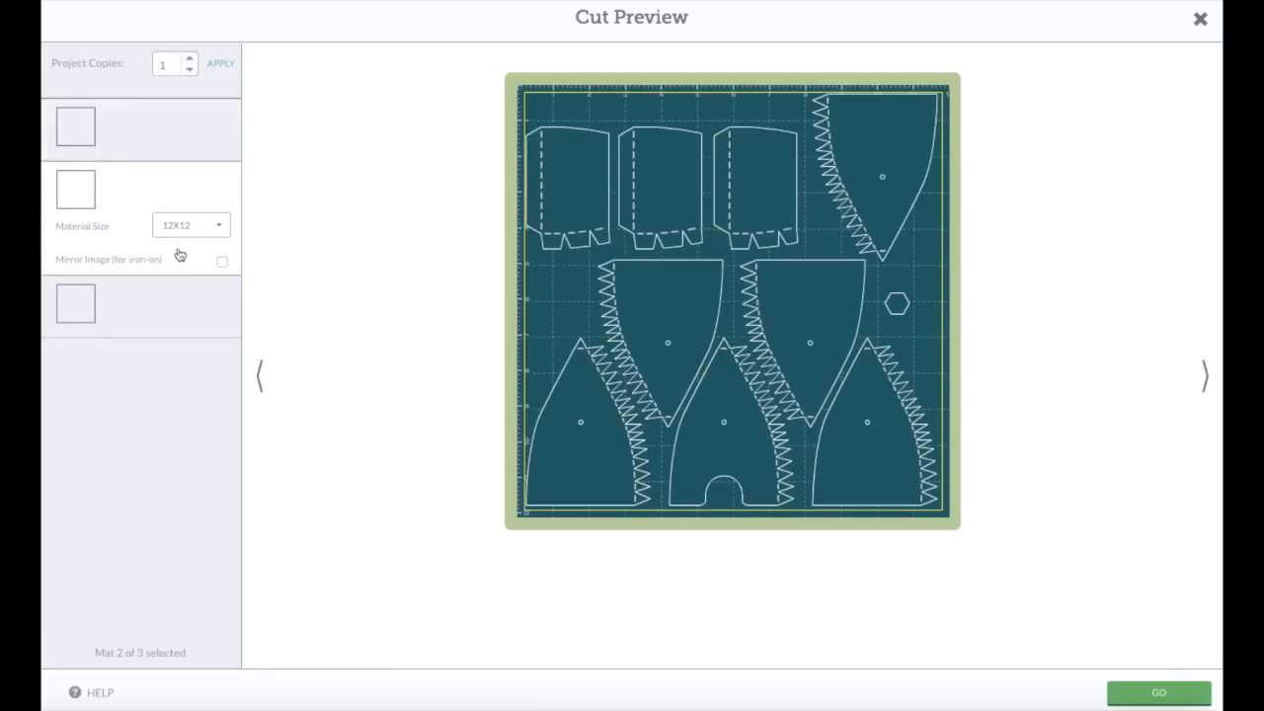
{"action": "mouse_move", "coordinate": [179, 313]}
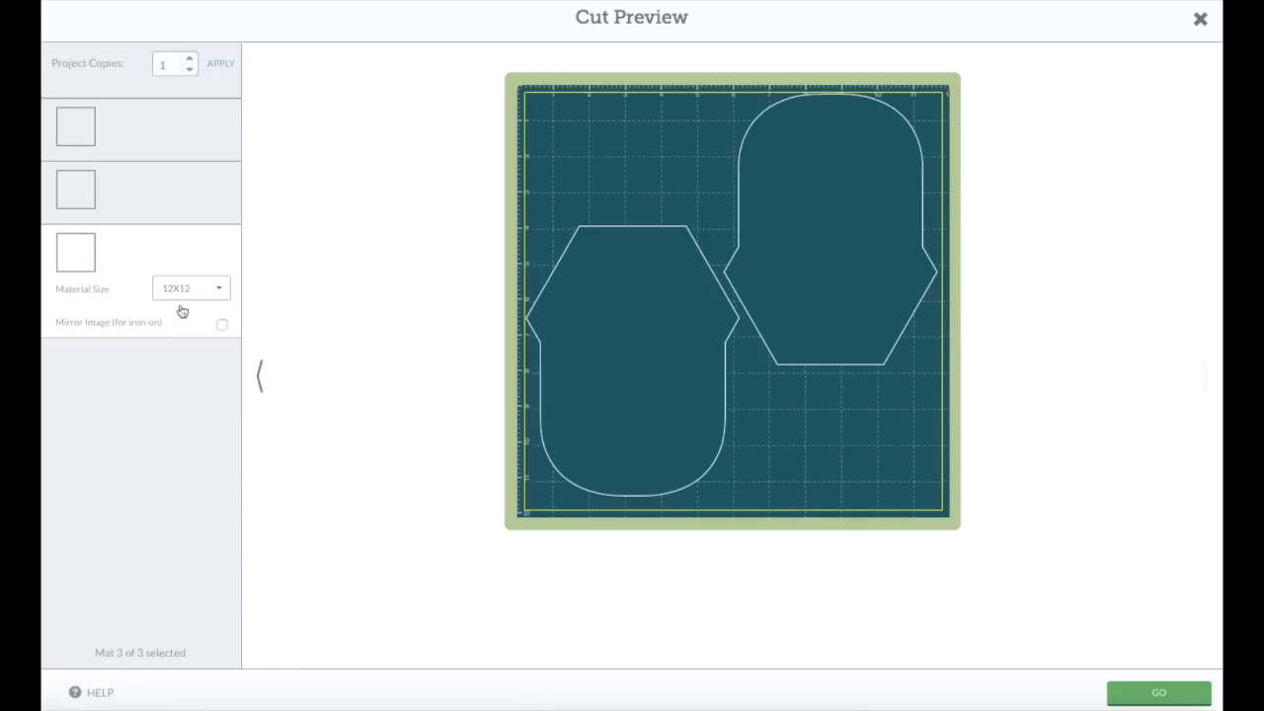
{"action": "mouse_move", "coordinate": [1162, 686]}
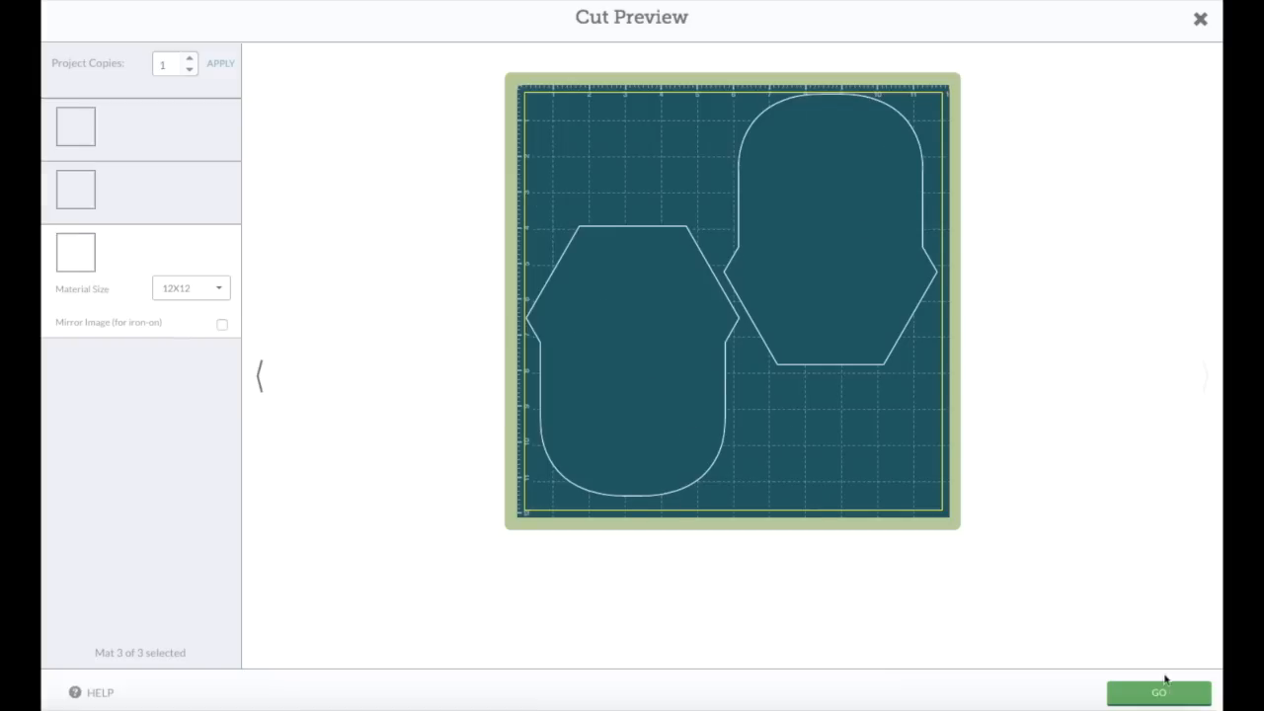
{"action": "left_click", "coordinate": [1199, 20]}
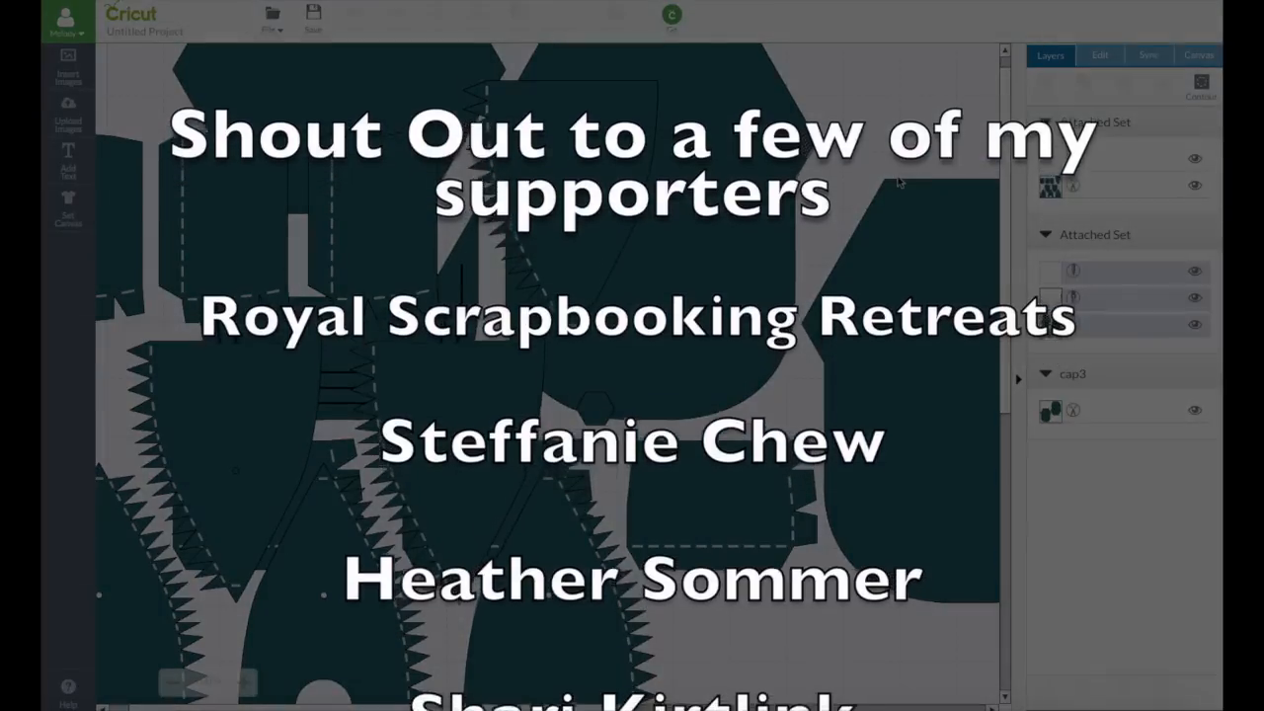
{"action": "scroll", "scroll_direction": "down", "scroll_amount": 3}
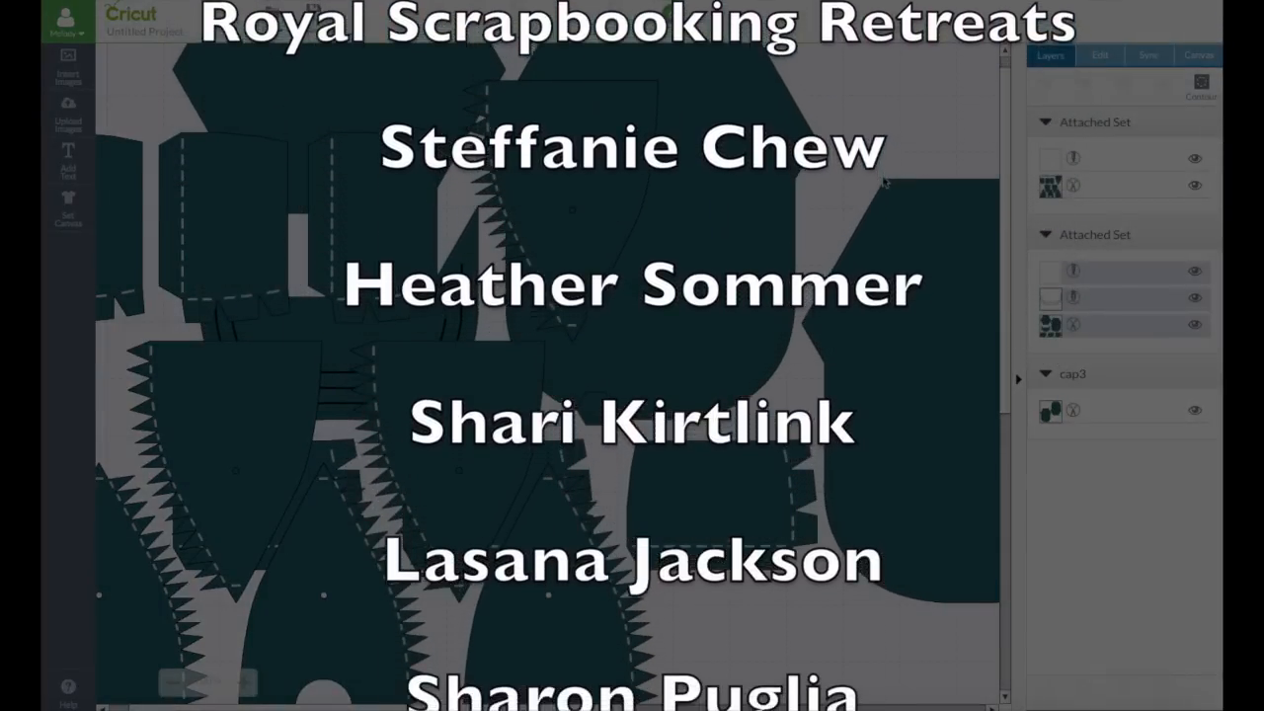
{"action": "scroll", "scroll_direction": "down", "scroll_amount": 3}
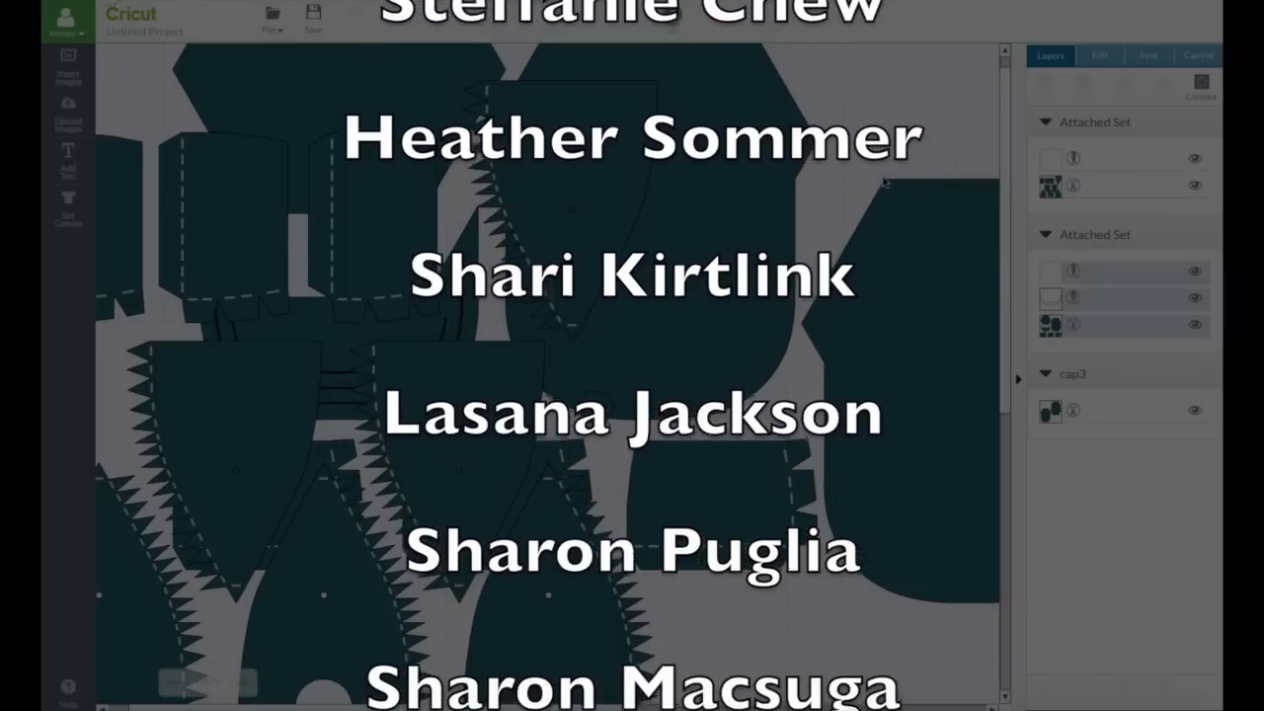